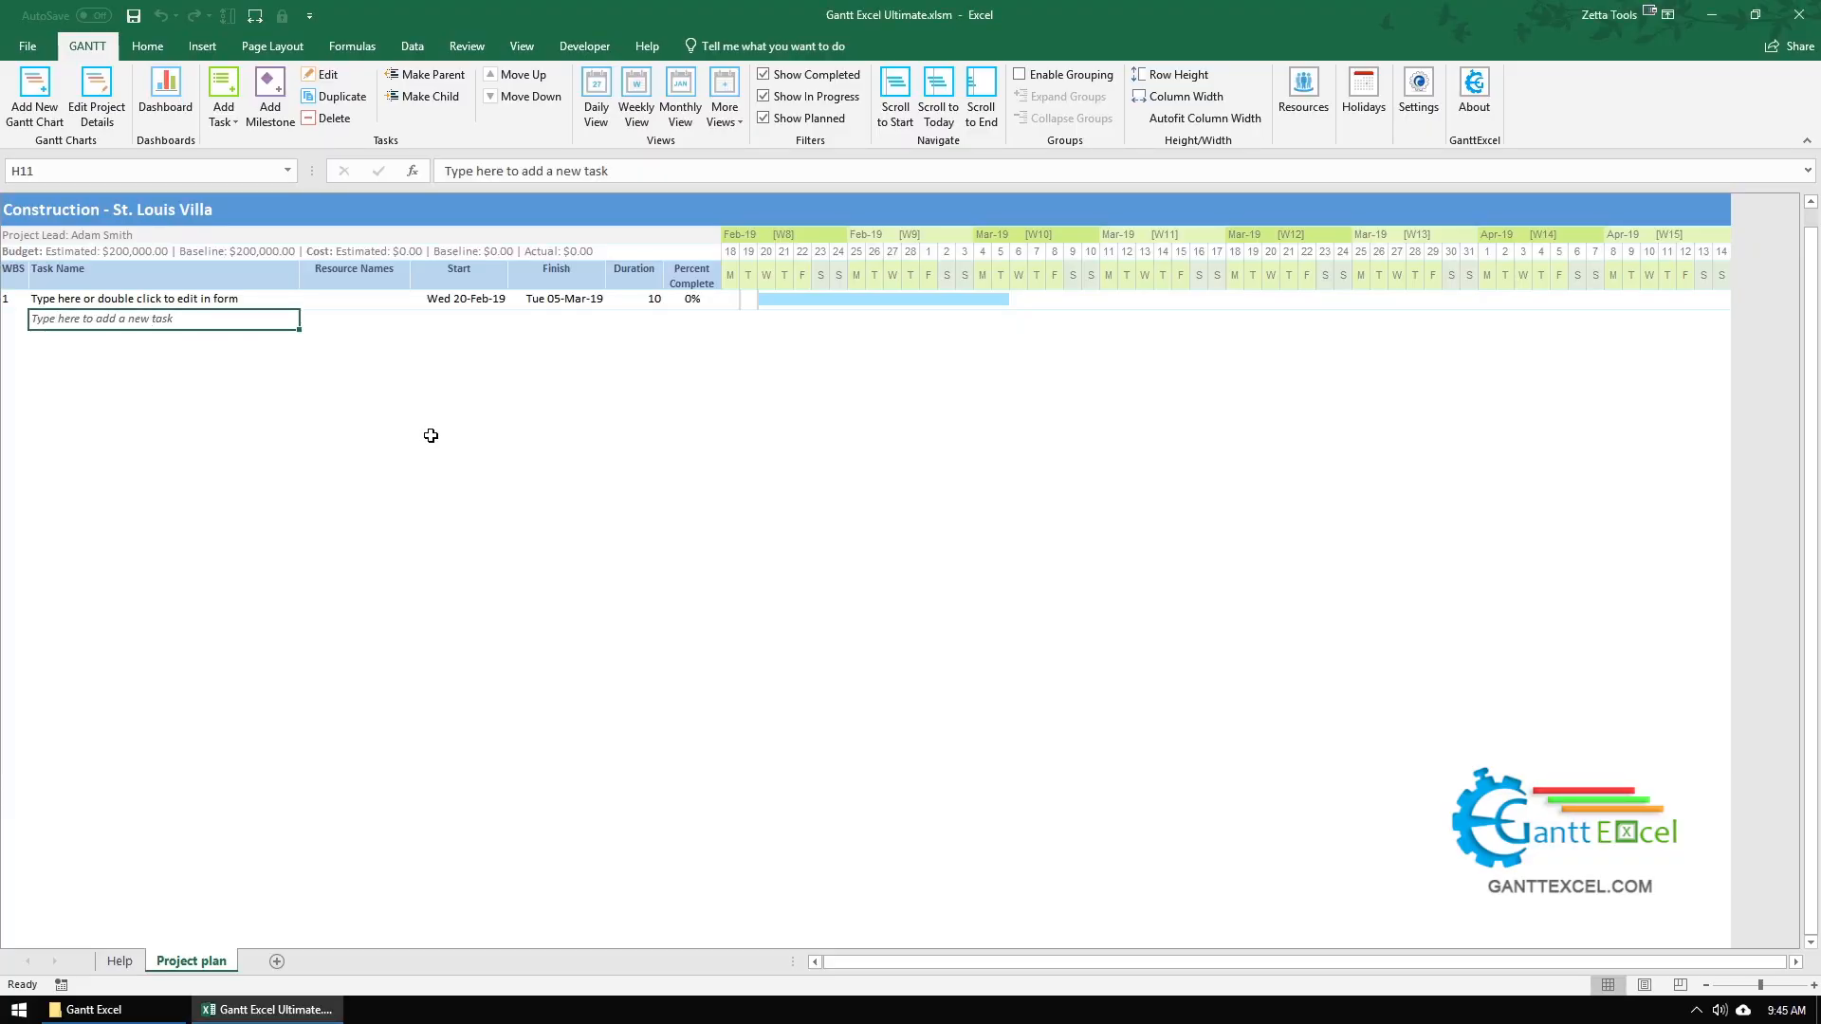
mouse_move(203, 311)
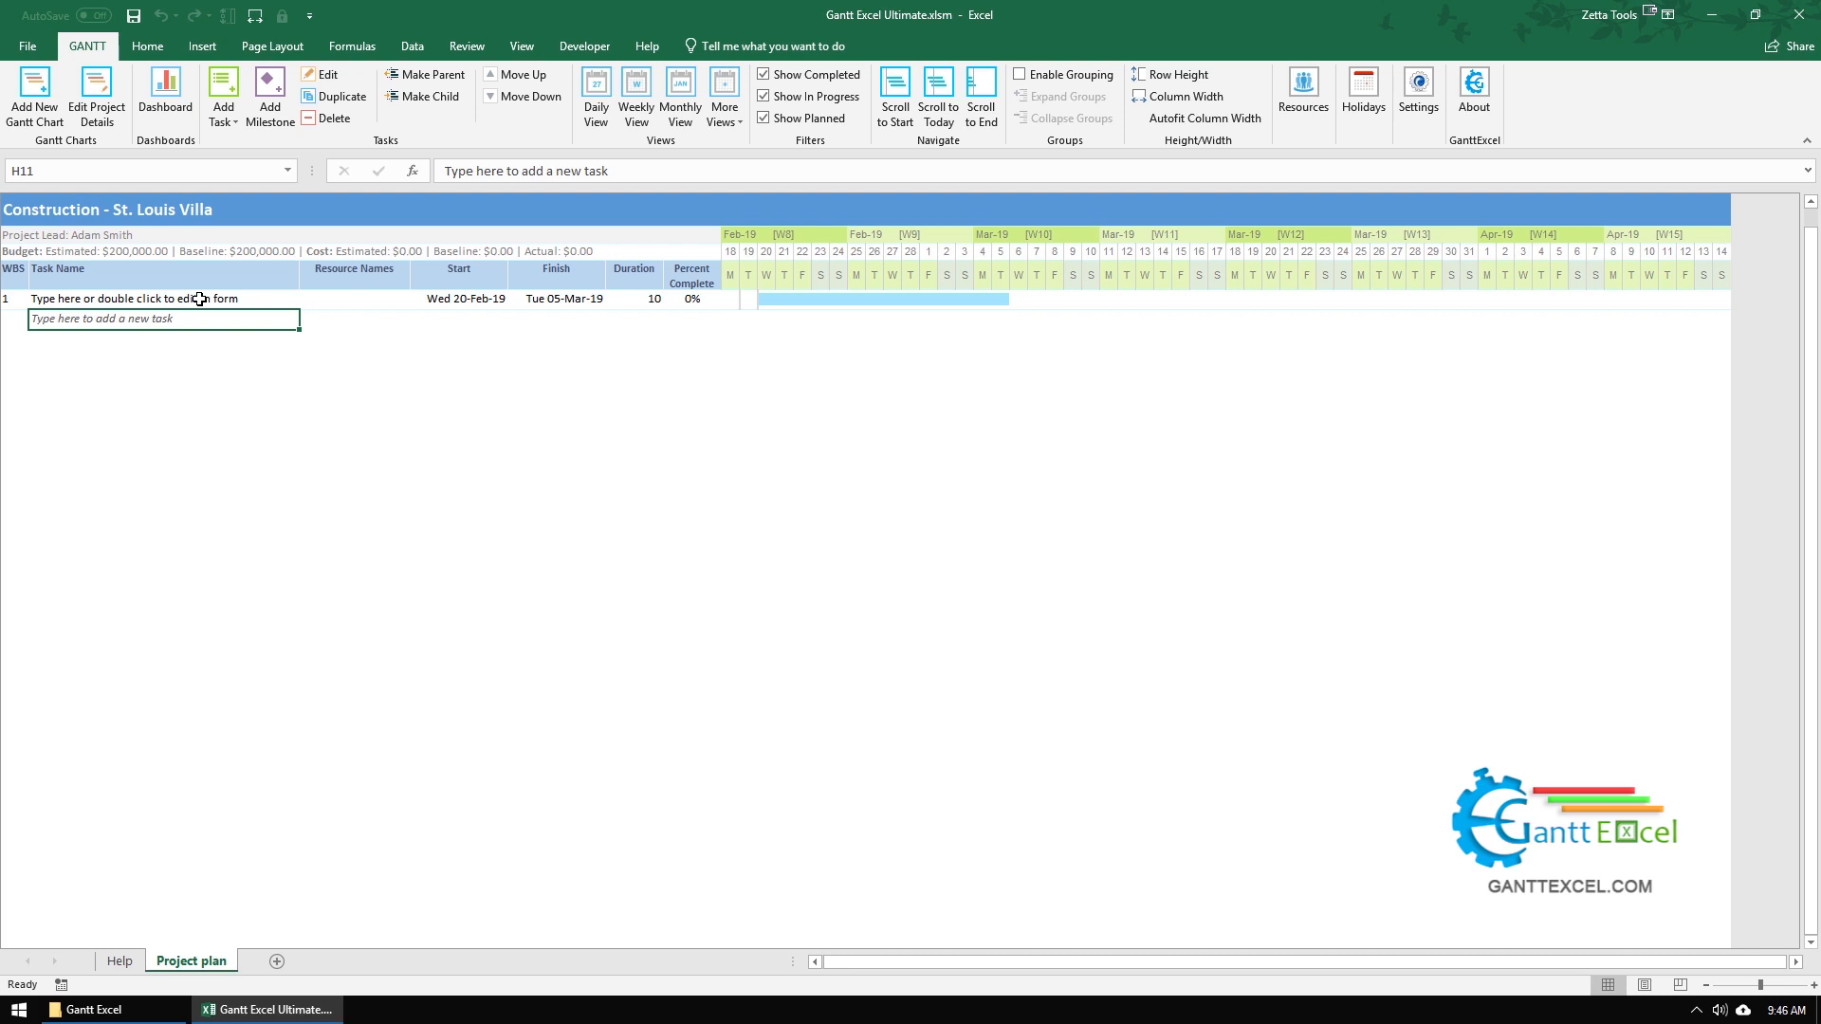
Step: Rename the first placeholder task to 'Architectural Design' directly in its cell
left_click(163, 298)
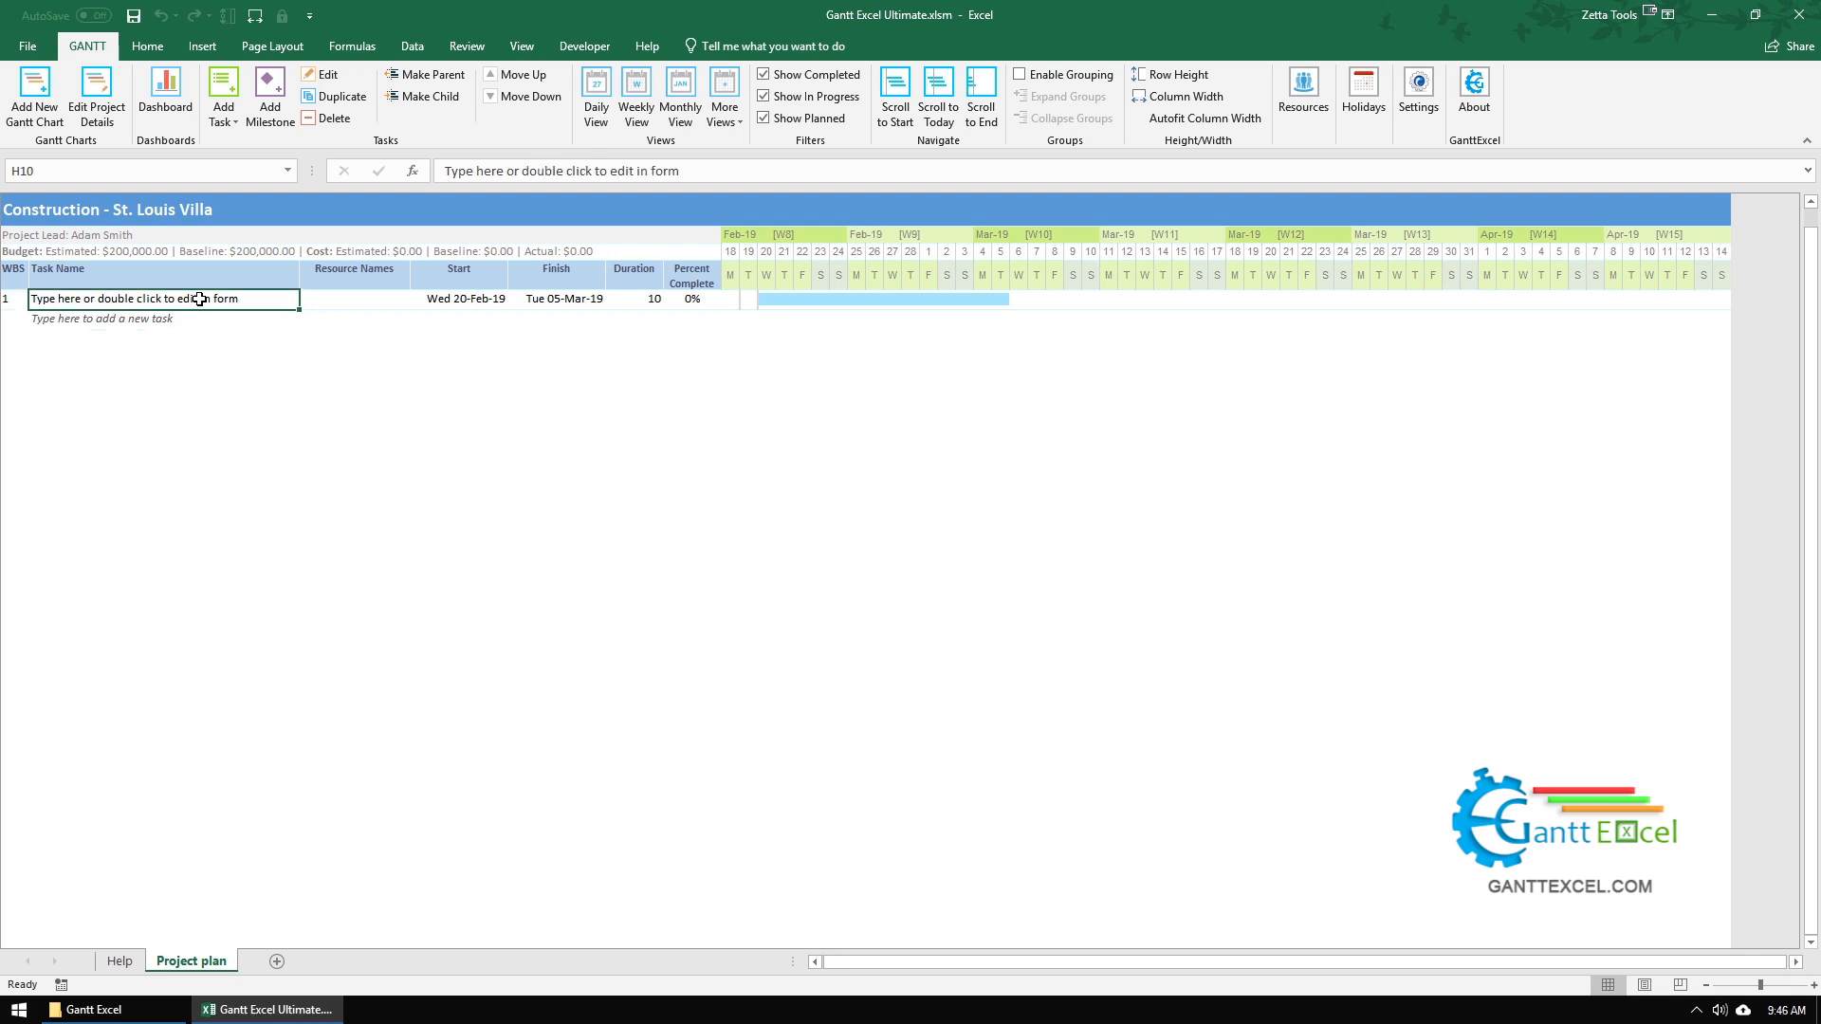
type("Ar")
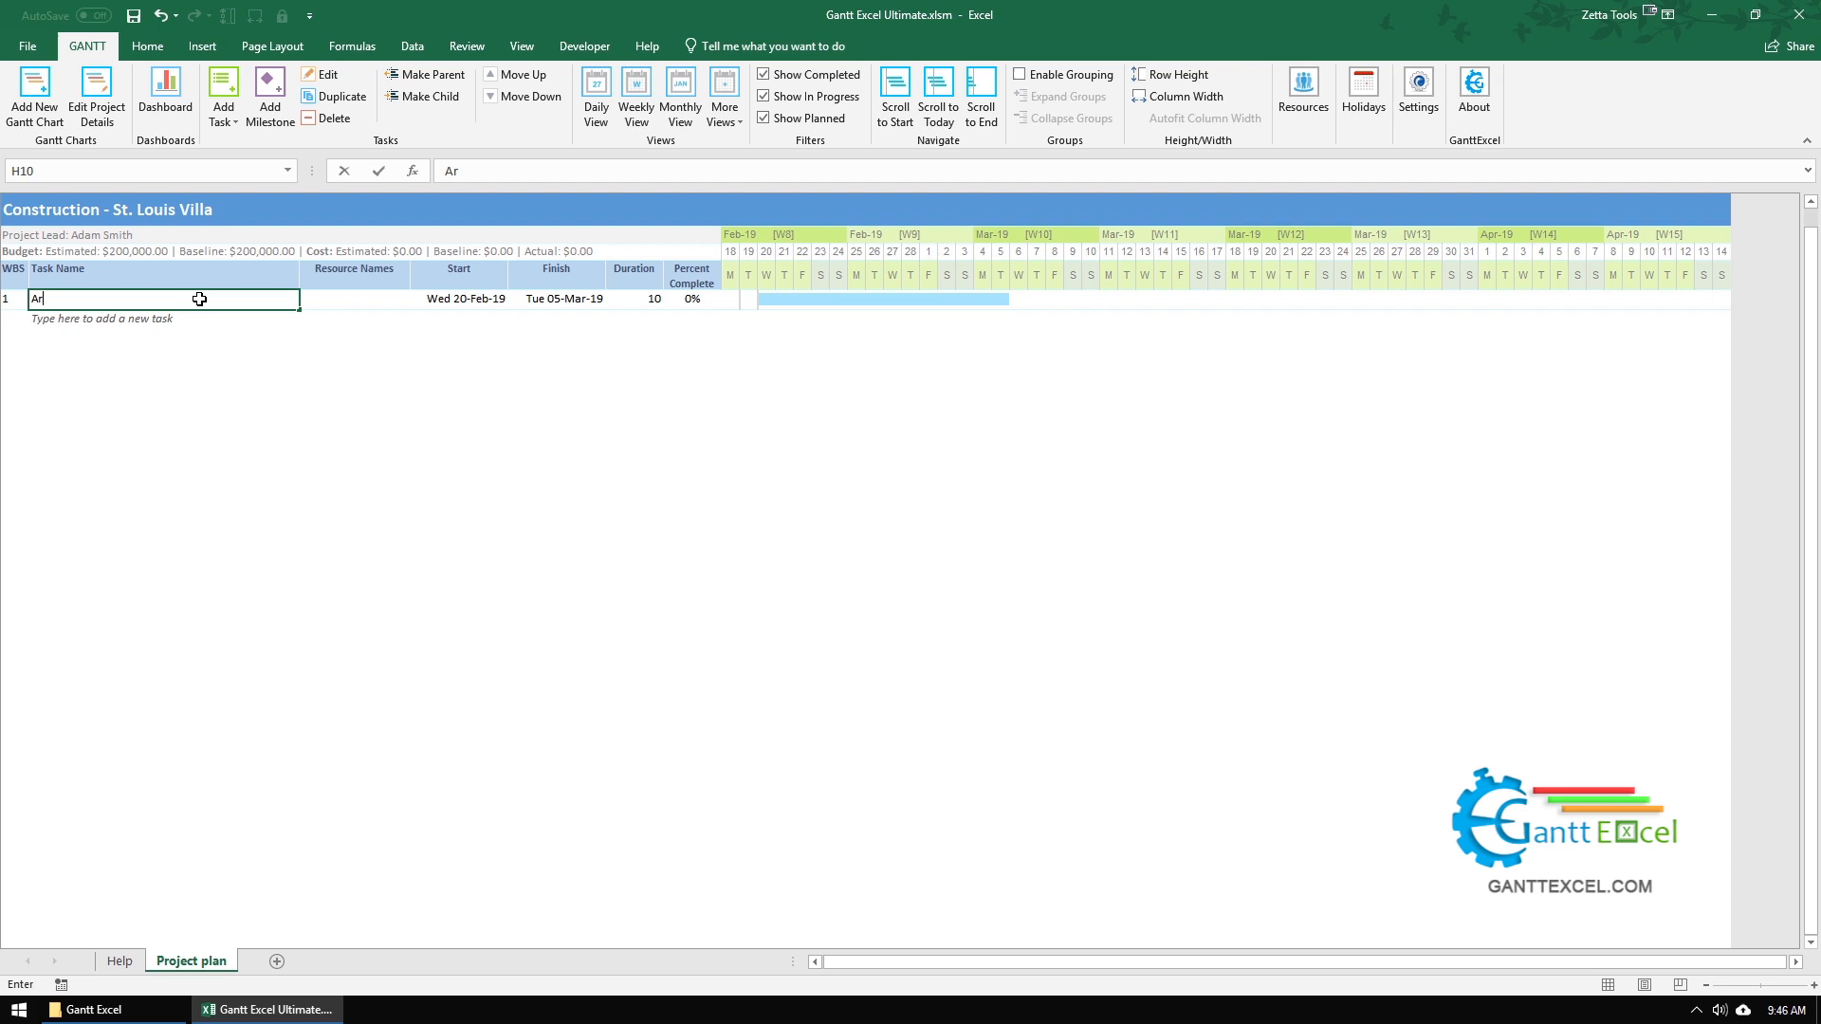
type("chitectural")
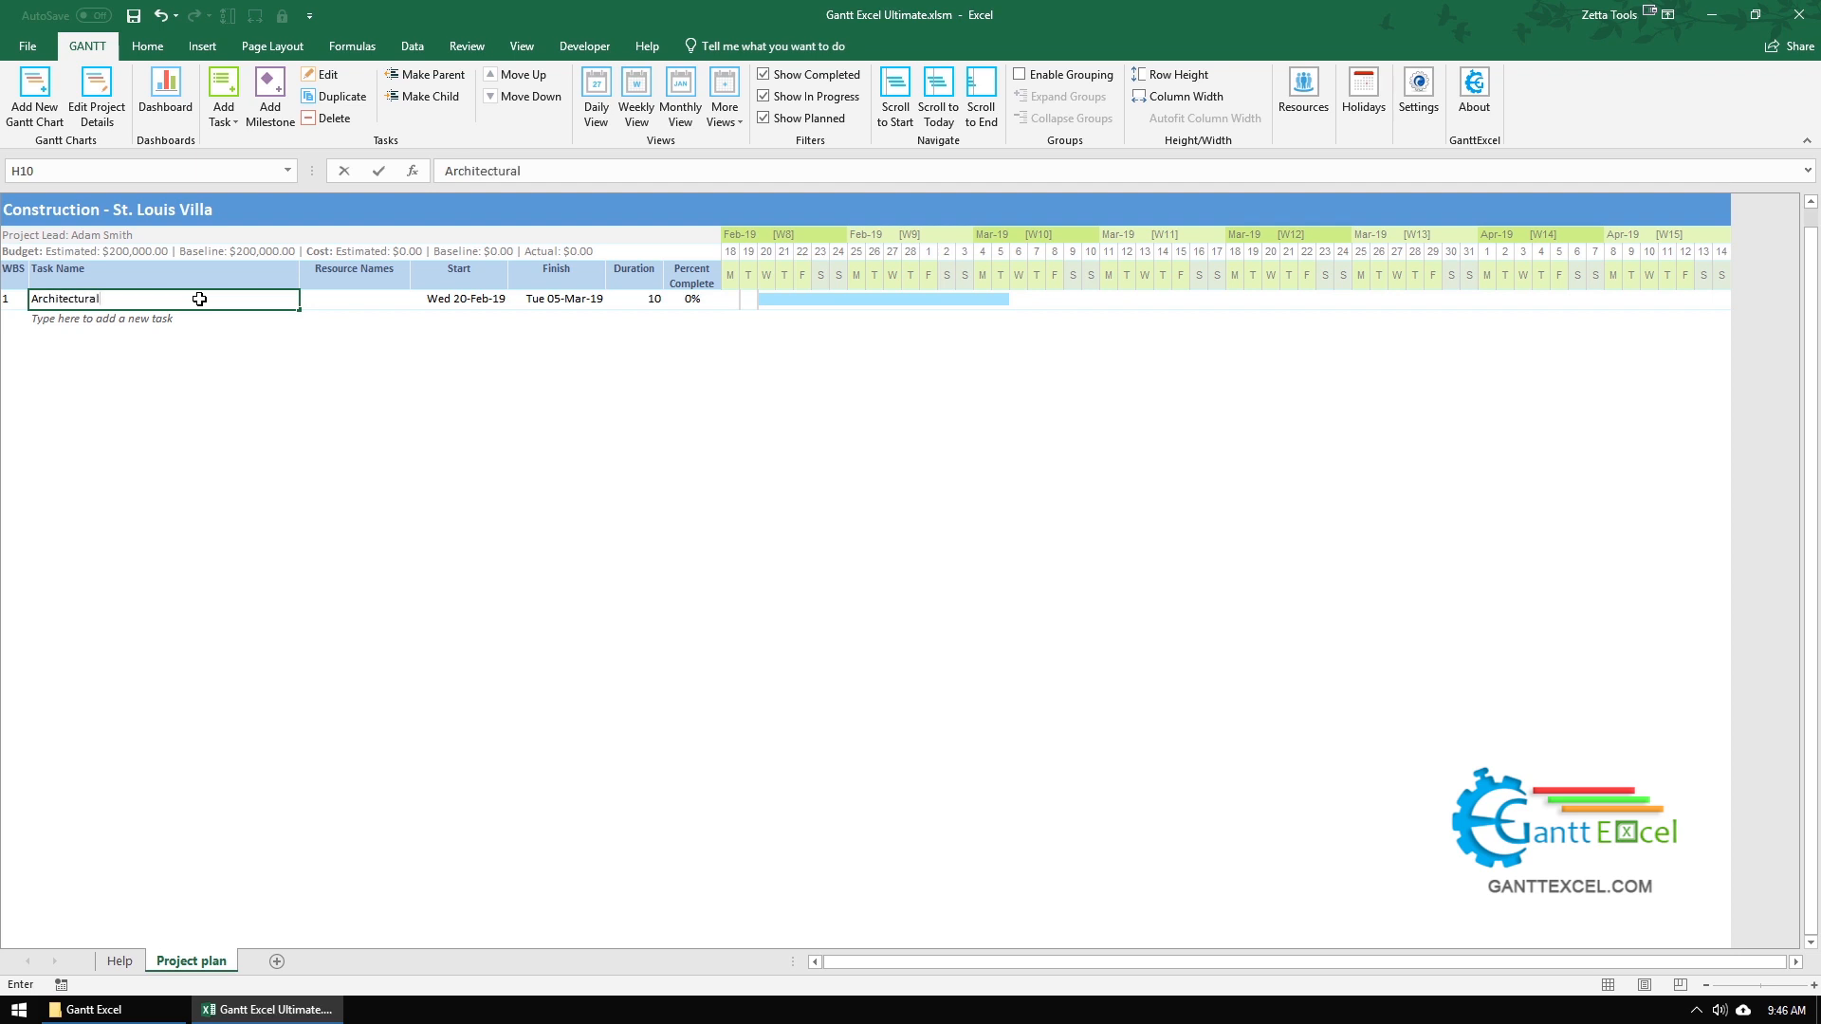
type("Design")
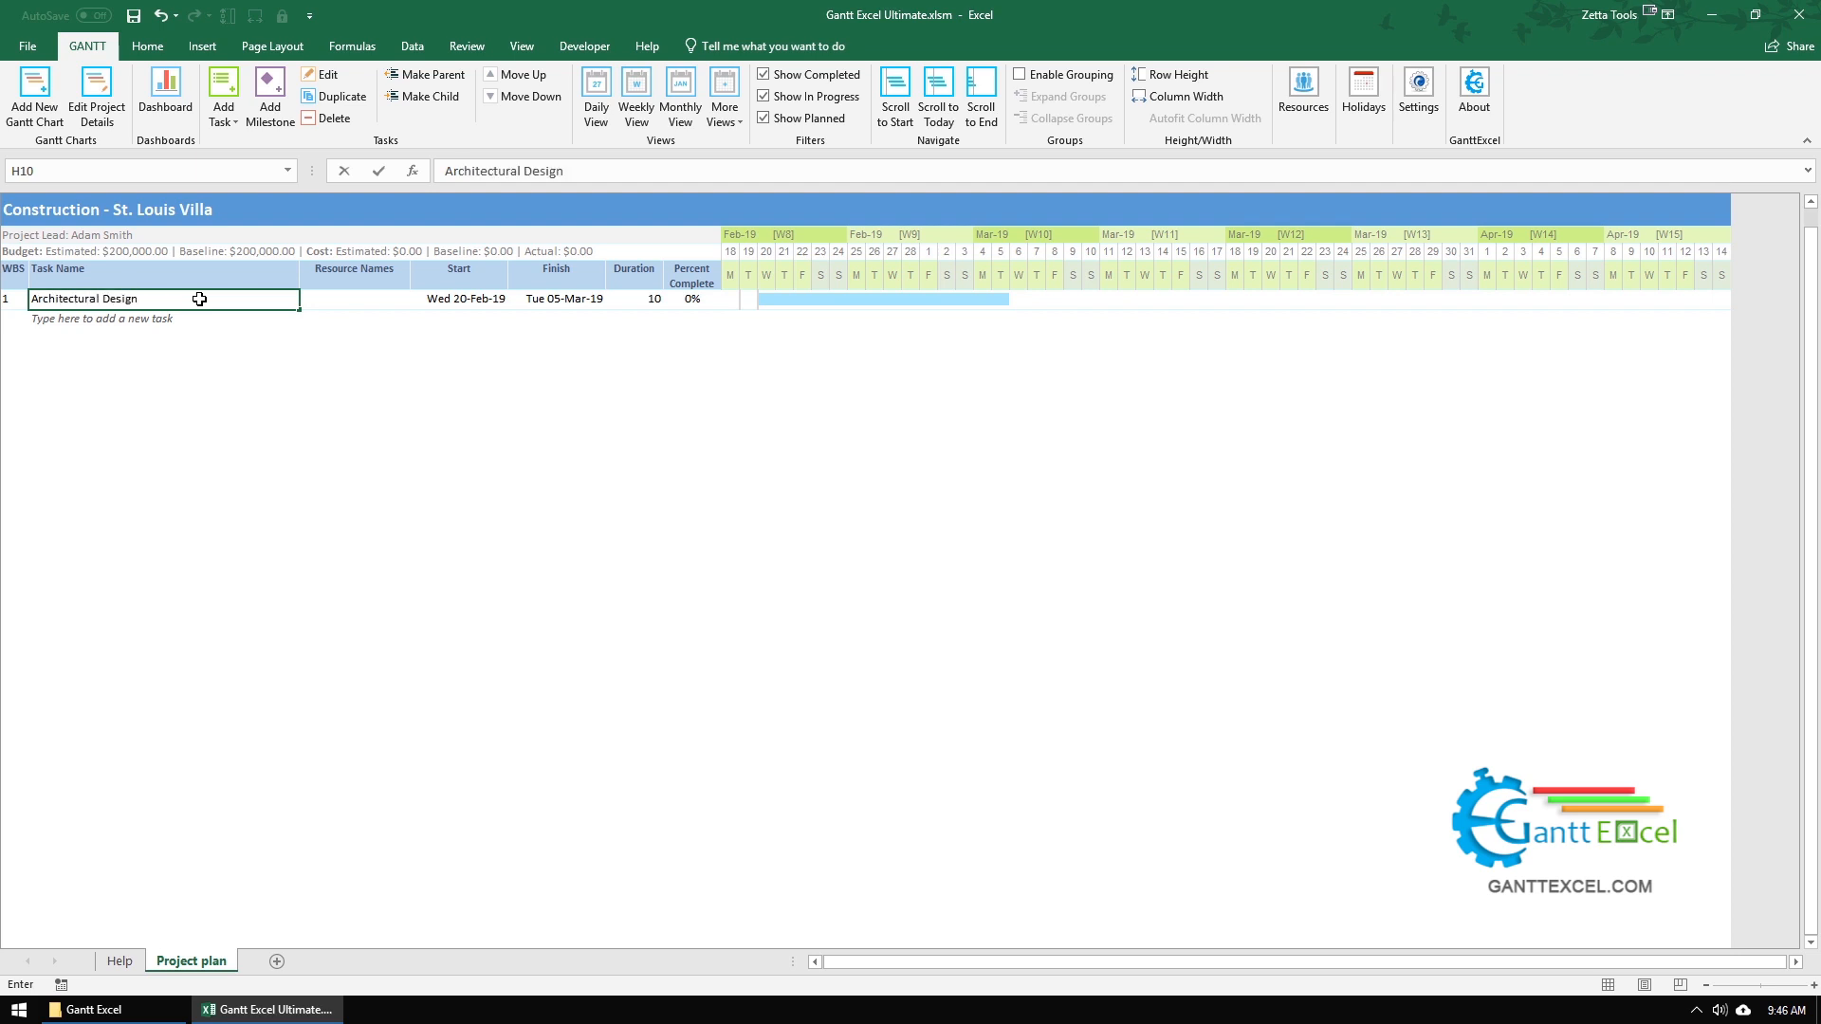
mouse_move(169, 318)
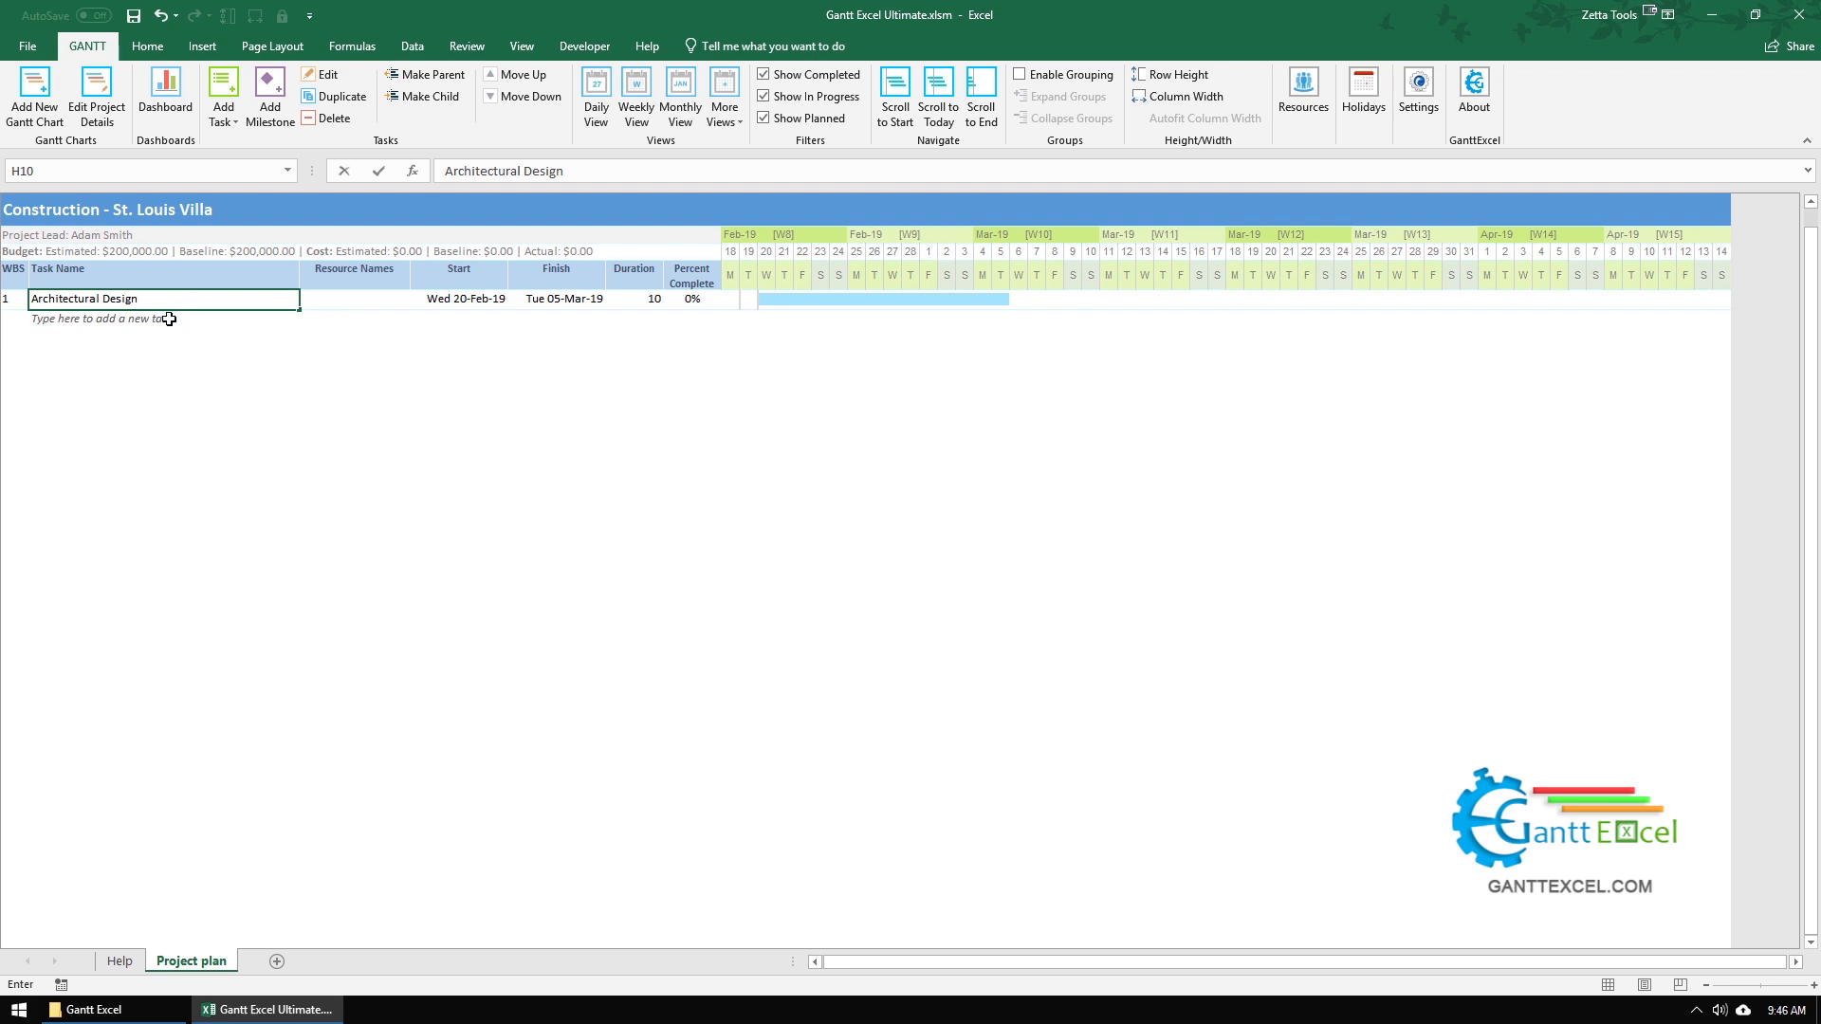
key("enter")
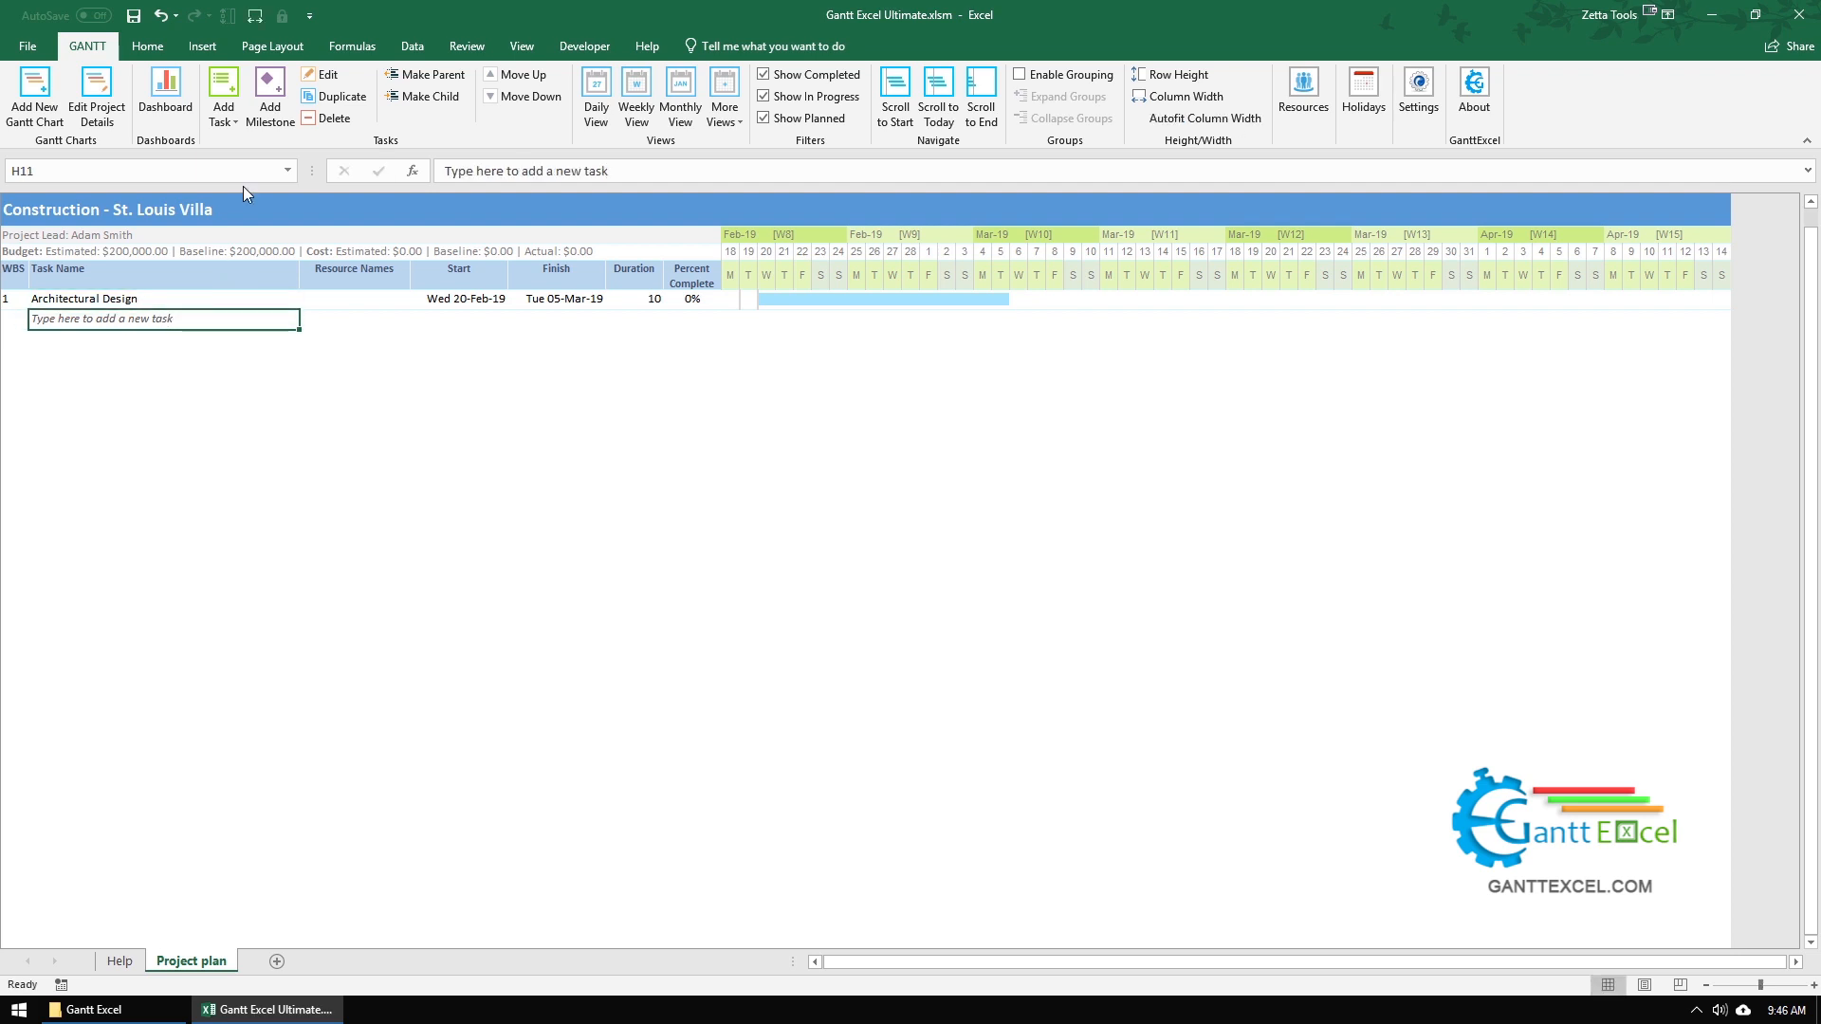
Step: Add 'Create draft of architecture' at the selection, a 1-day task on 19-Feb-19
left_click(222, 98)
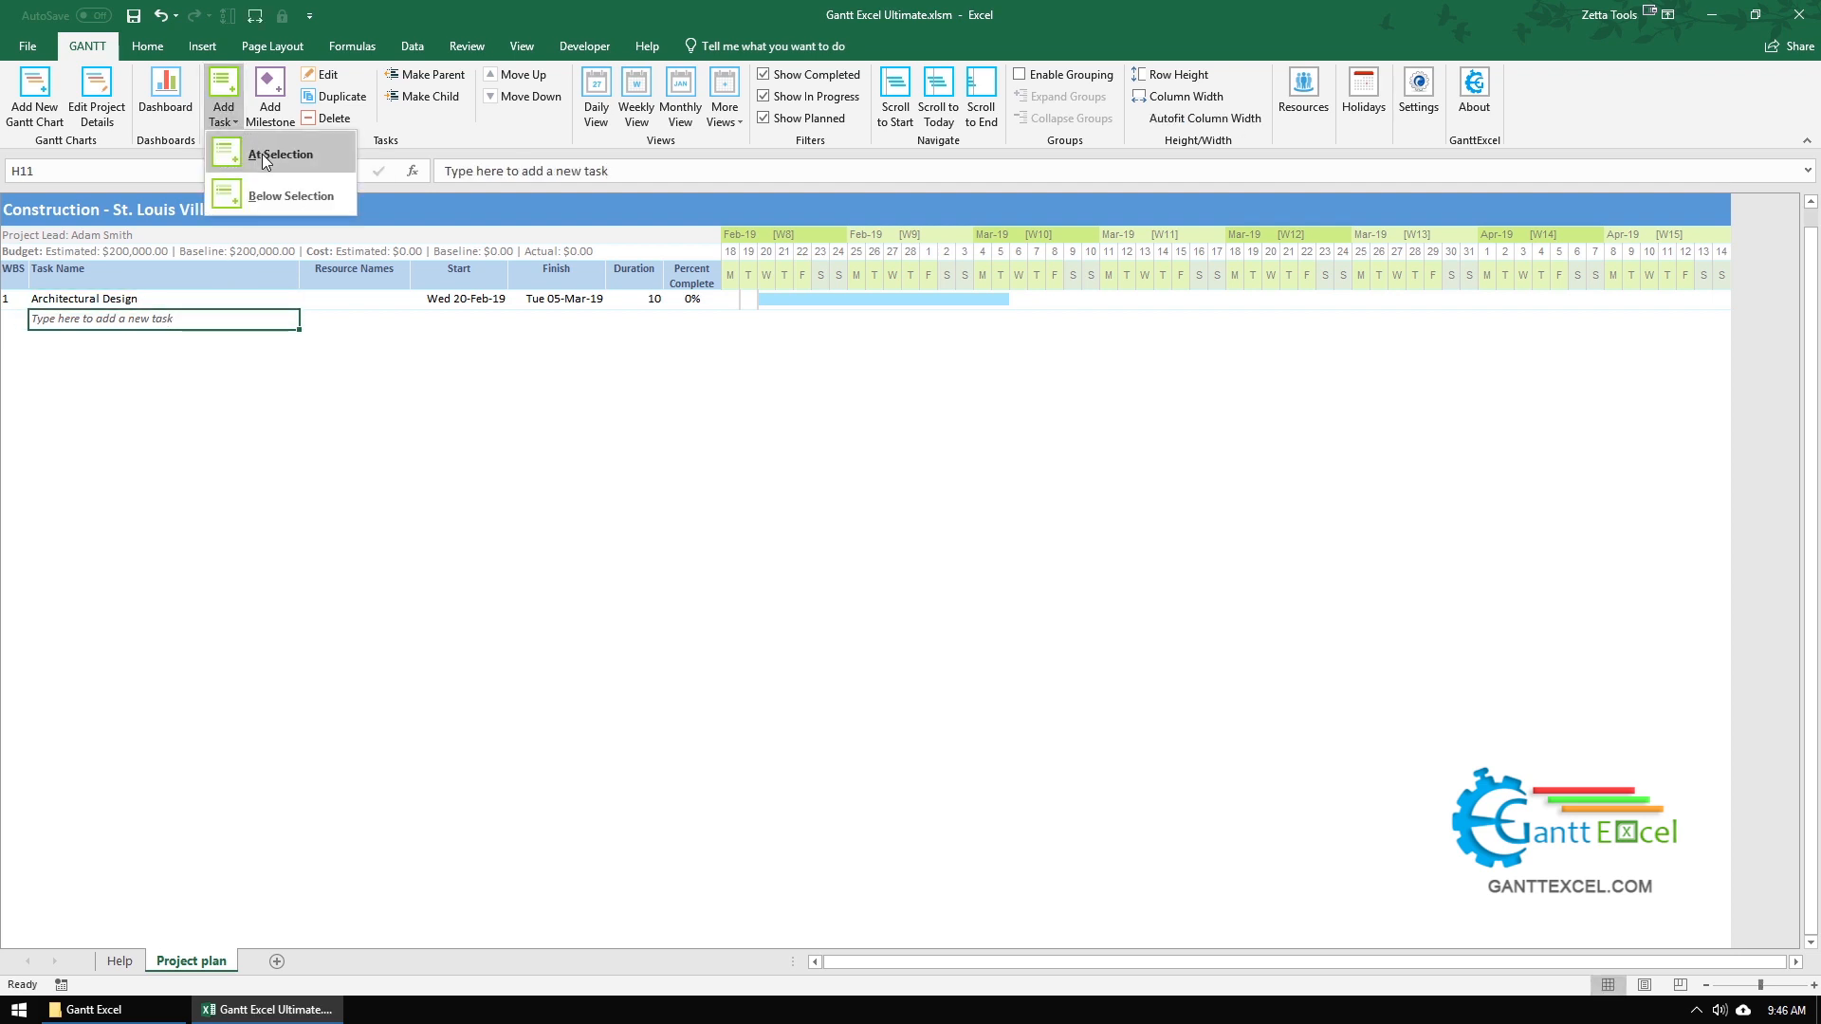
left_click(282, 154)
type("Create draft of architectur")
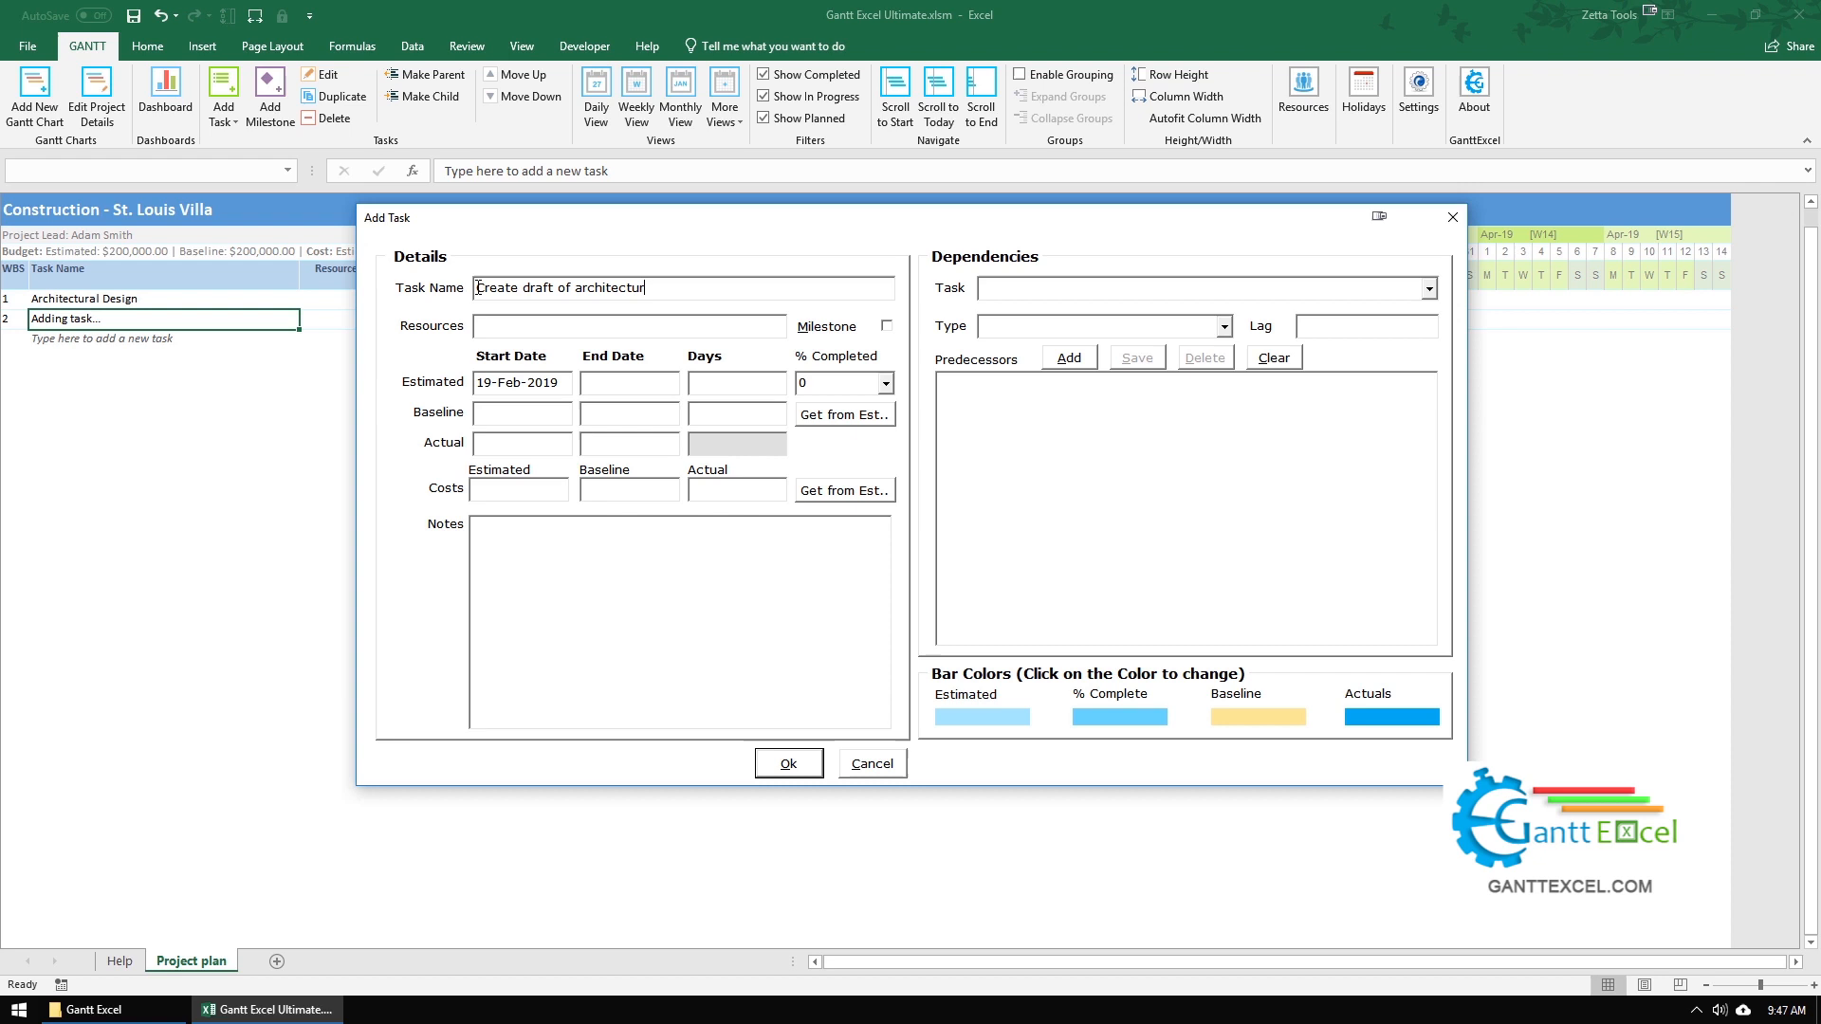
type("e")
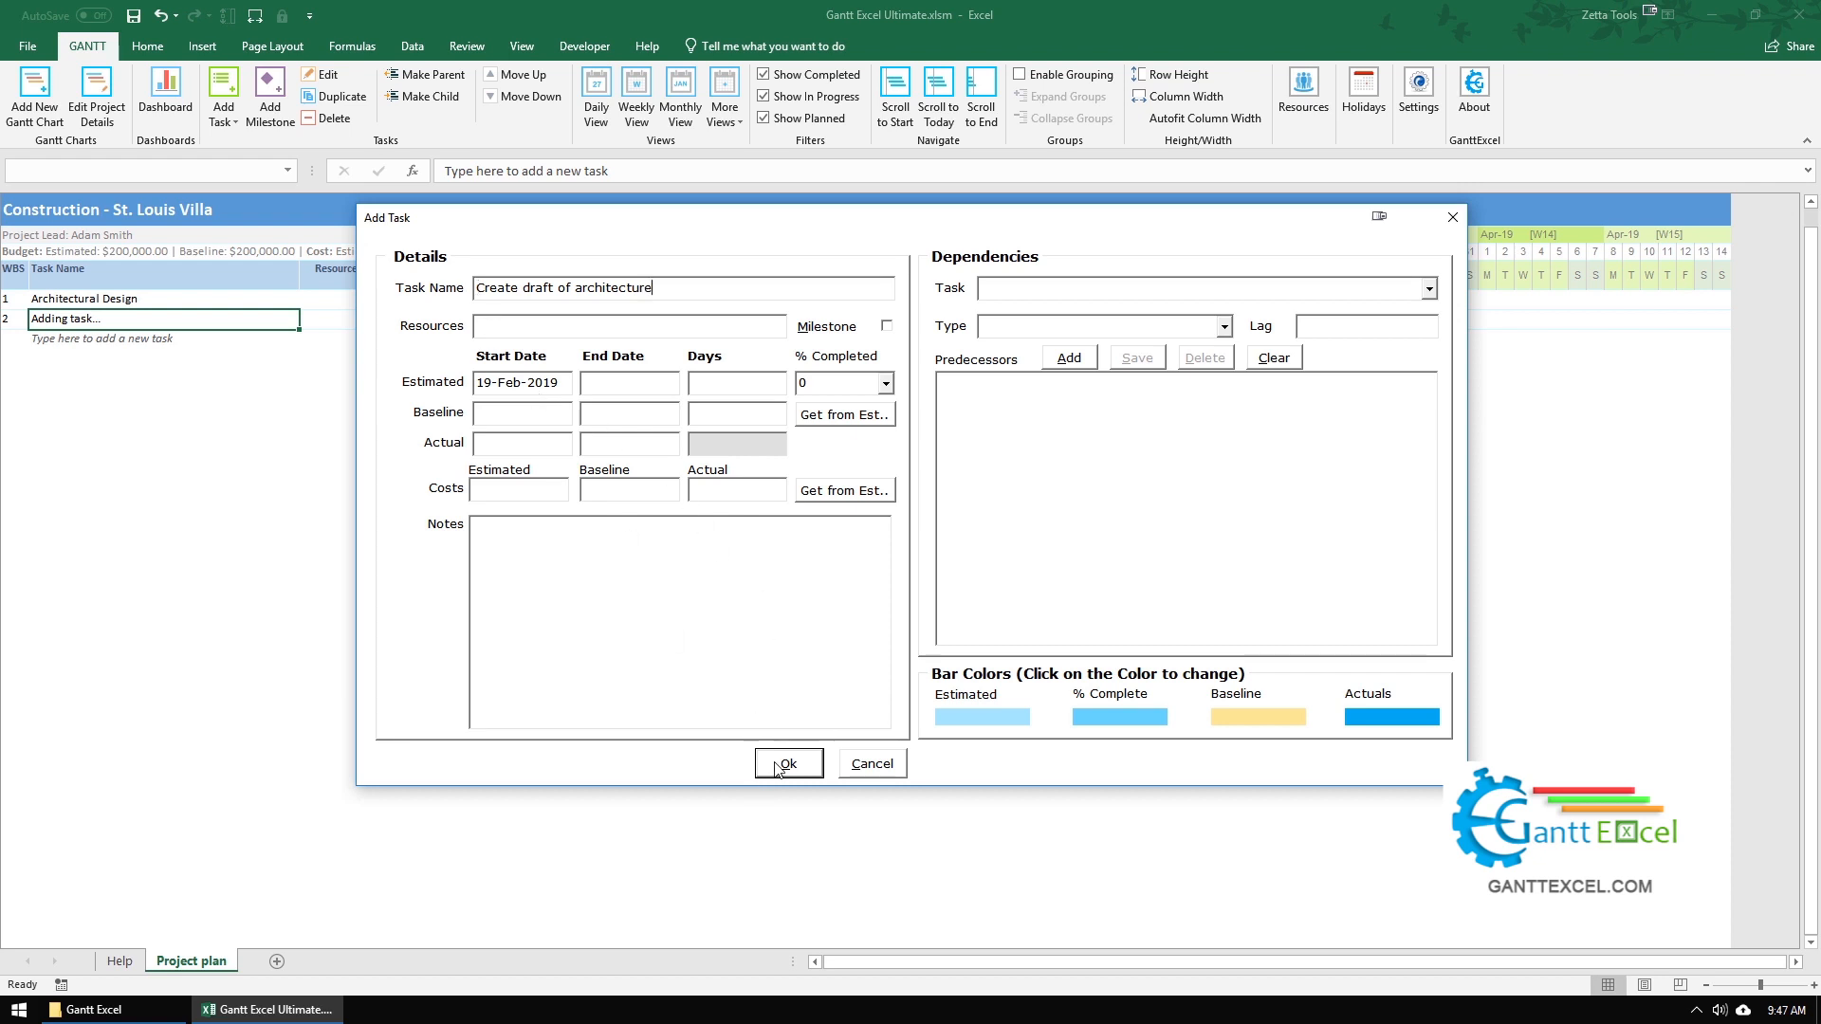
left_click(787, 762)
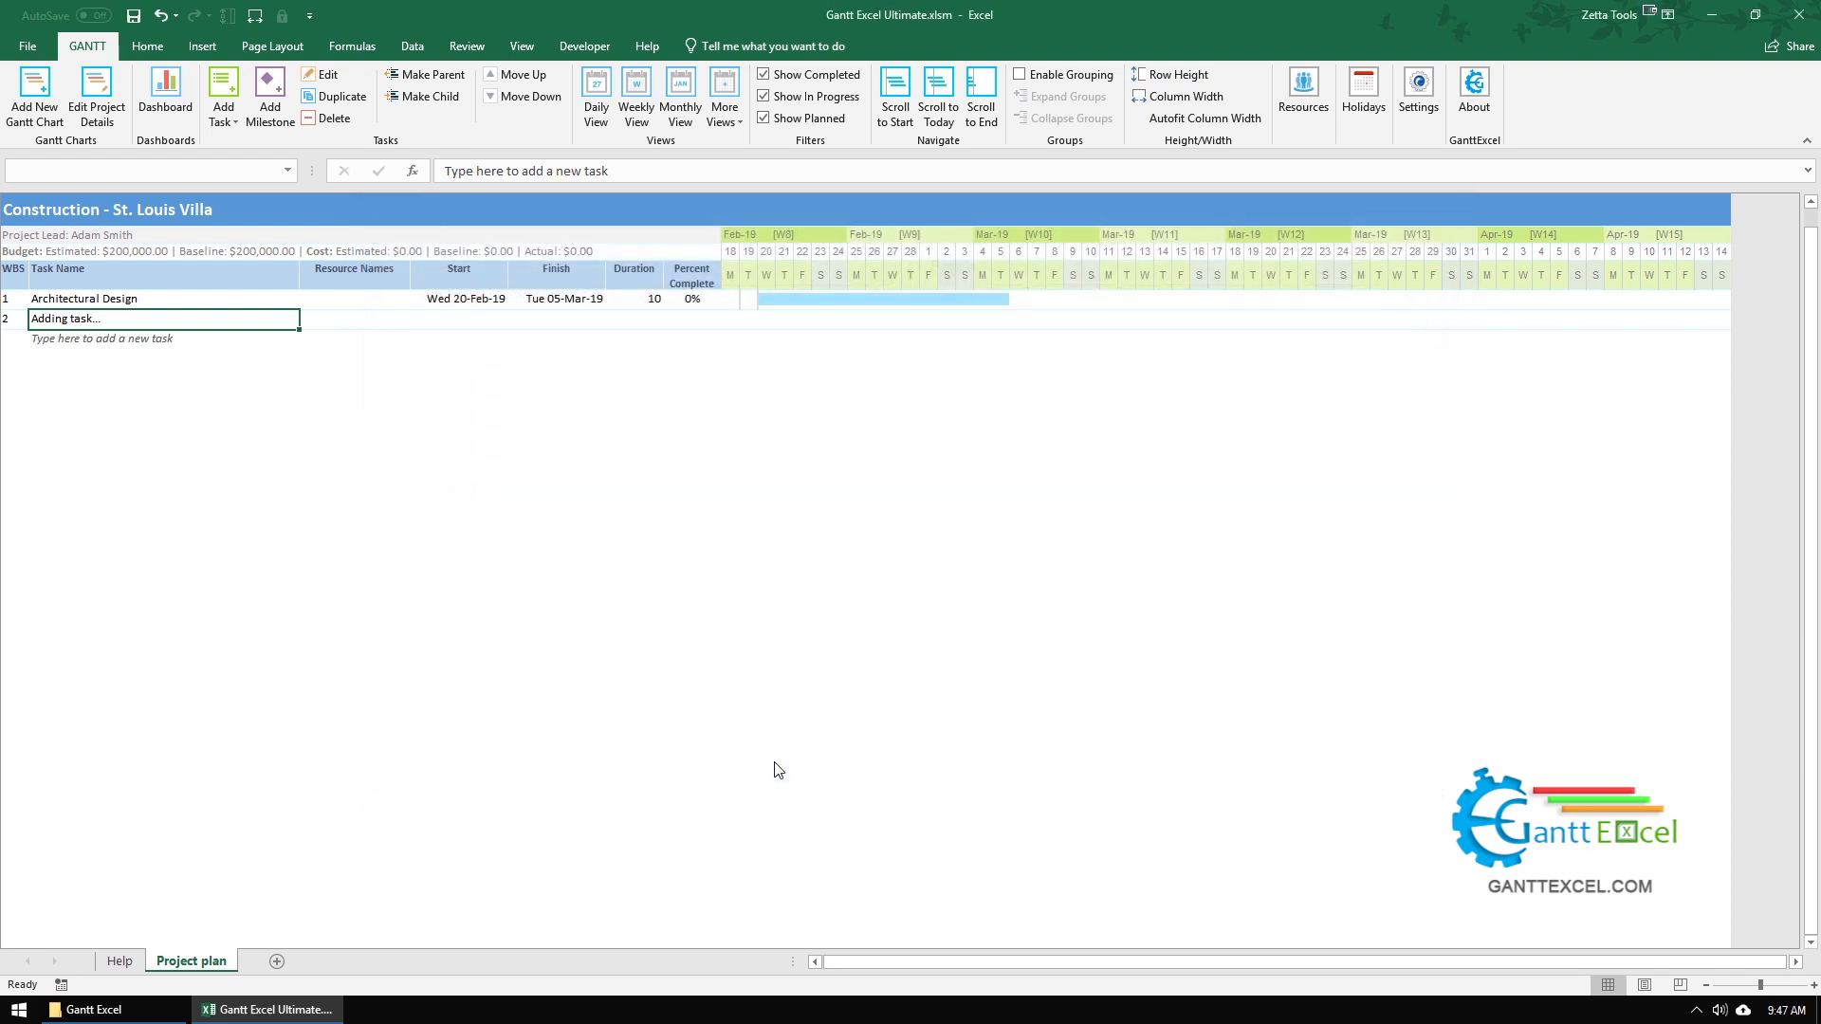
type("Create draft of architecture")
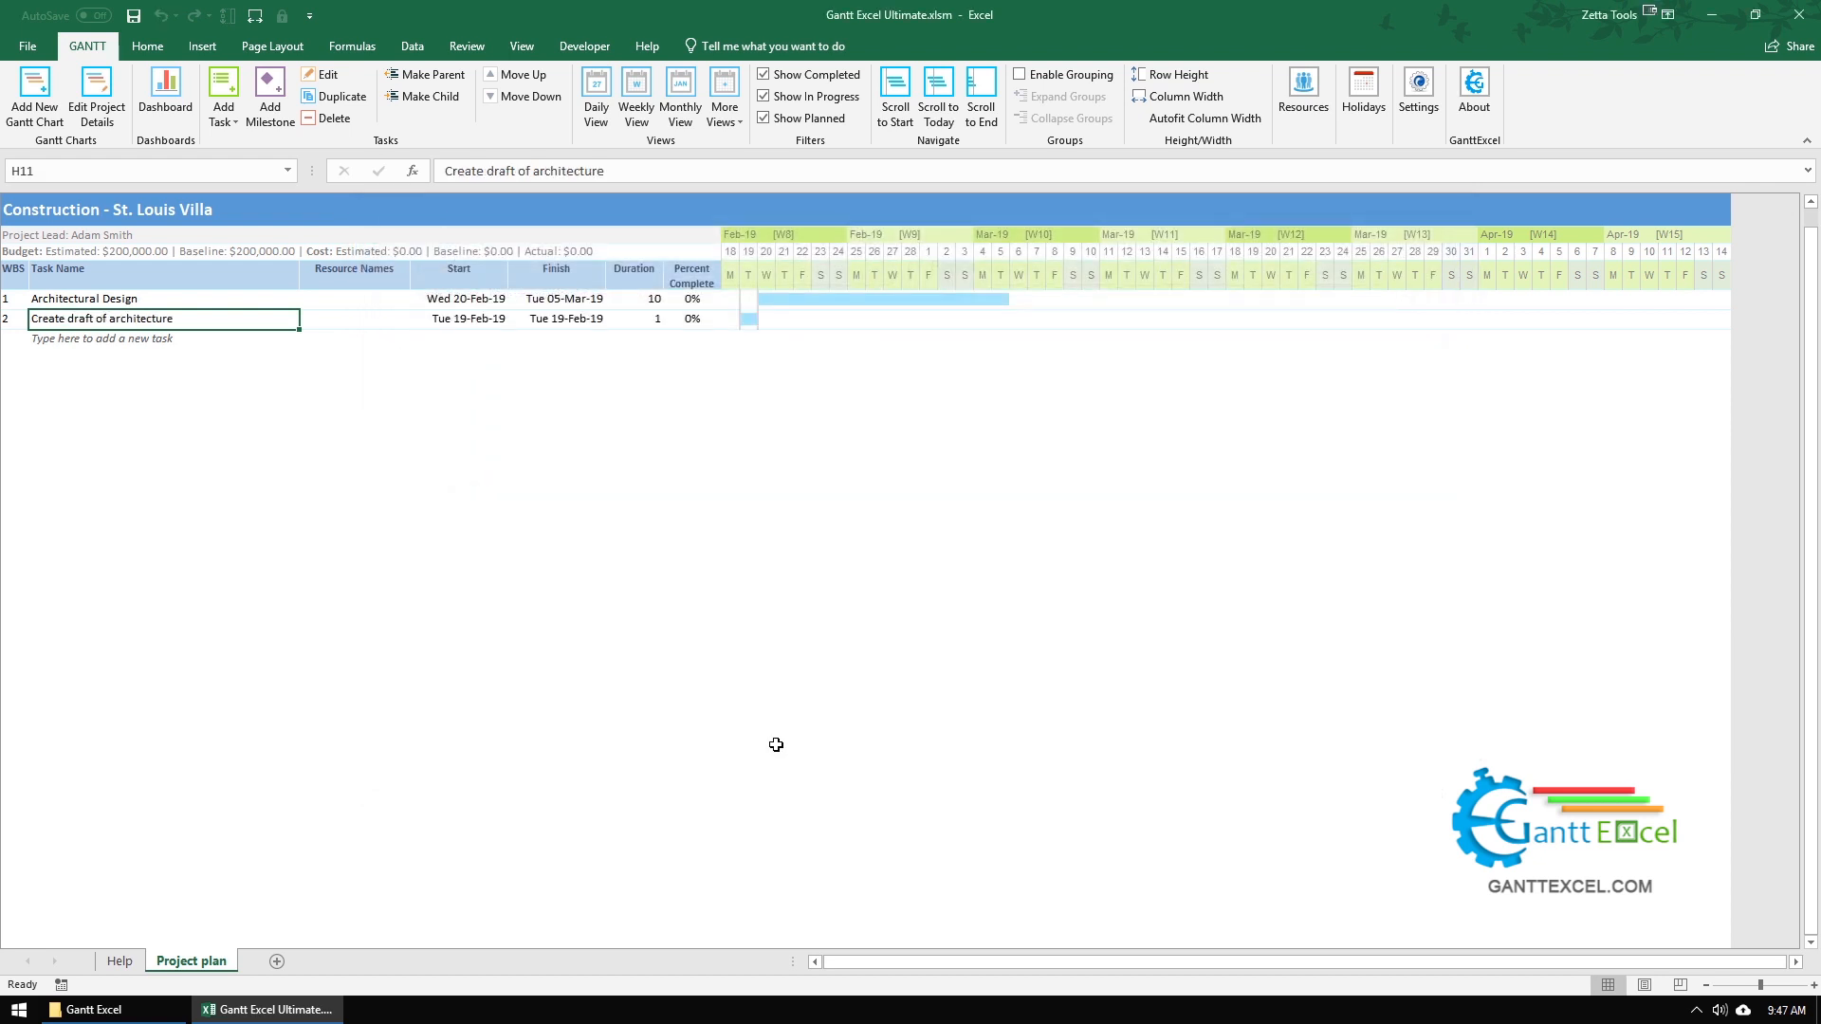
mouse_move(747, 724)
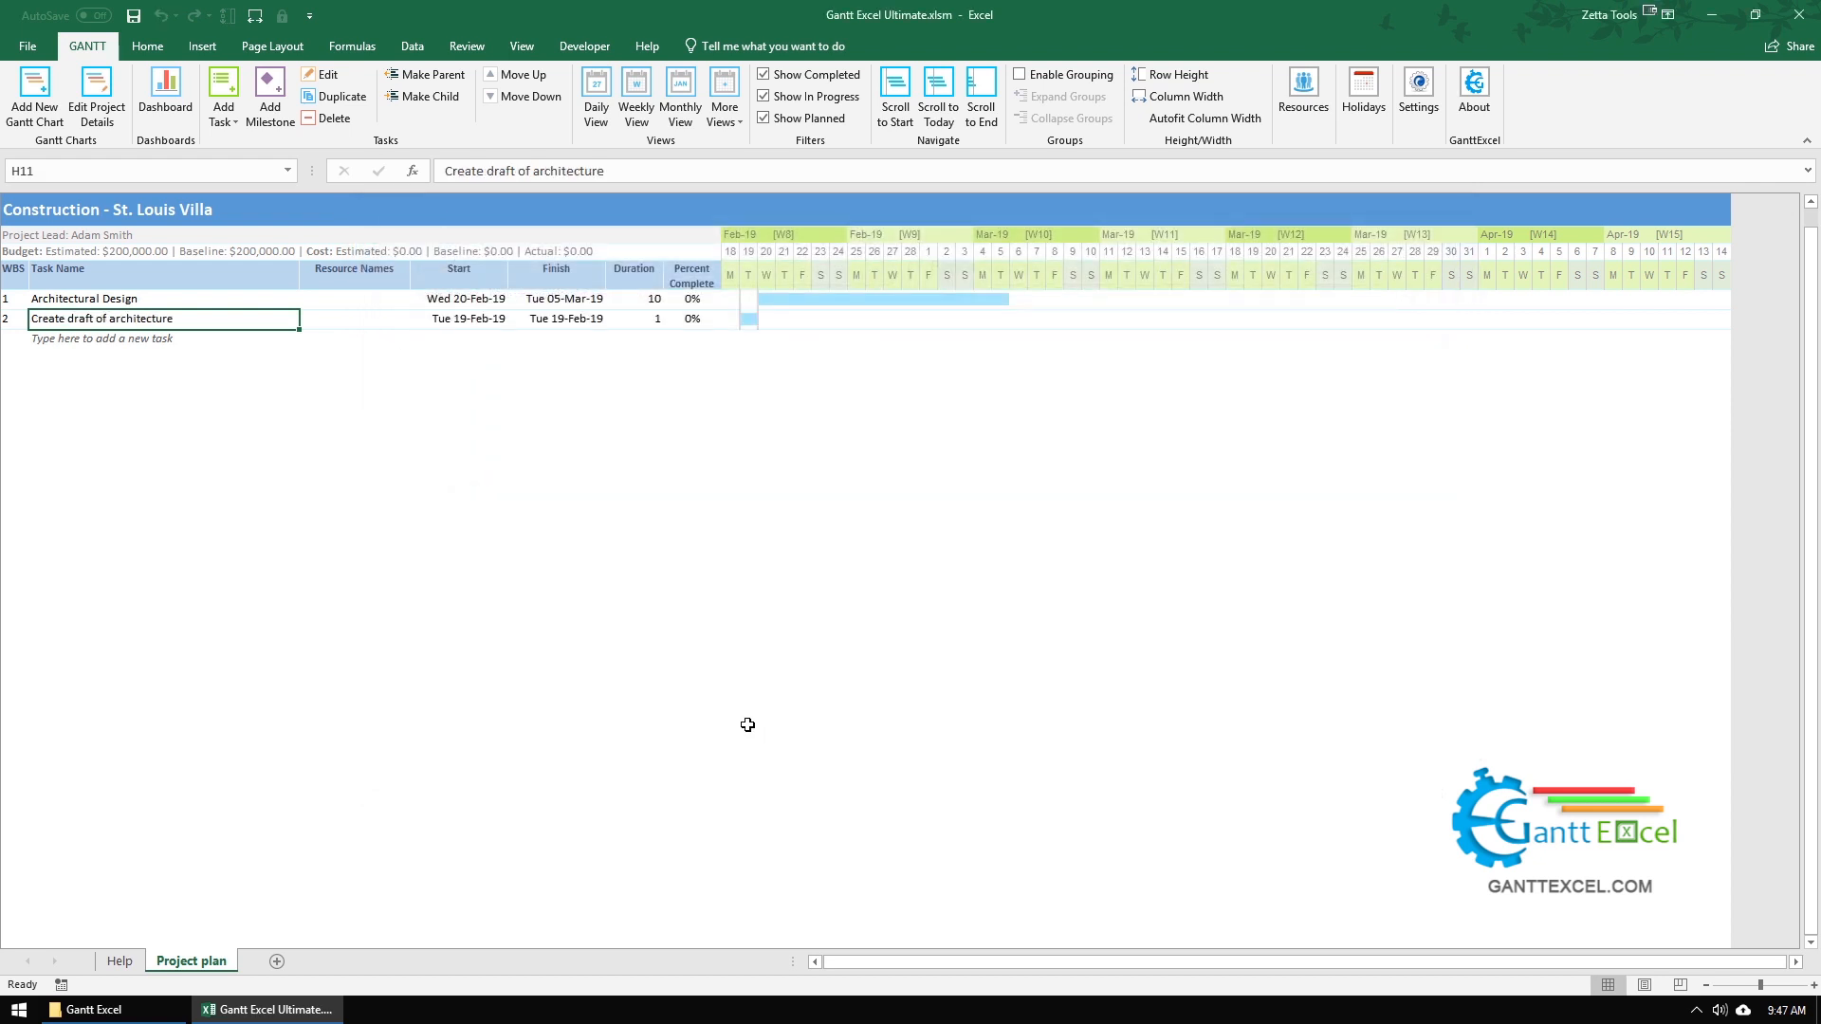
mouse_move(222, 97)
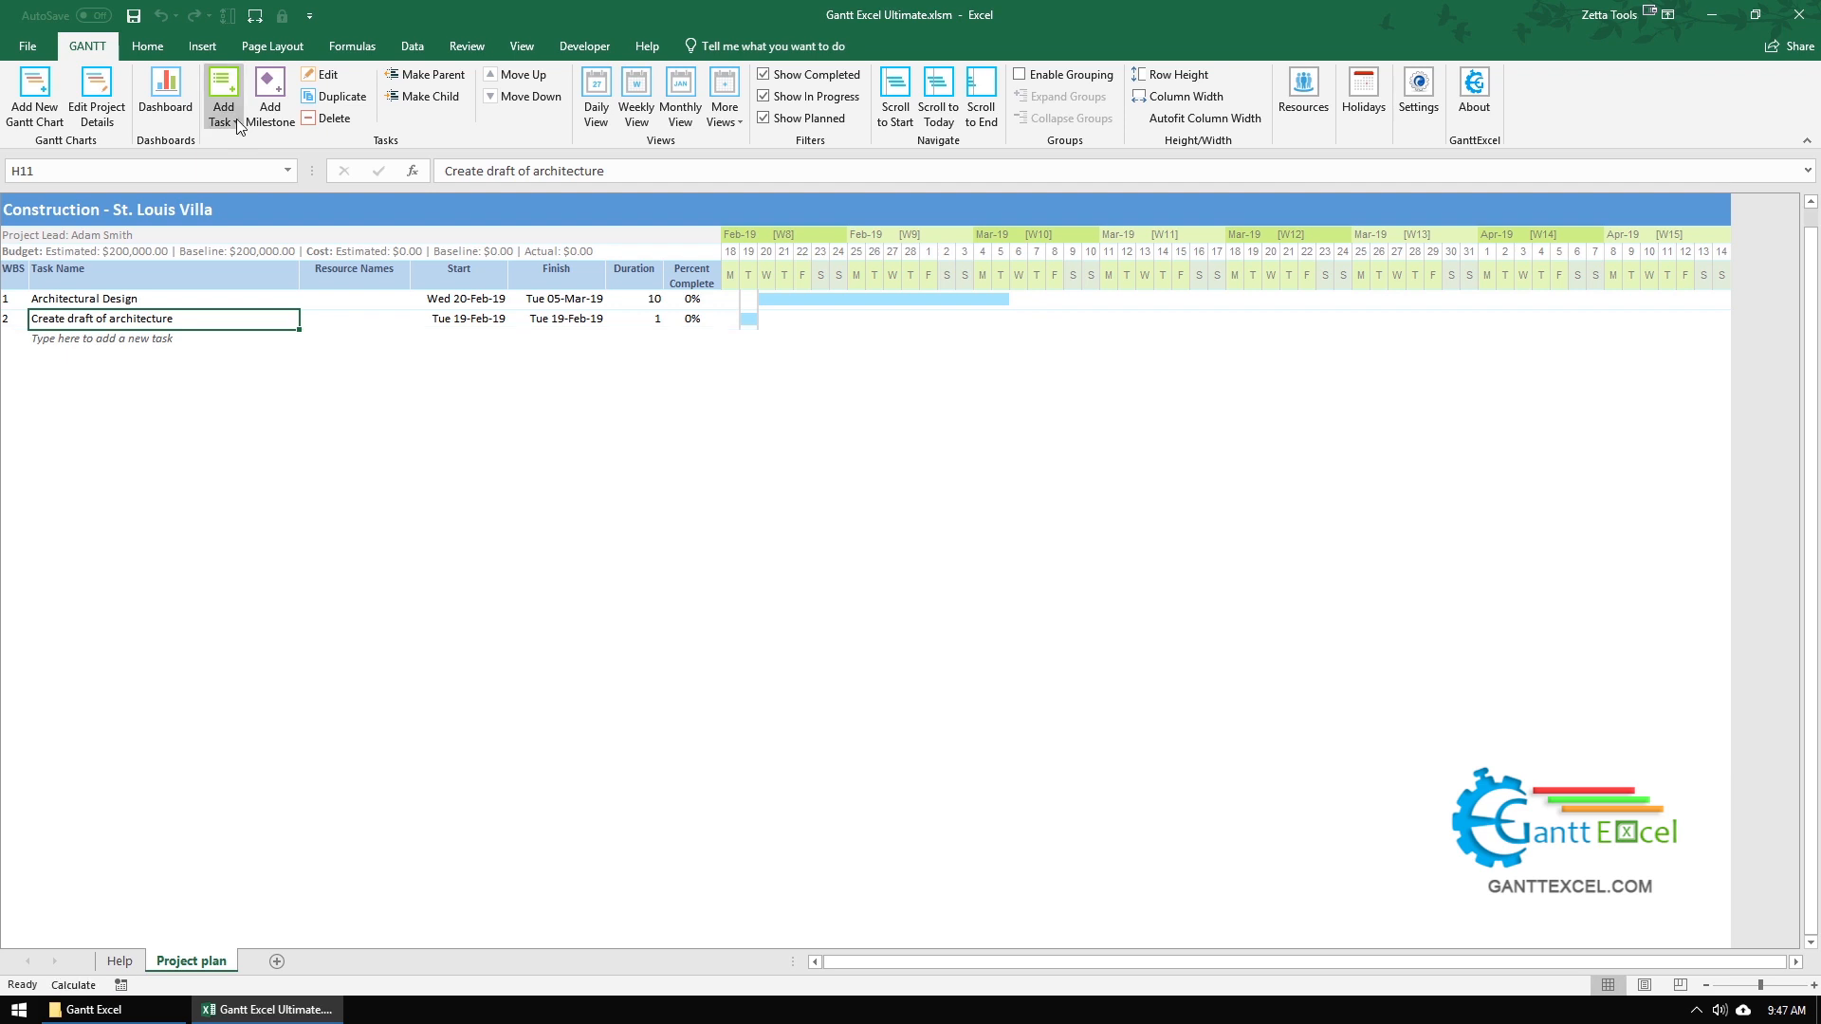
Step: Start a task below the draft task named 'Prepare construction documents'
left_click(224, 110)
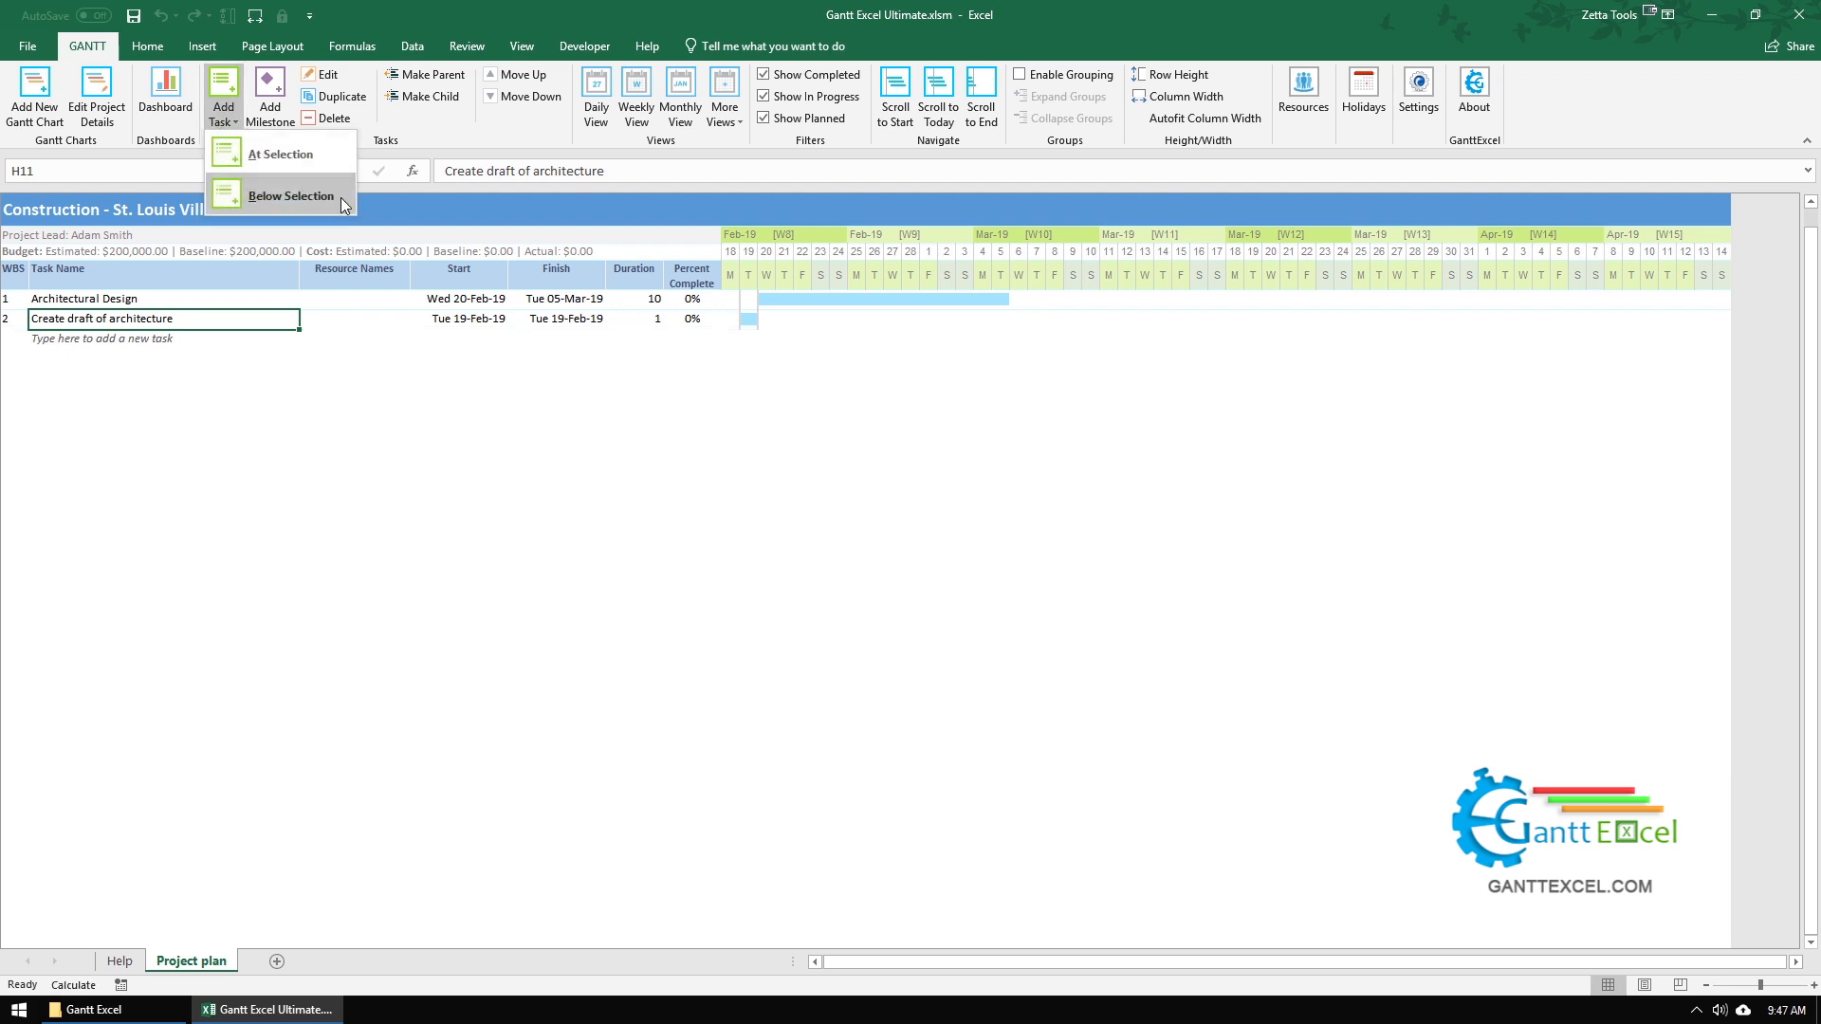
left_click(294, 195)
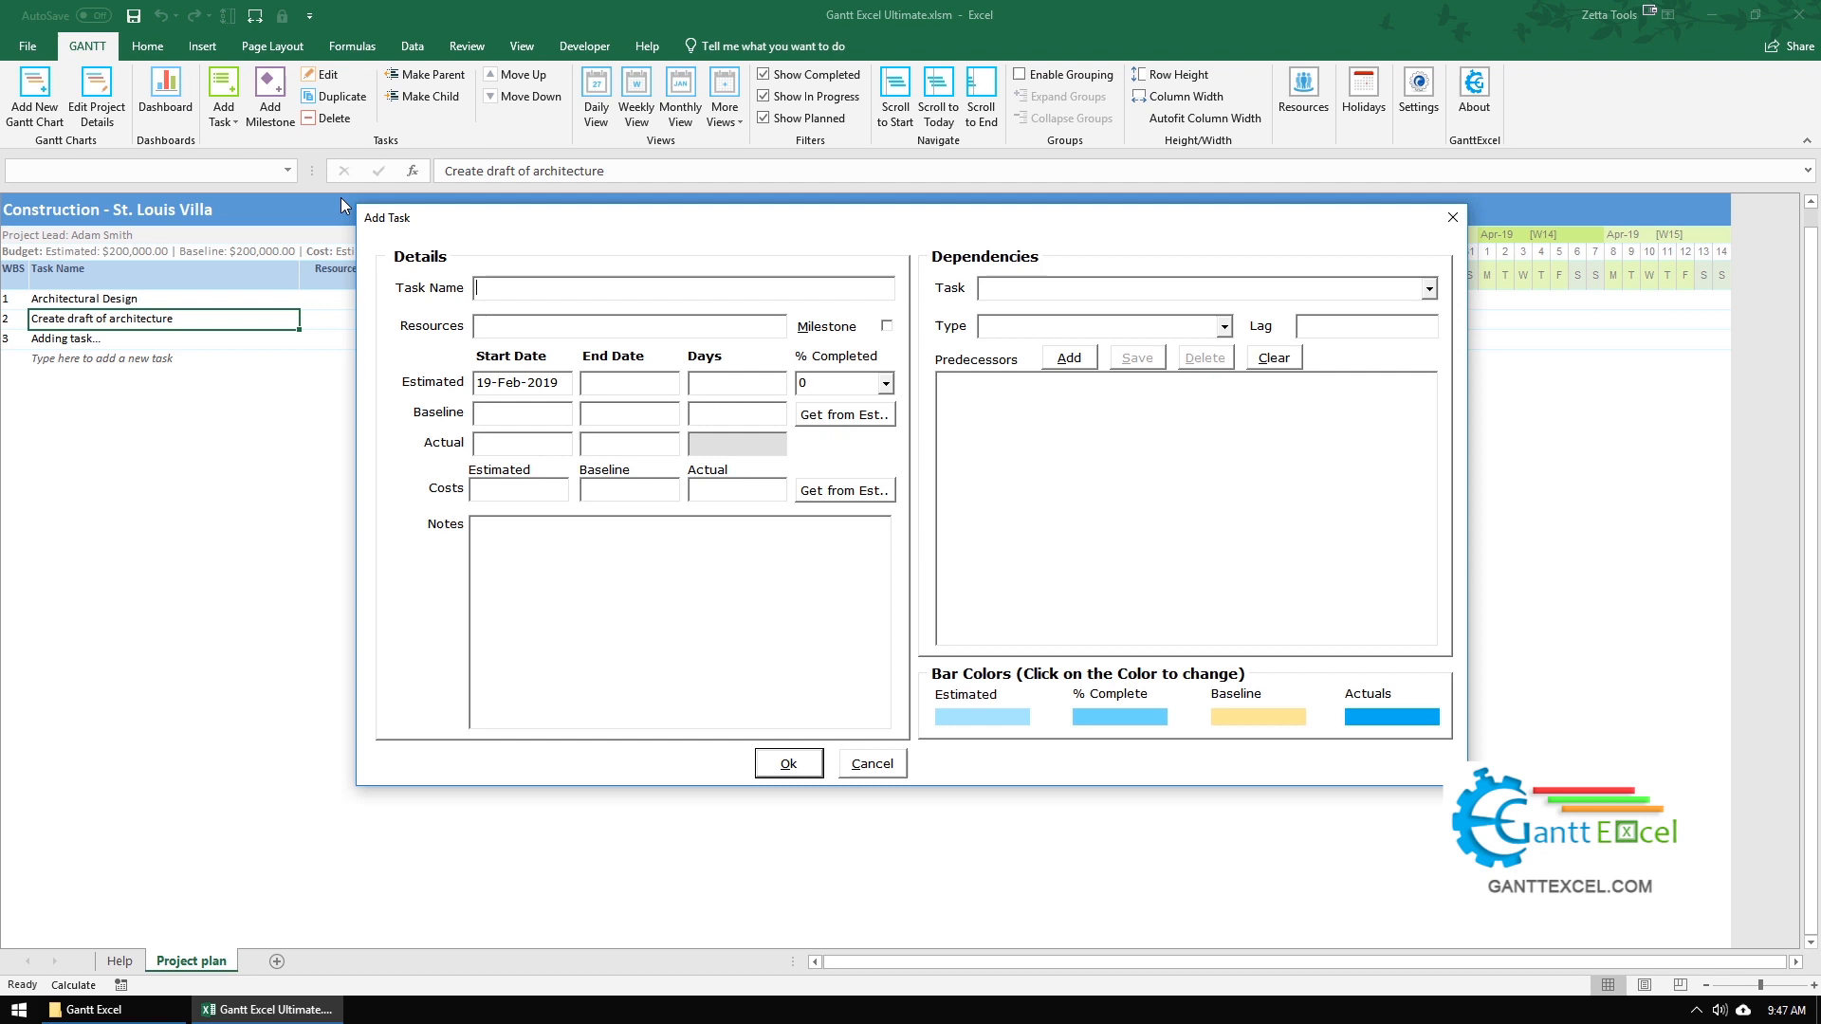
type("Prepare construction documents")
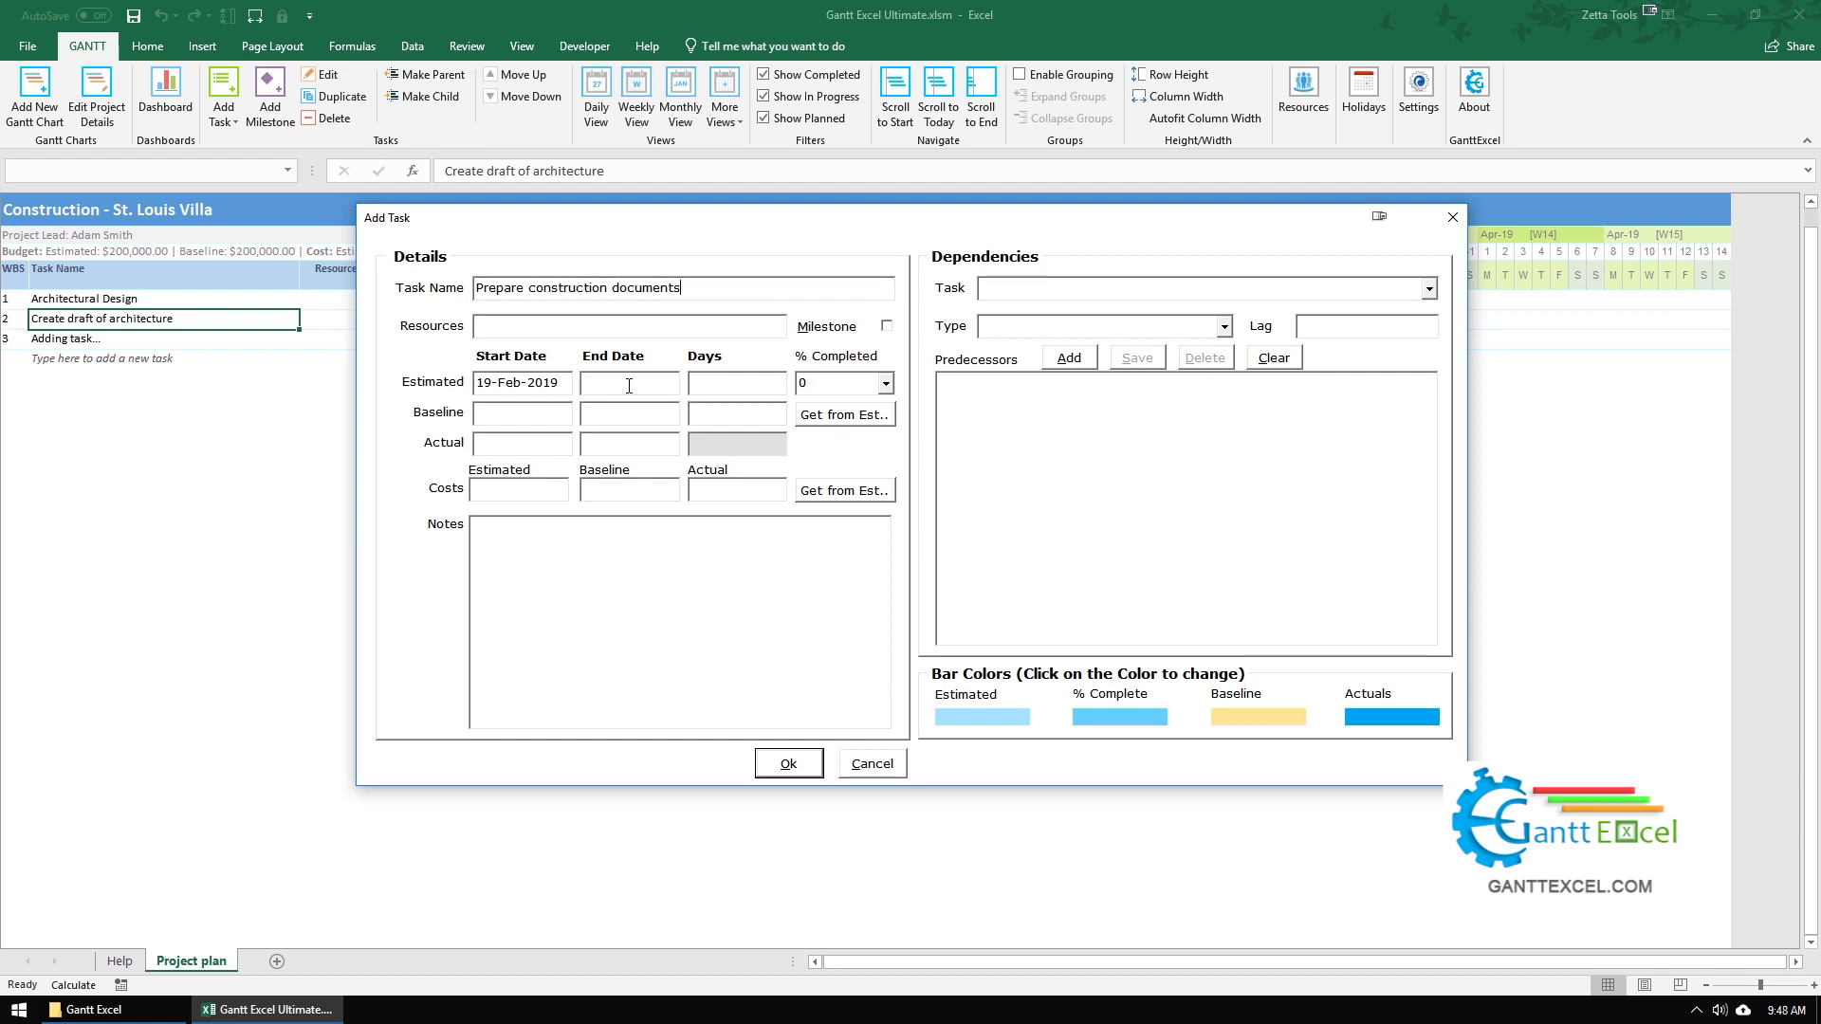
mouse_move(524, 383)
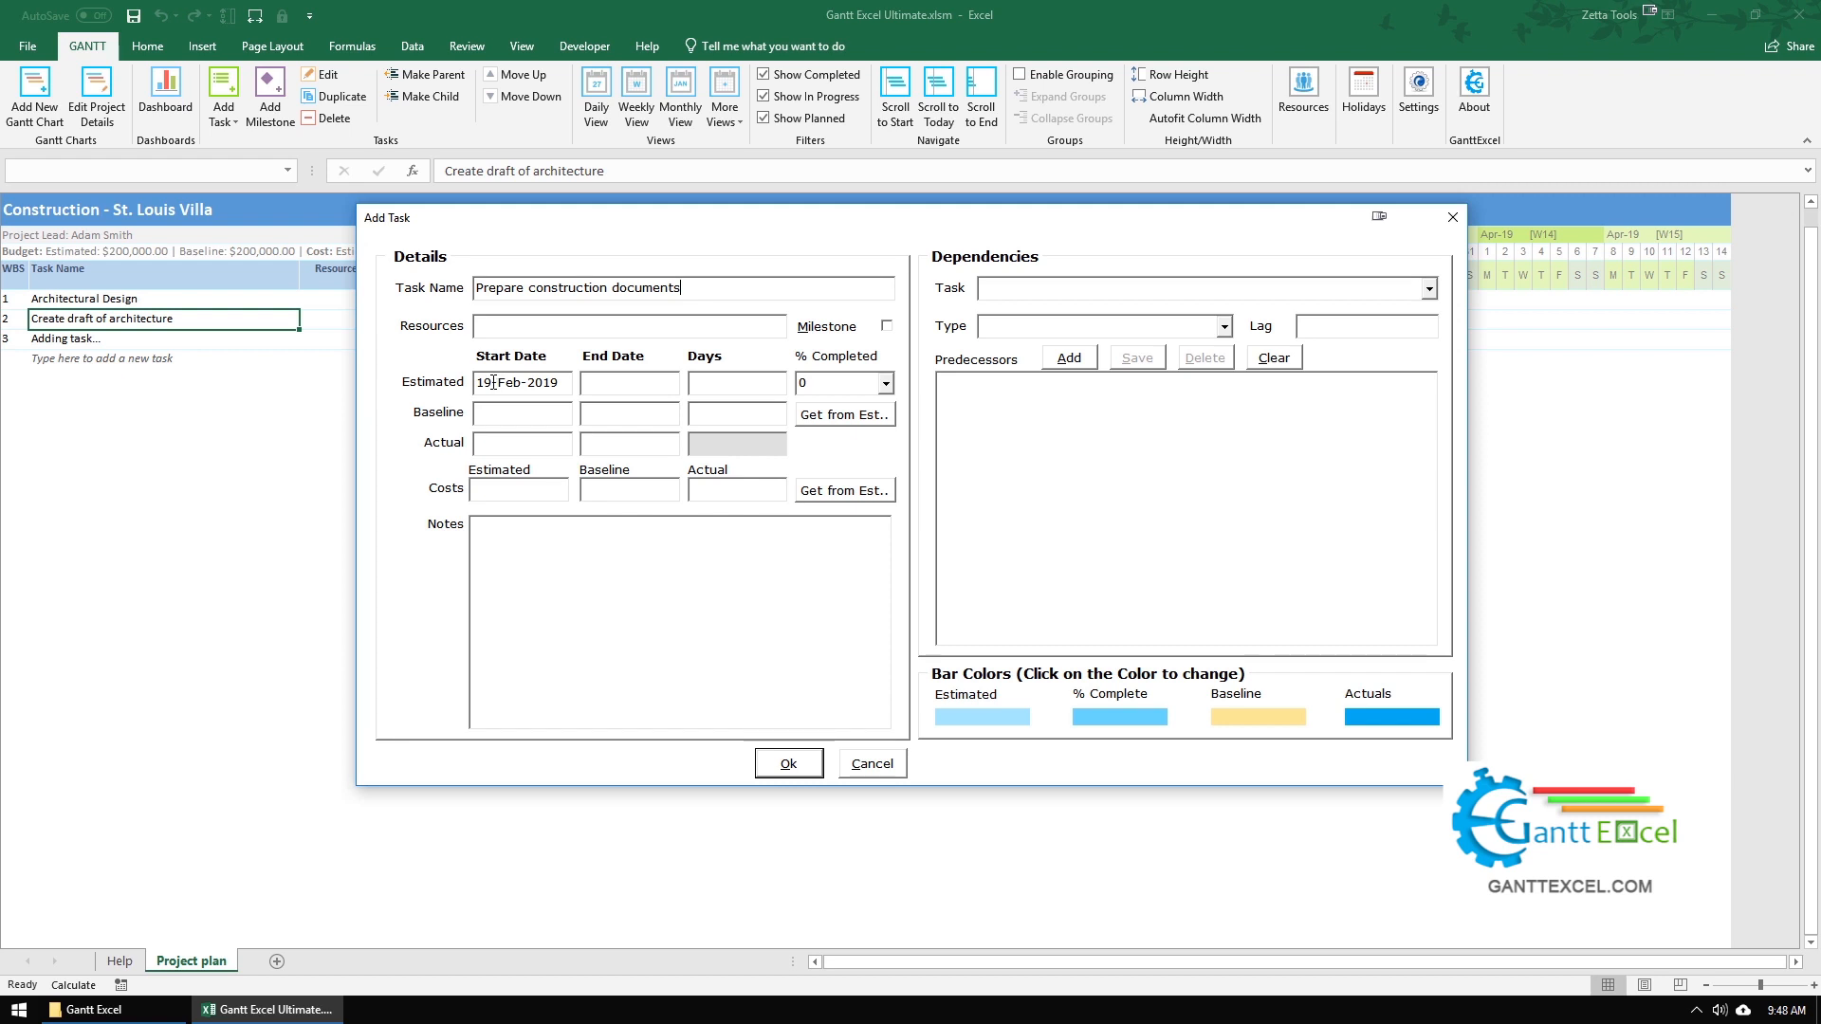
Step: Set the estimated start to 20 February 2019 with a duration of 3 days
left_click(519, 382)
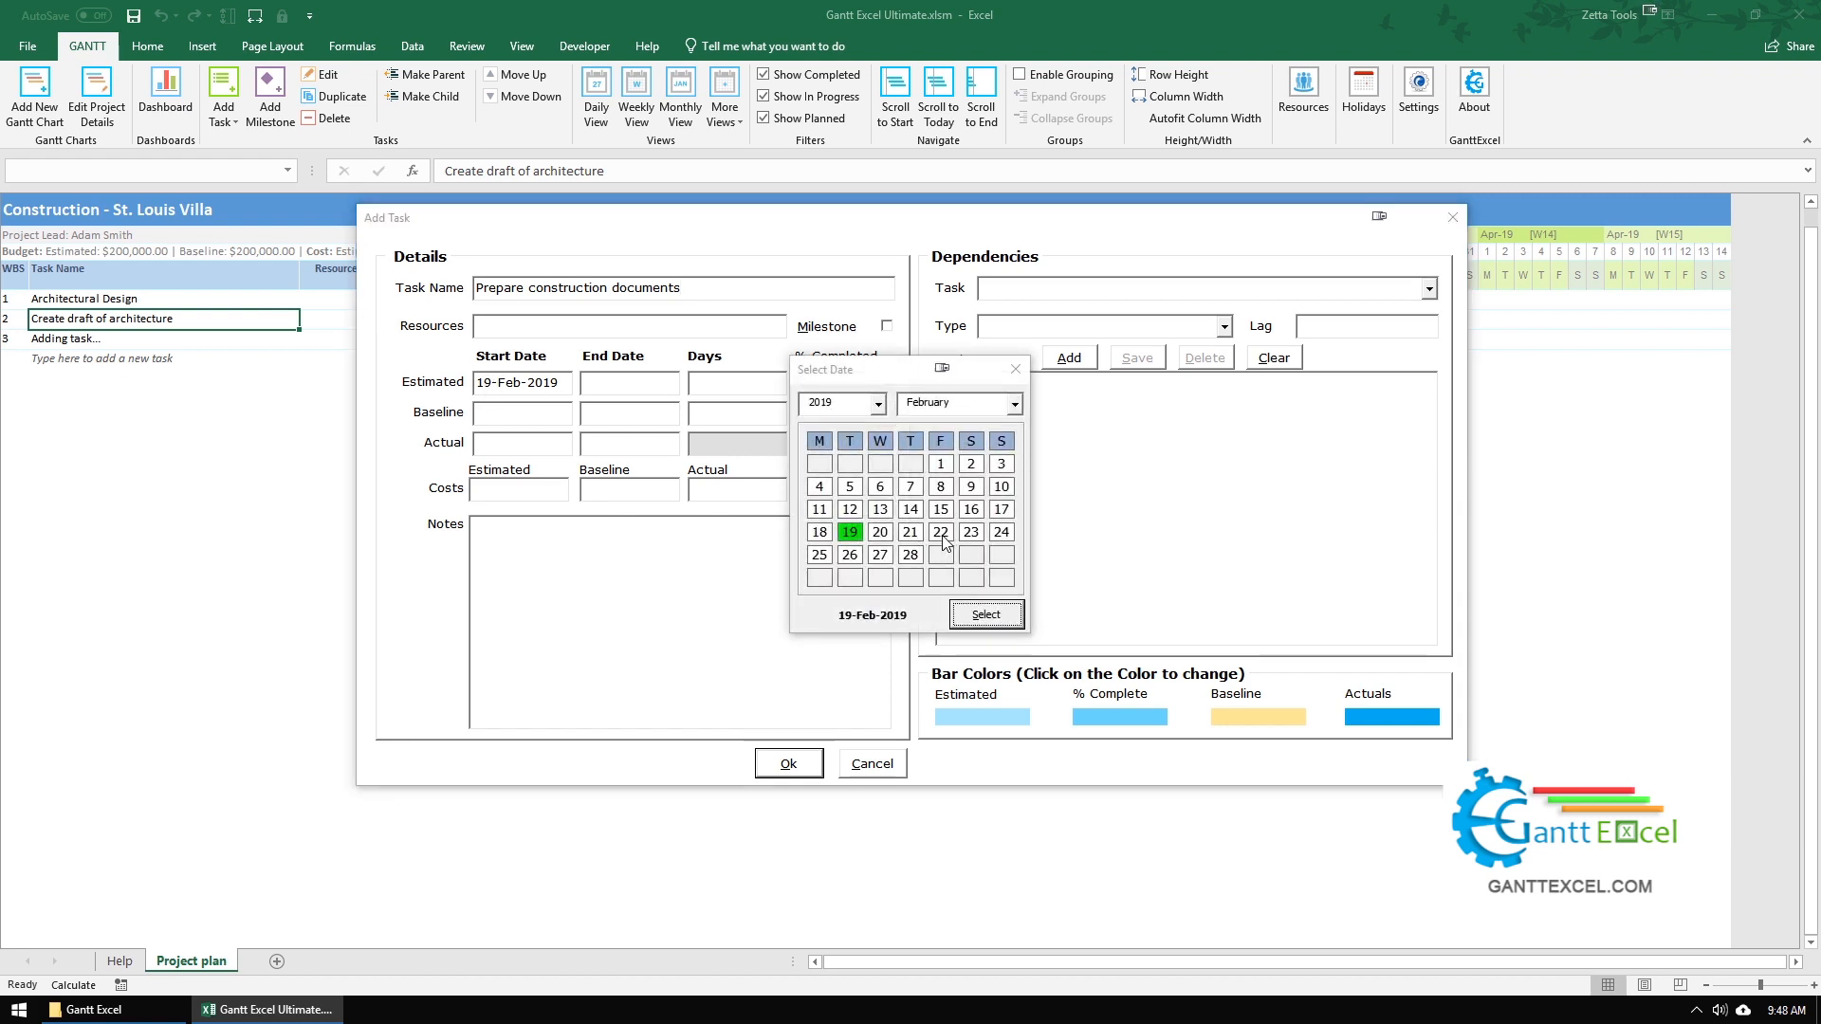
mouse_move(893, 542)
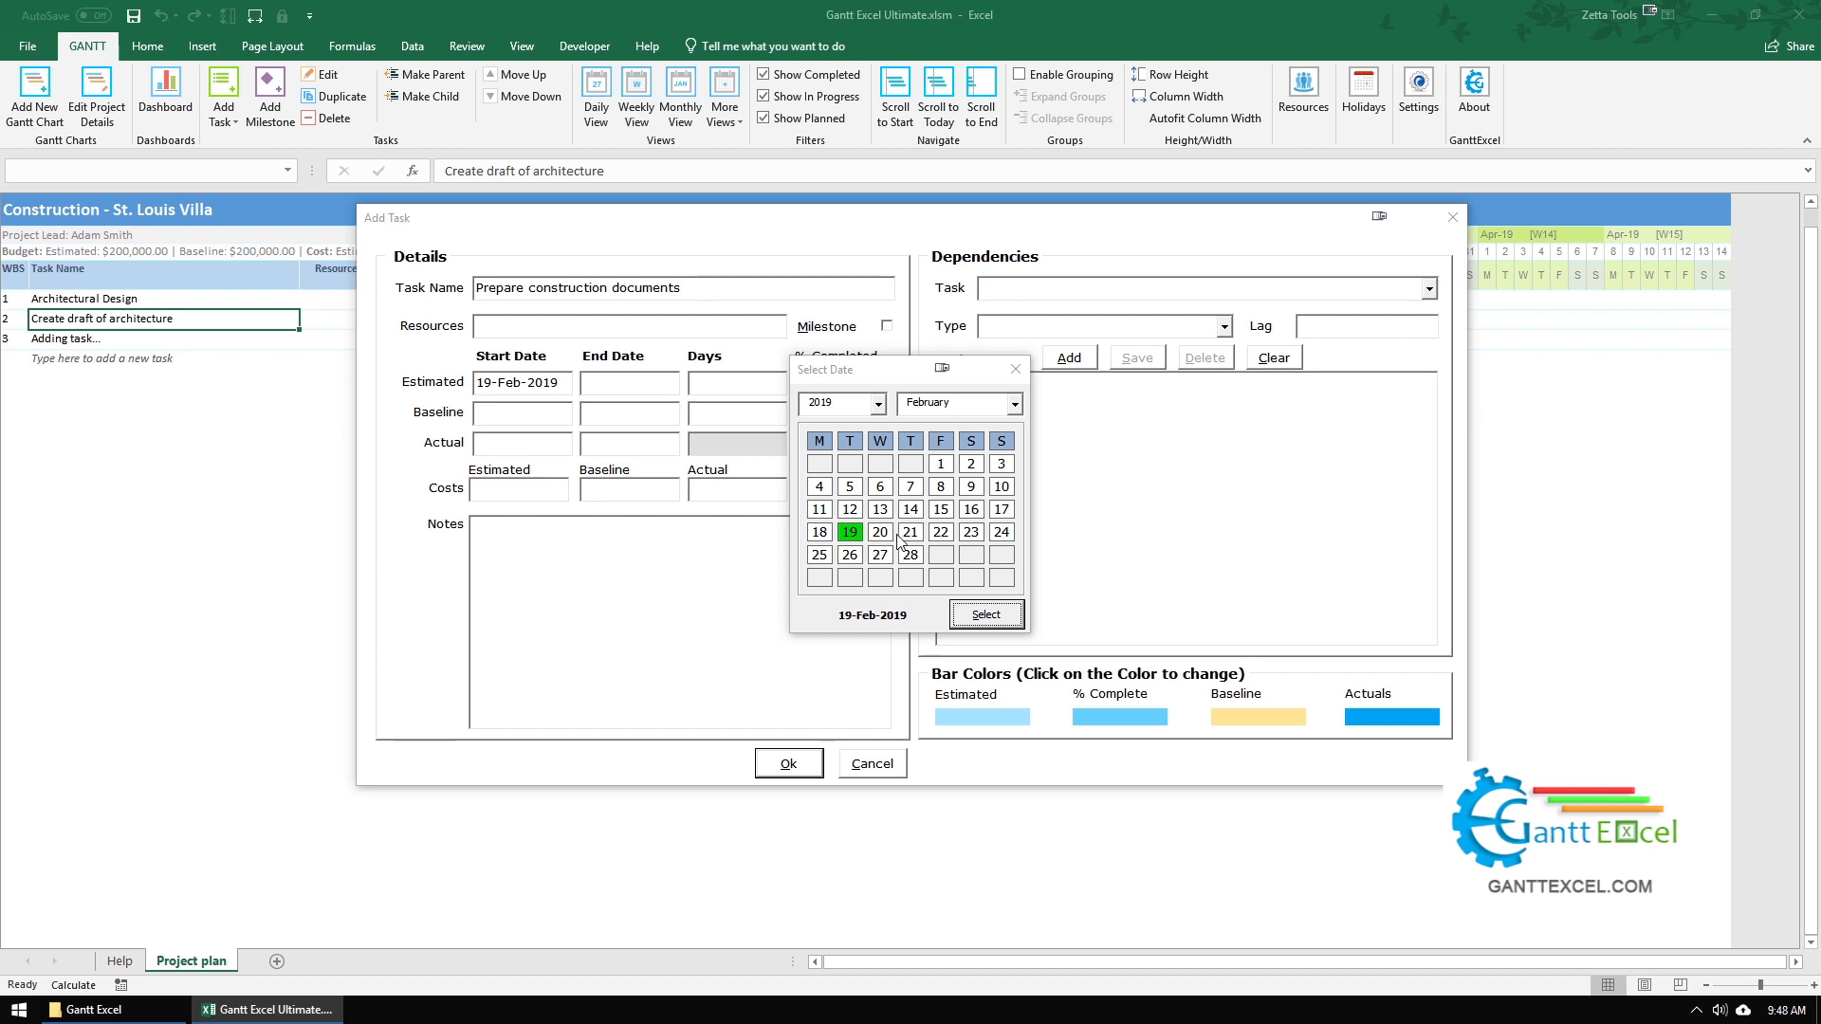
mouse_move(891, 540)
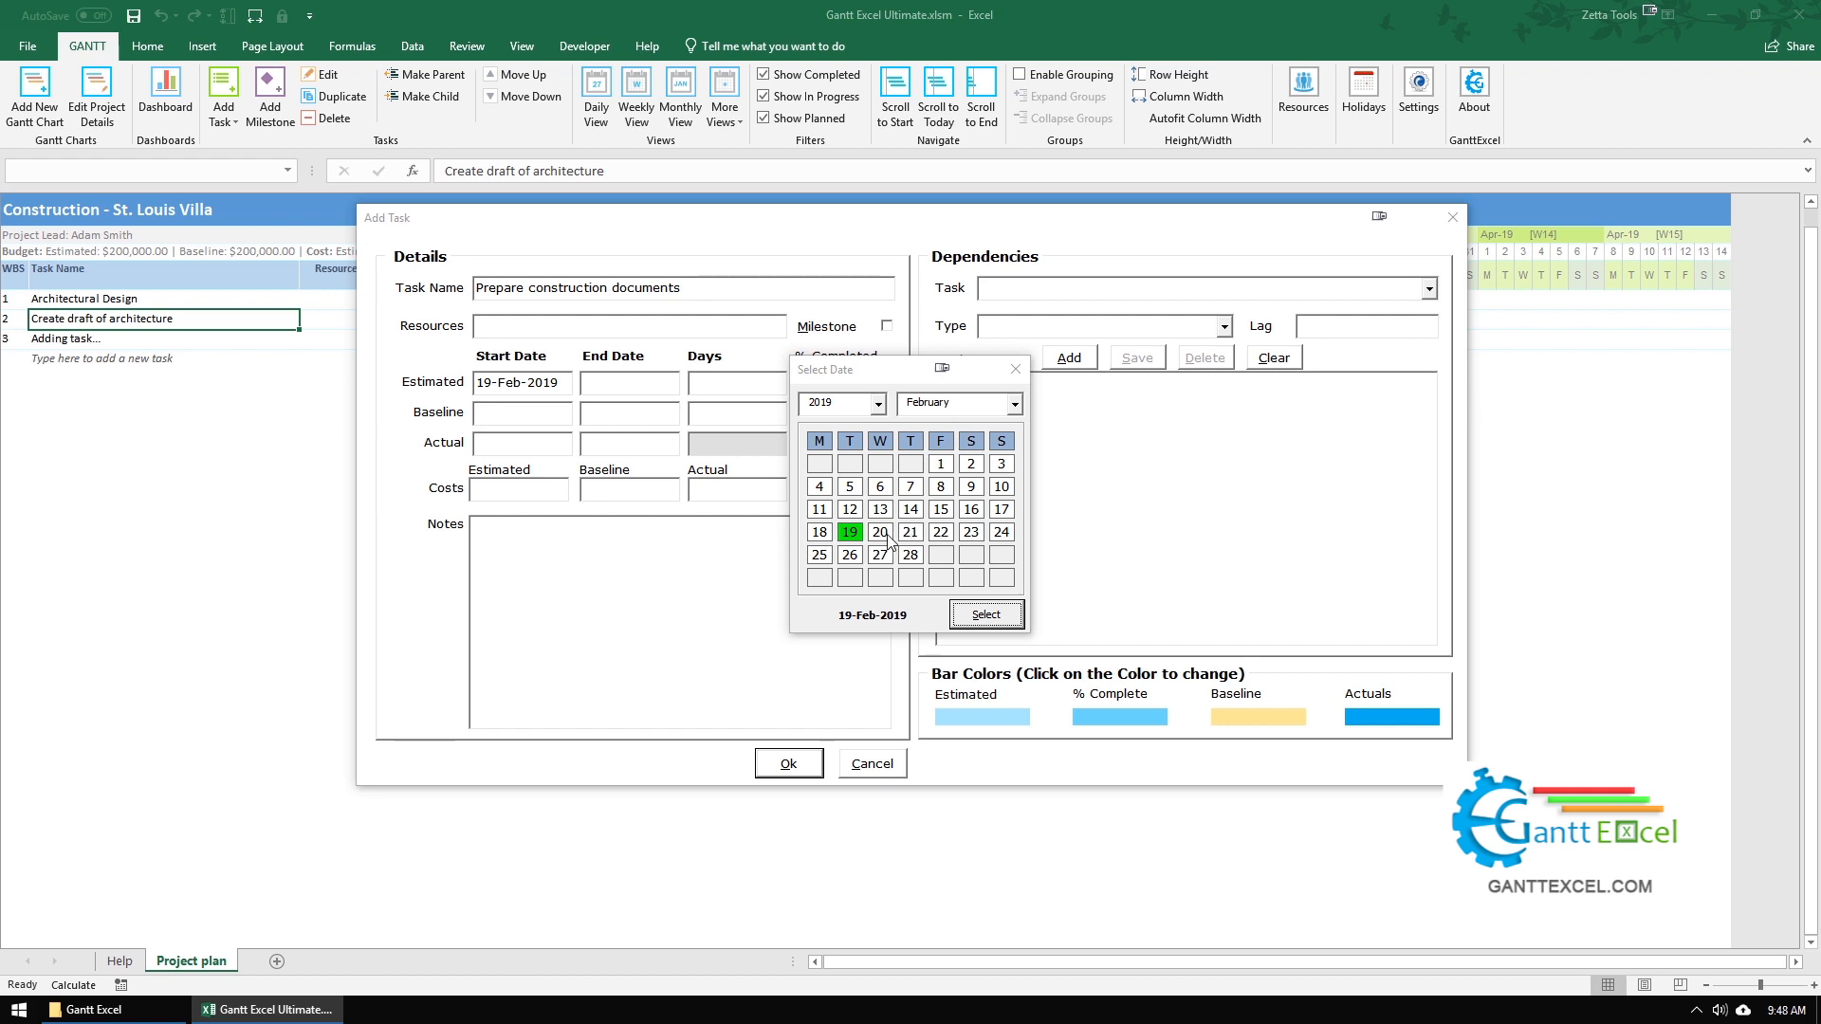
left_click(878, 531)
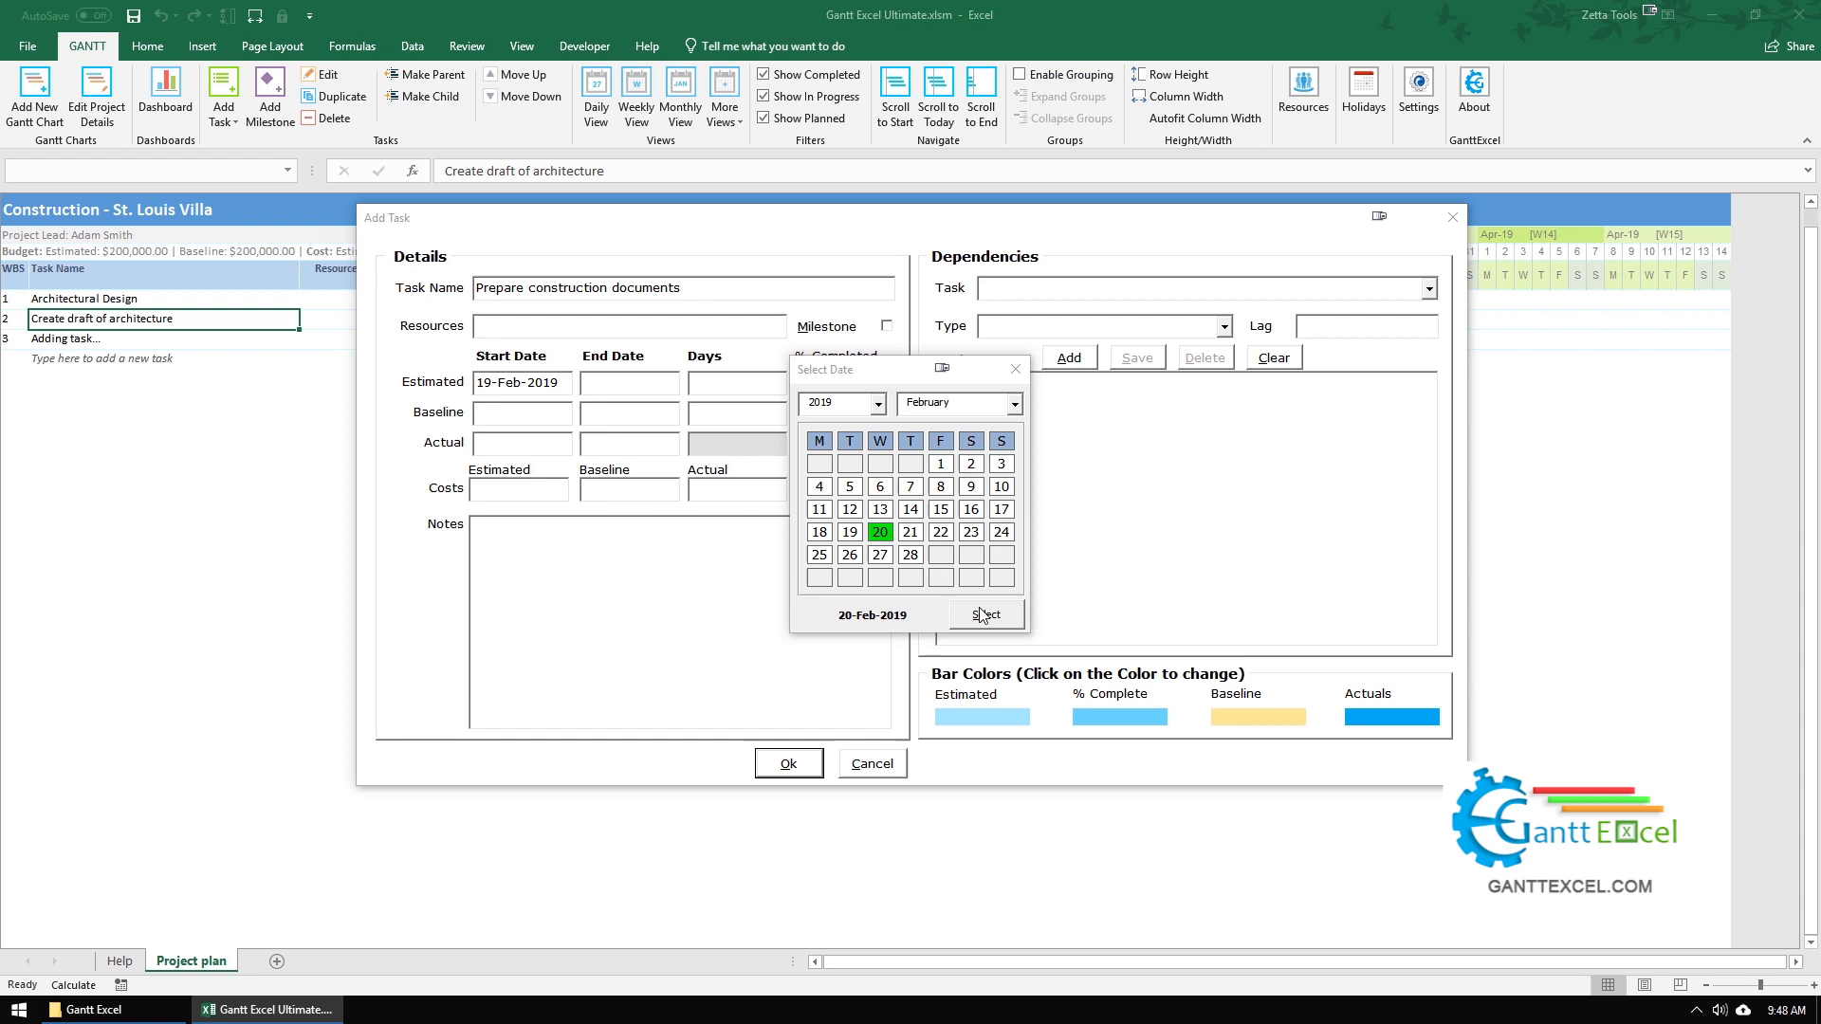
left_click(987, 615)
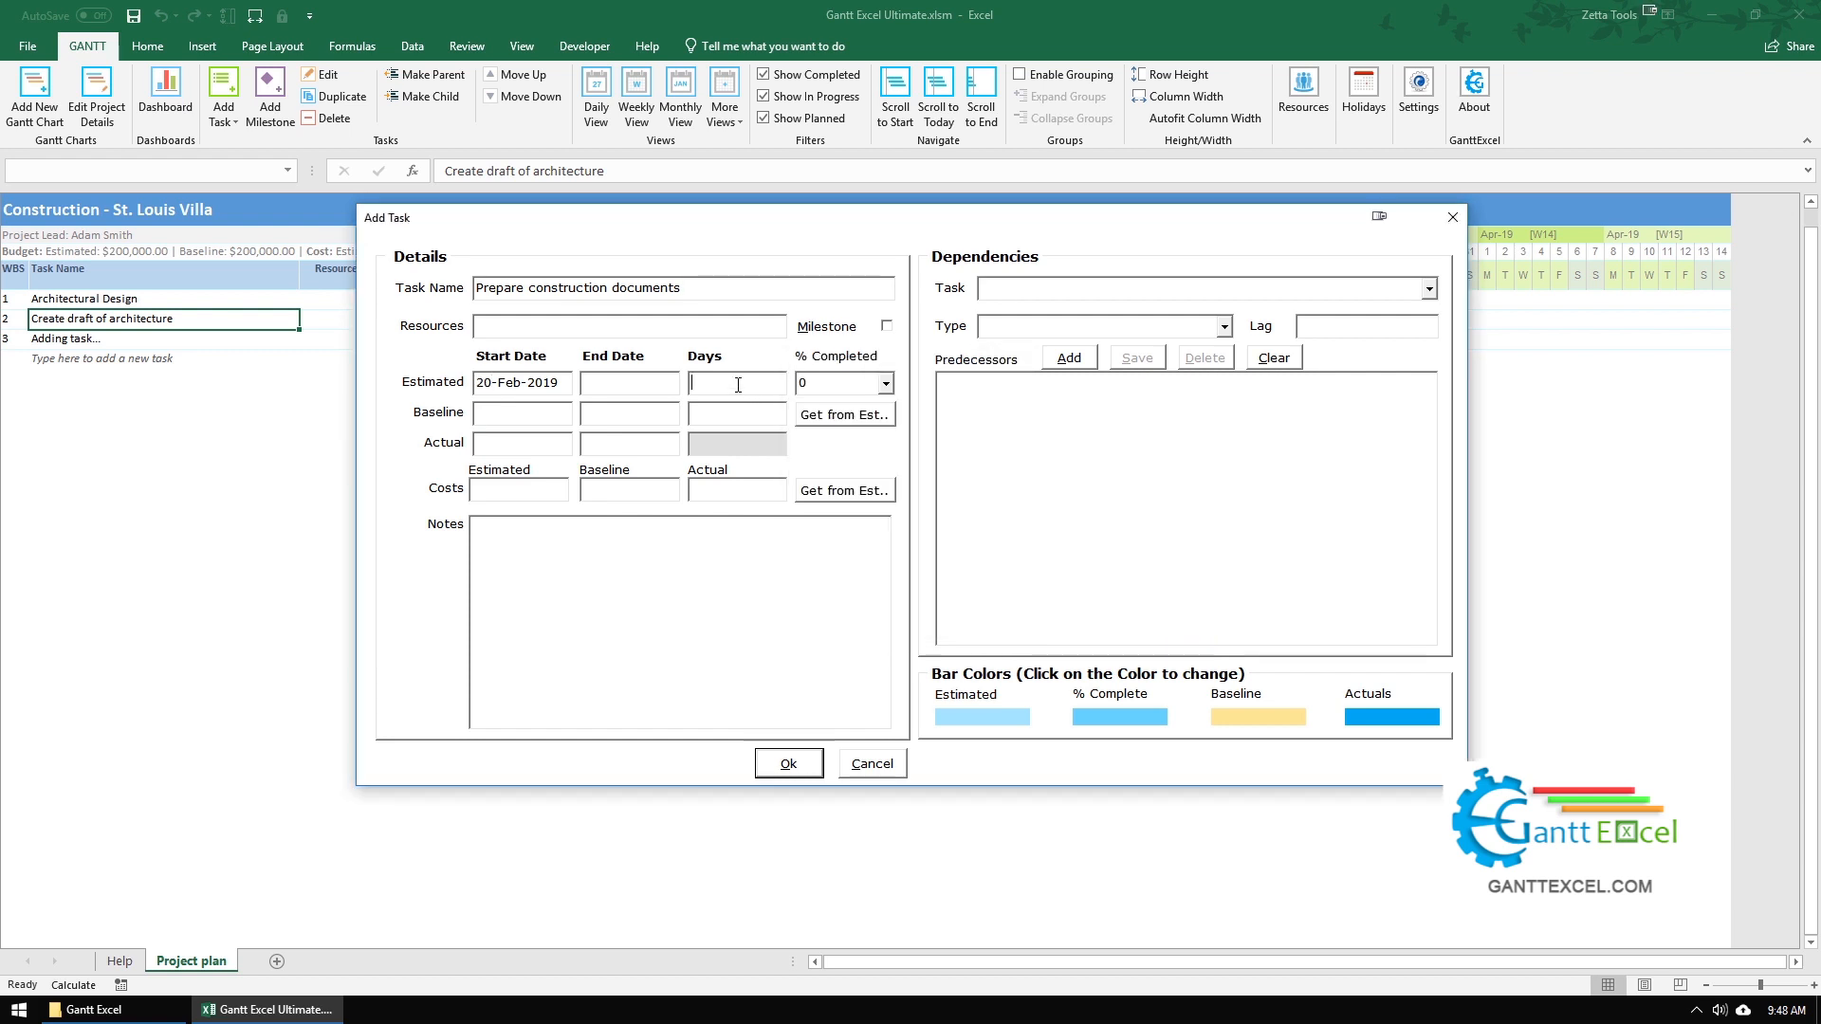
type("3")
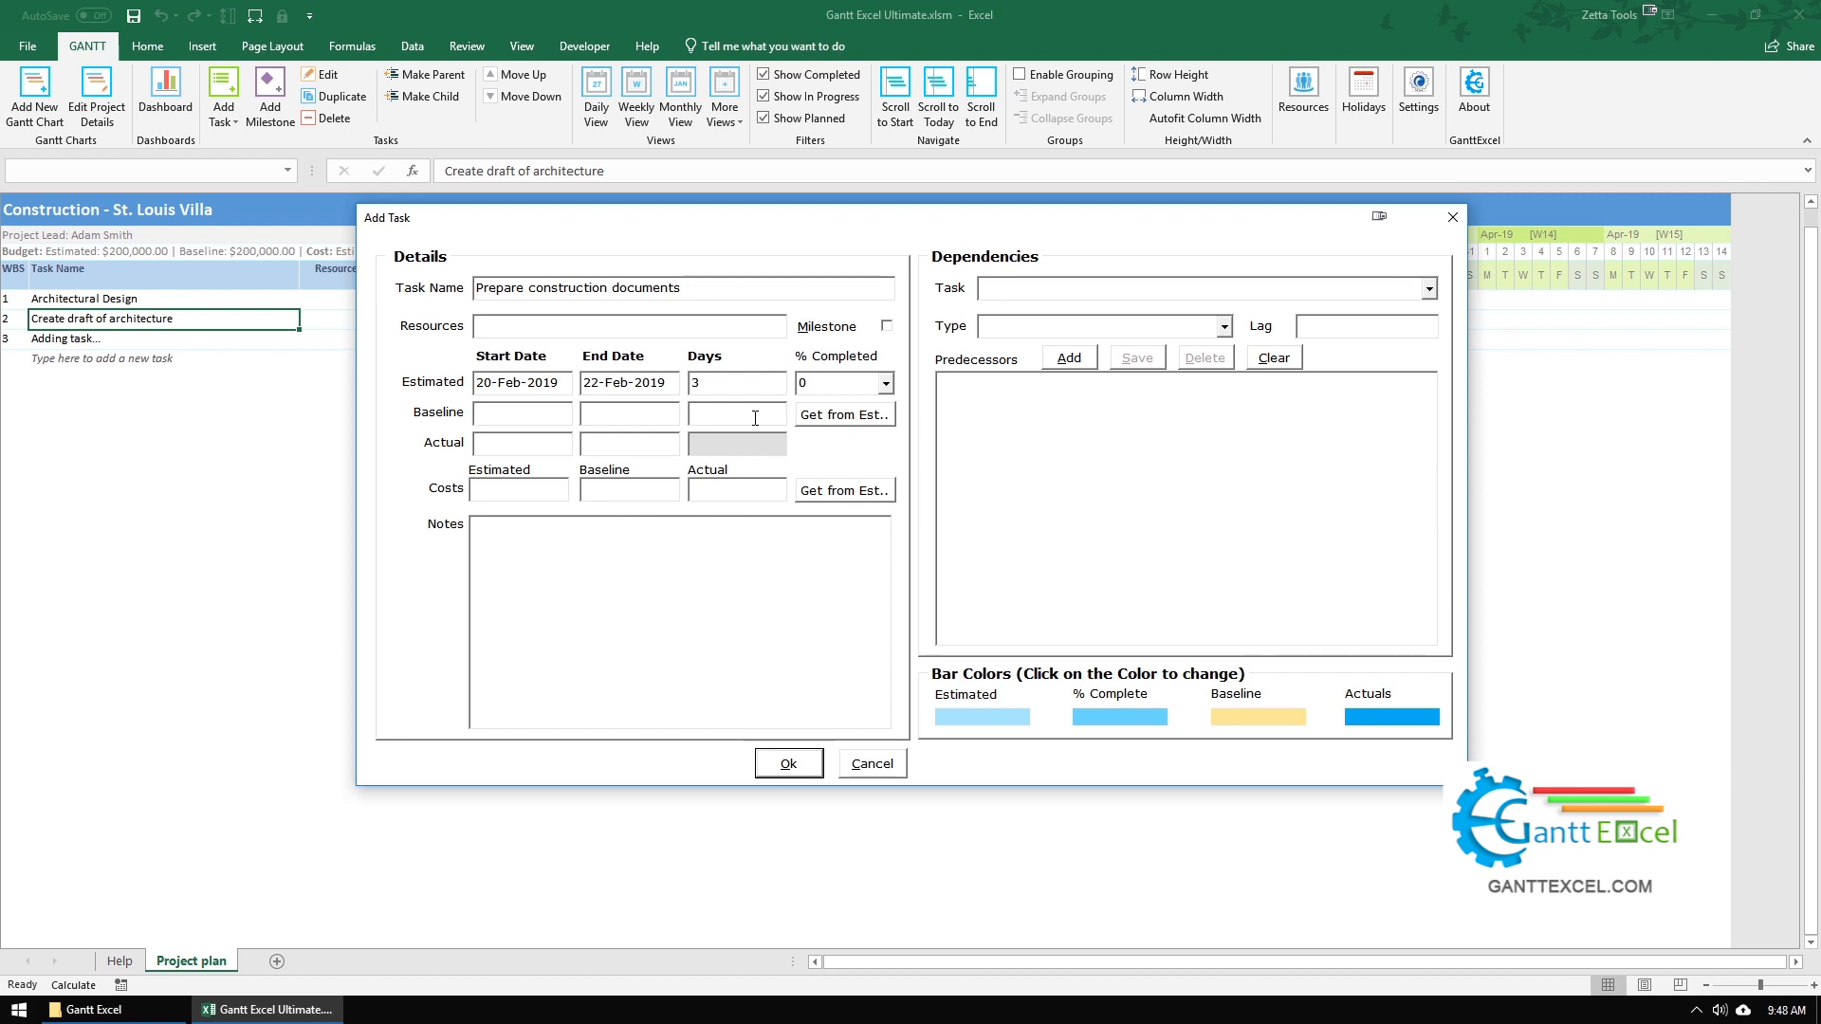
mouse_move(865, 425)
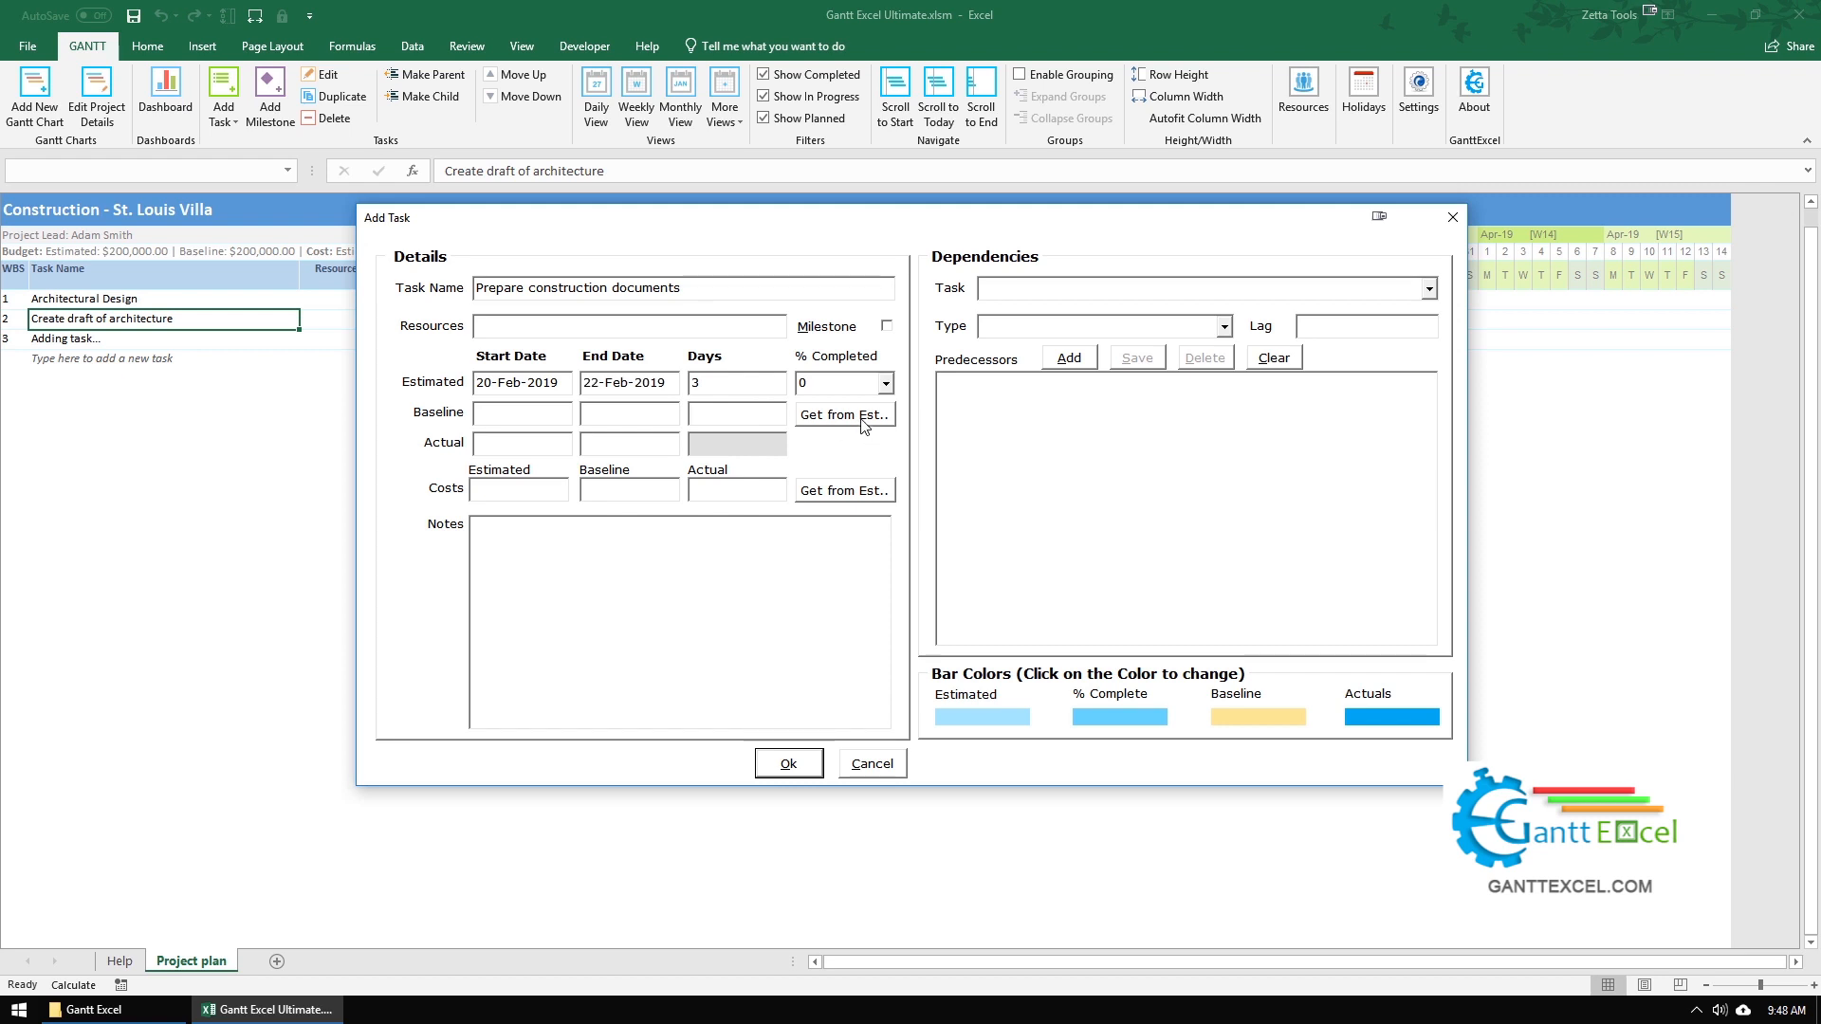
Step: Copy estimated dates to baseline, set estimated cost 2000 and save the task
left_click(844, 415)
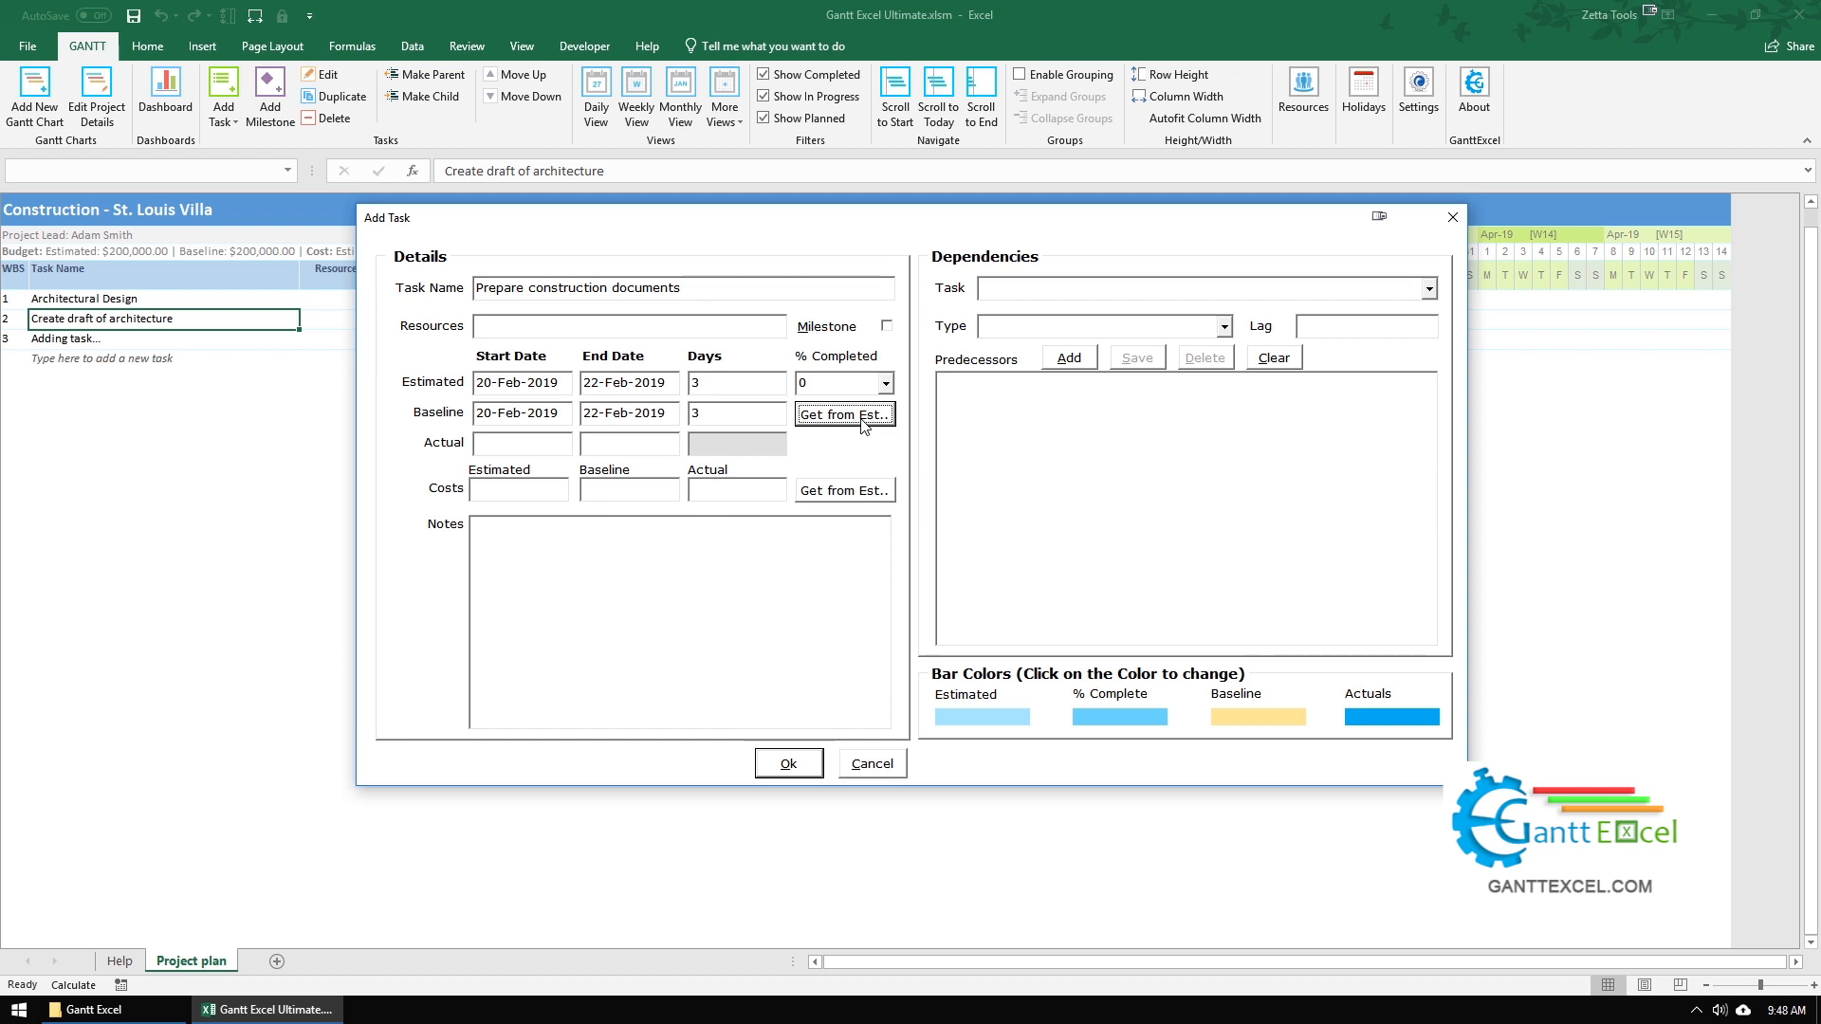
type("200")
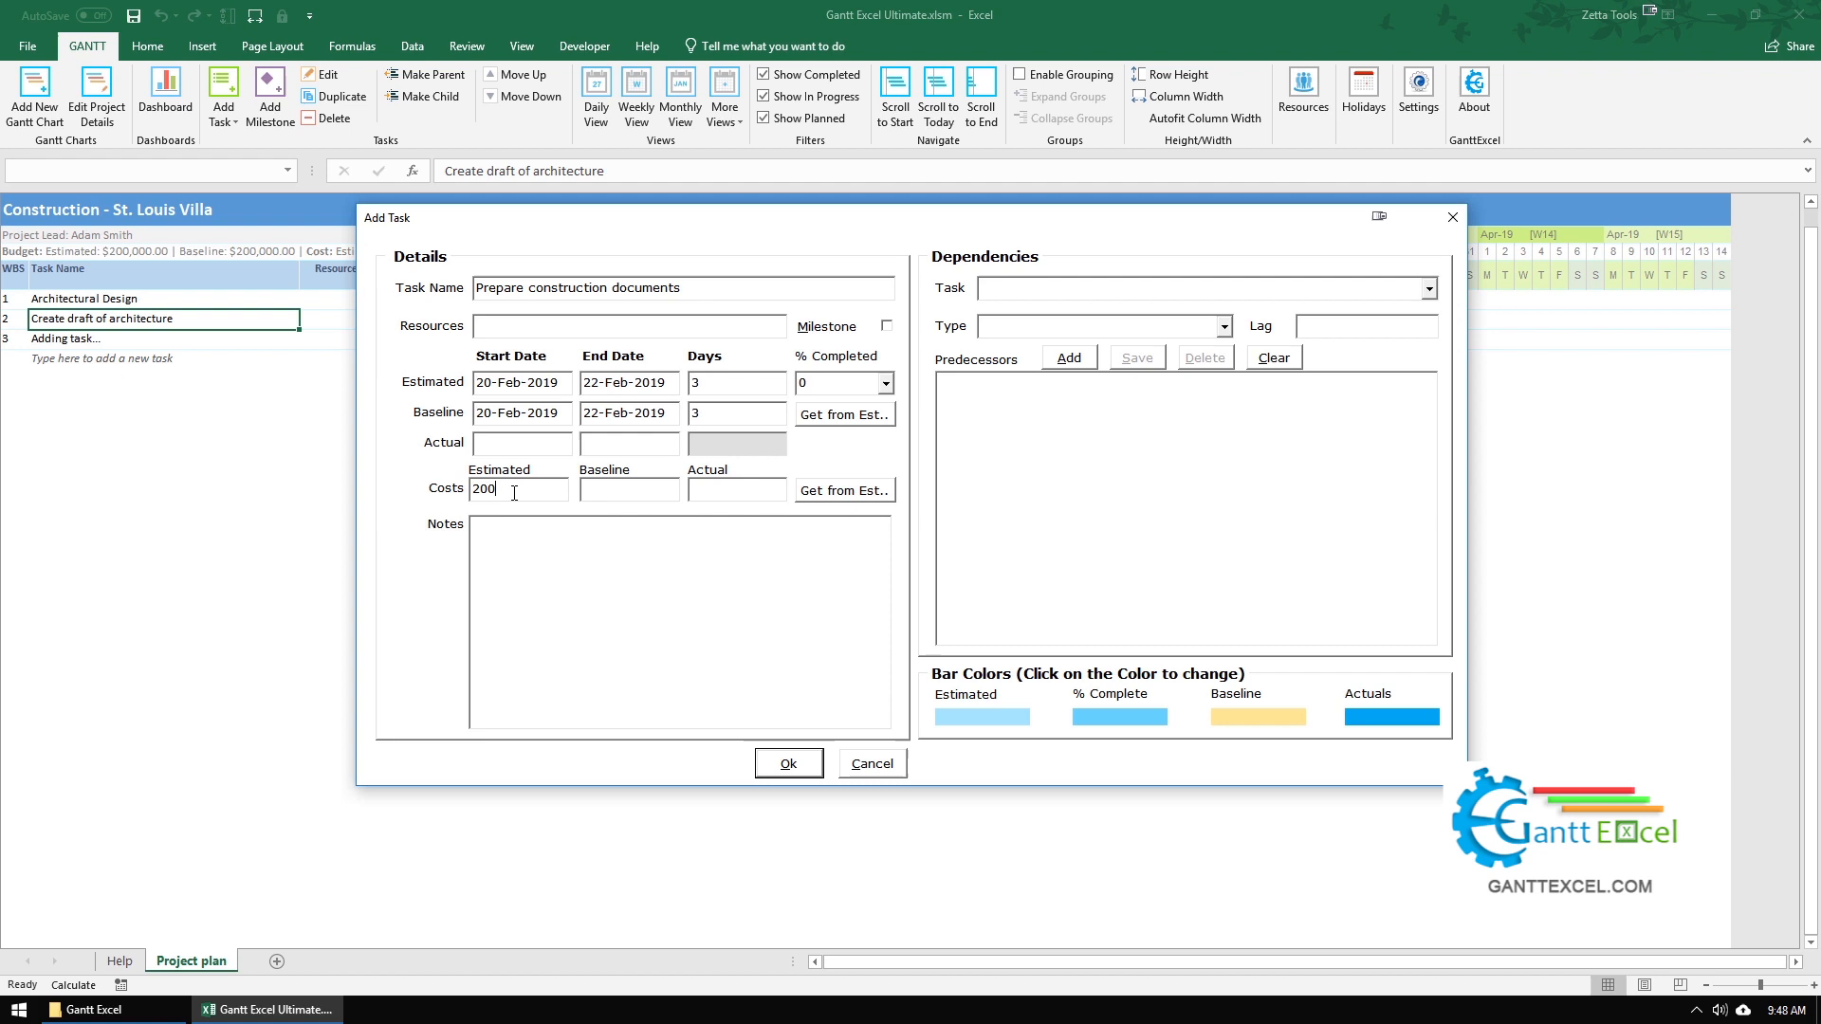
type("0")
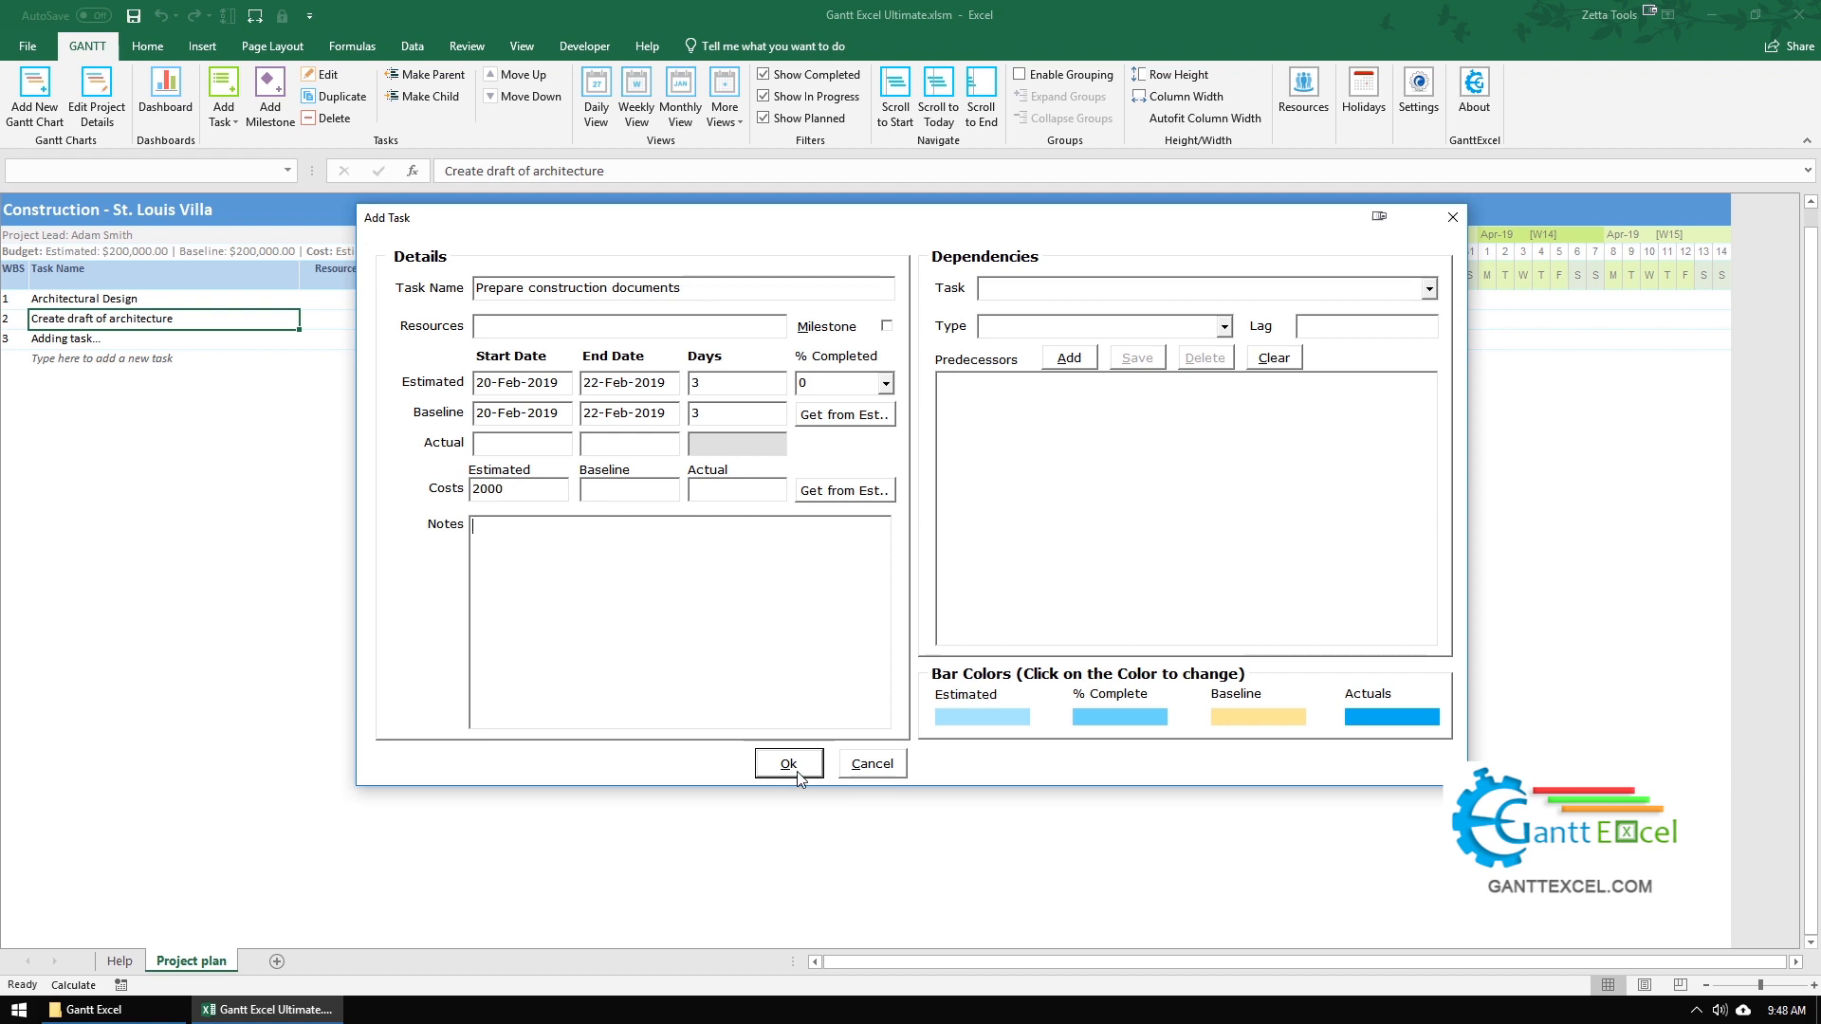
left_click(787, 765)
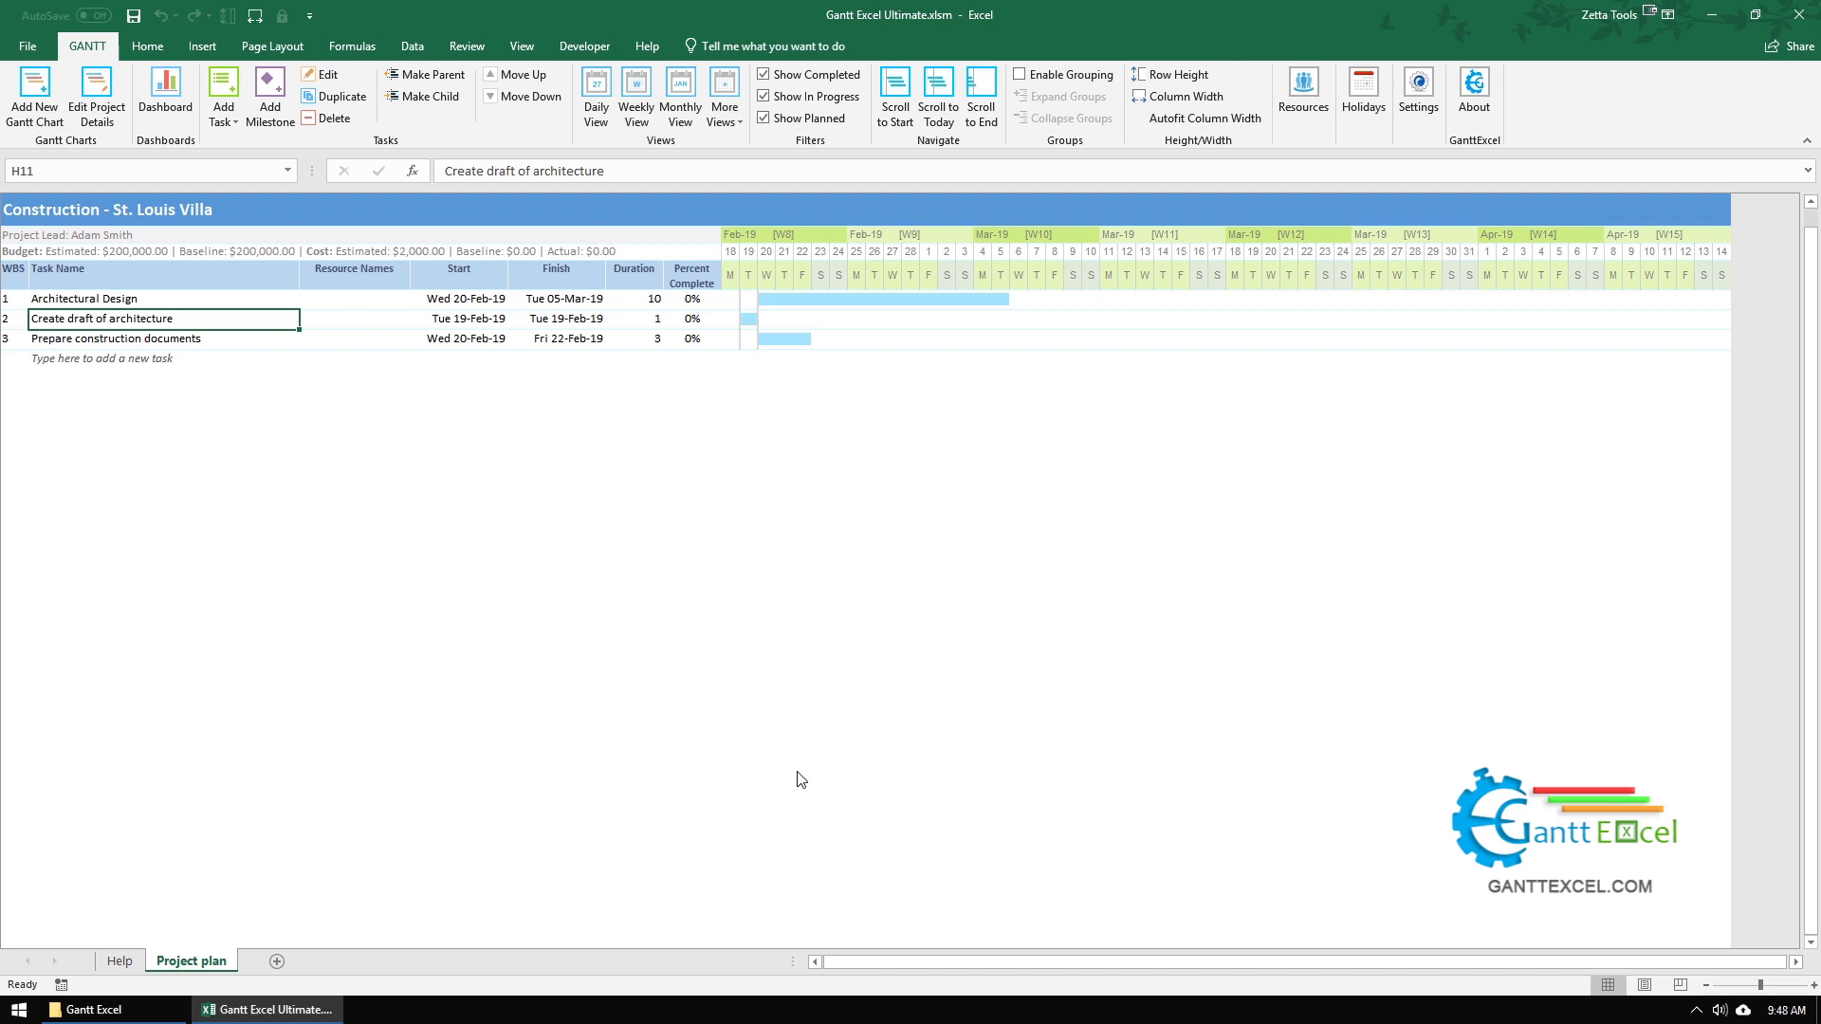
Step: Start a new task named 'Agreement to architectural plan'
left_click(163, 358)
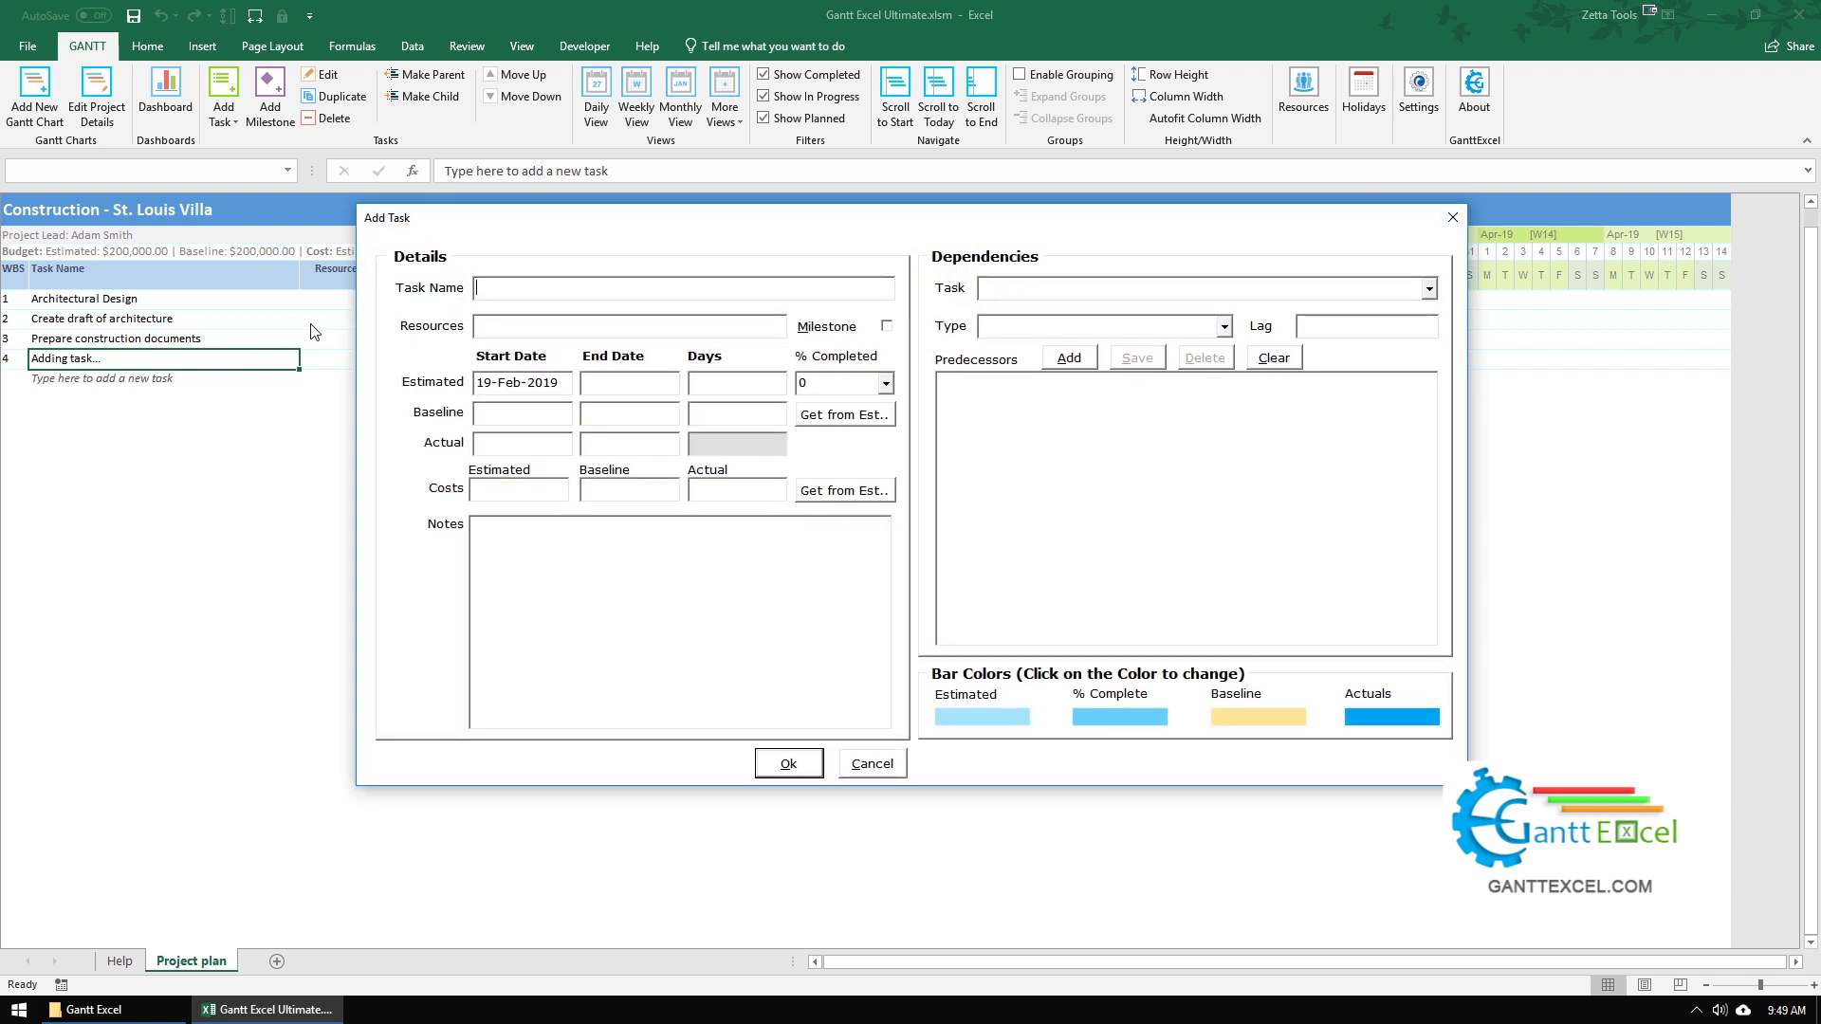
type("Agreement")
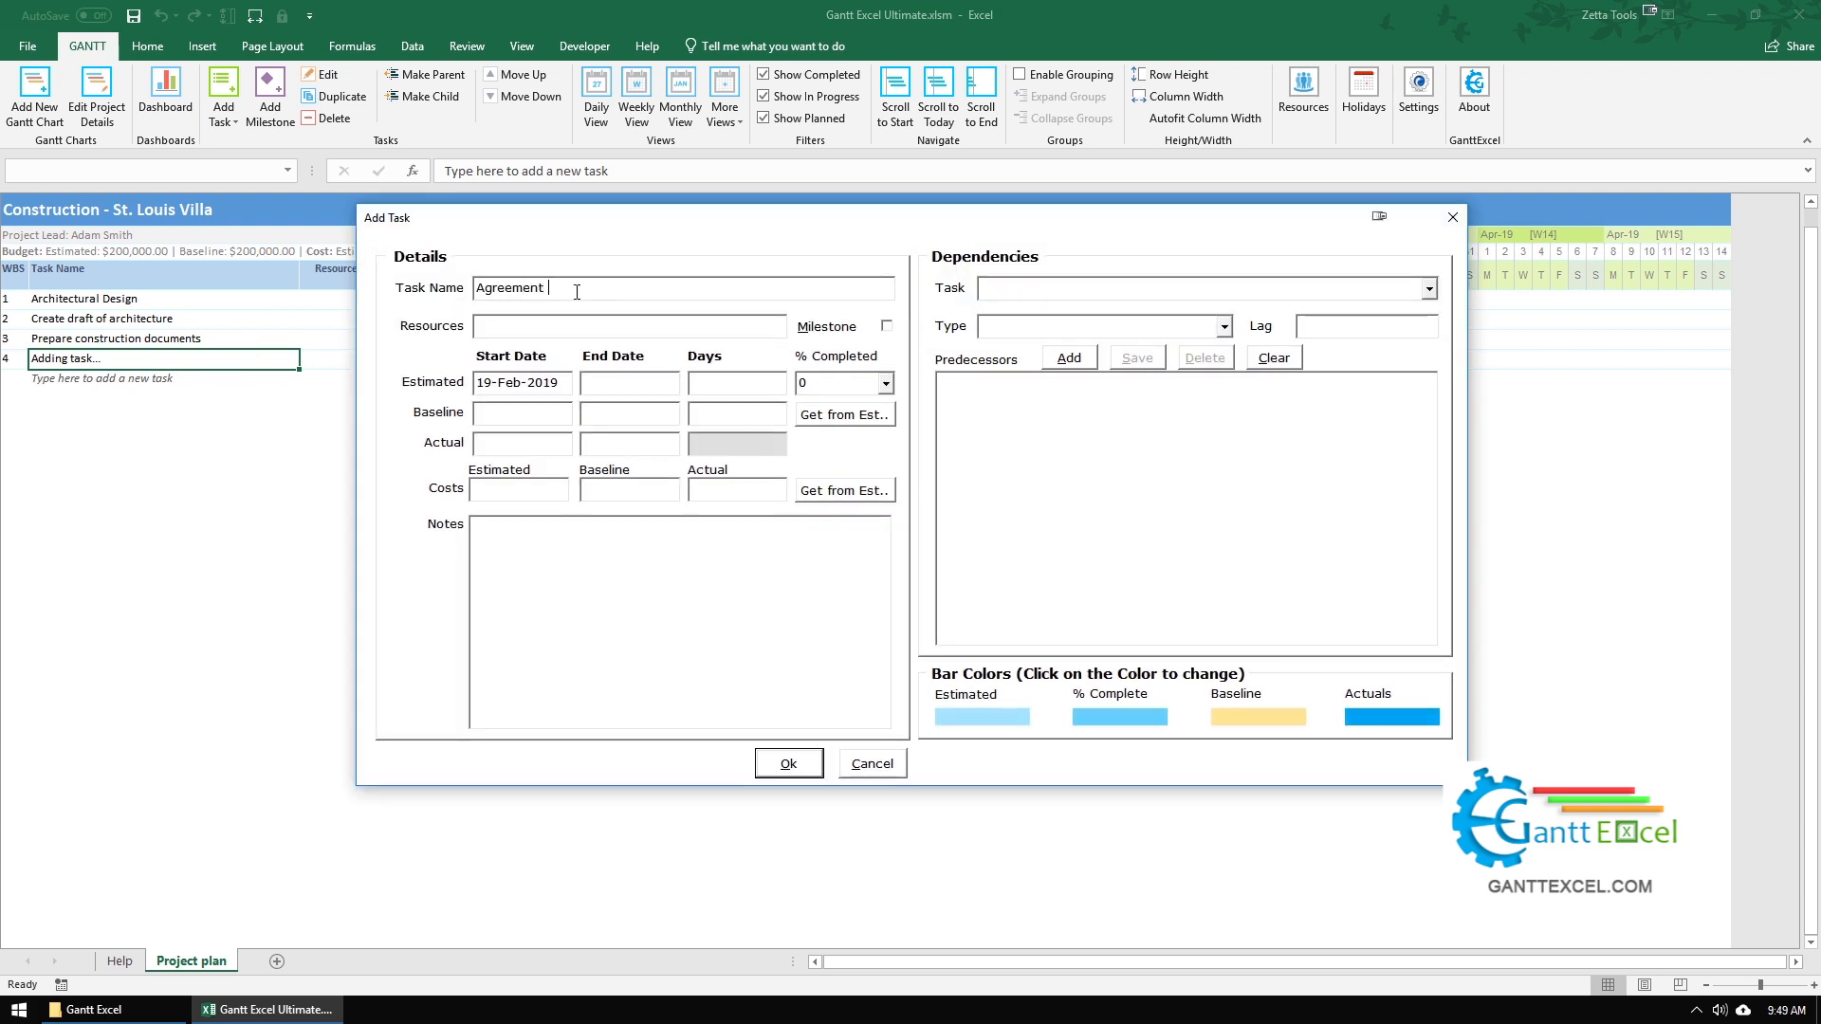
type("to architectural plan")
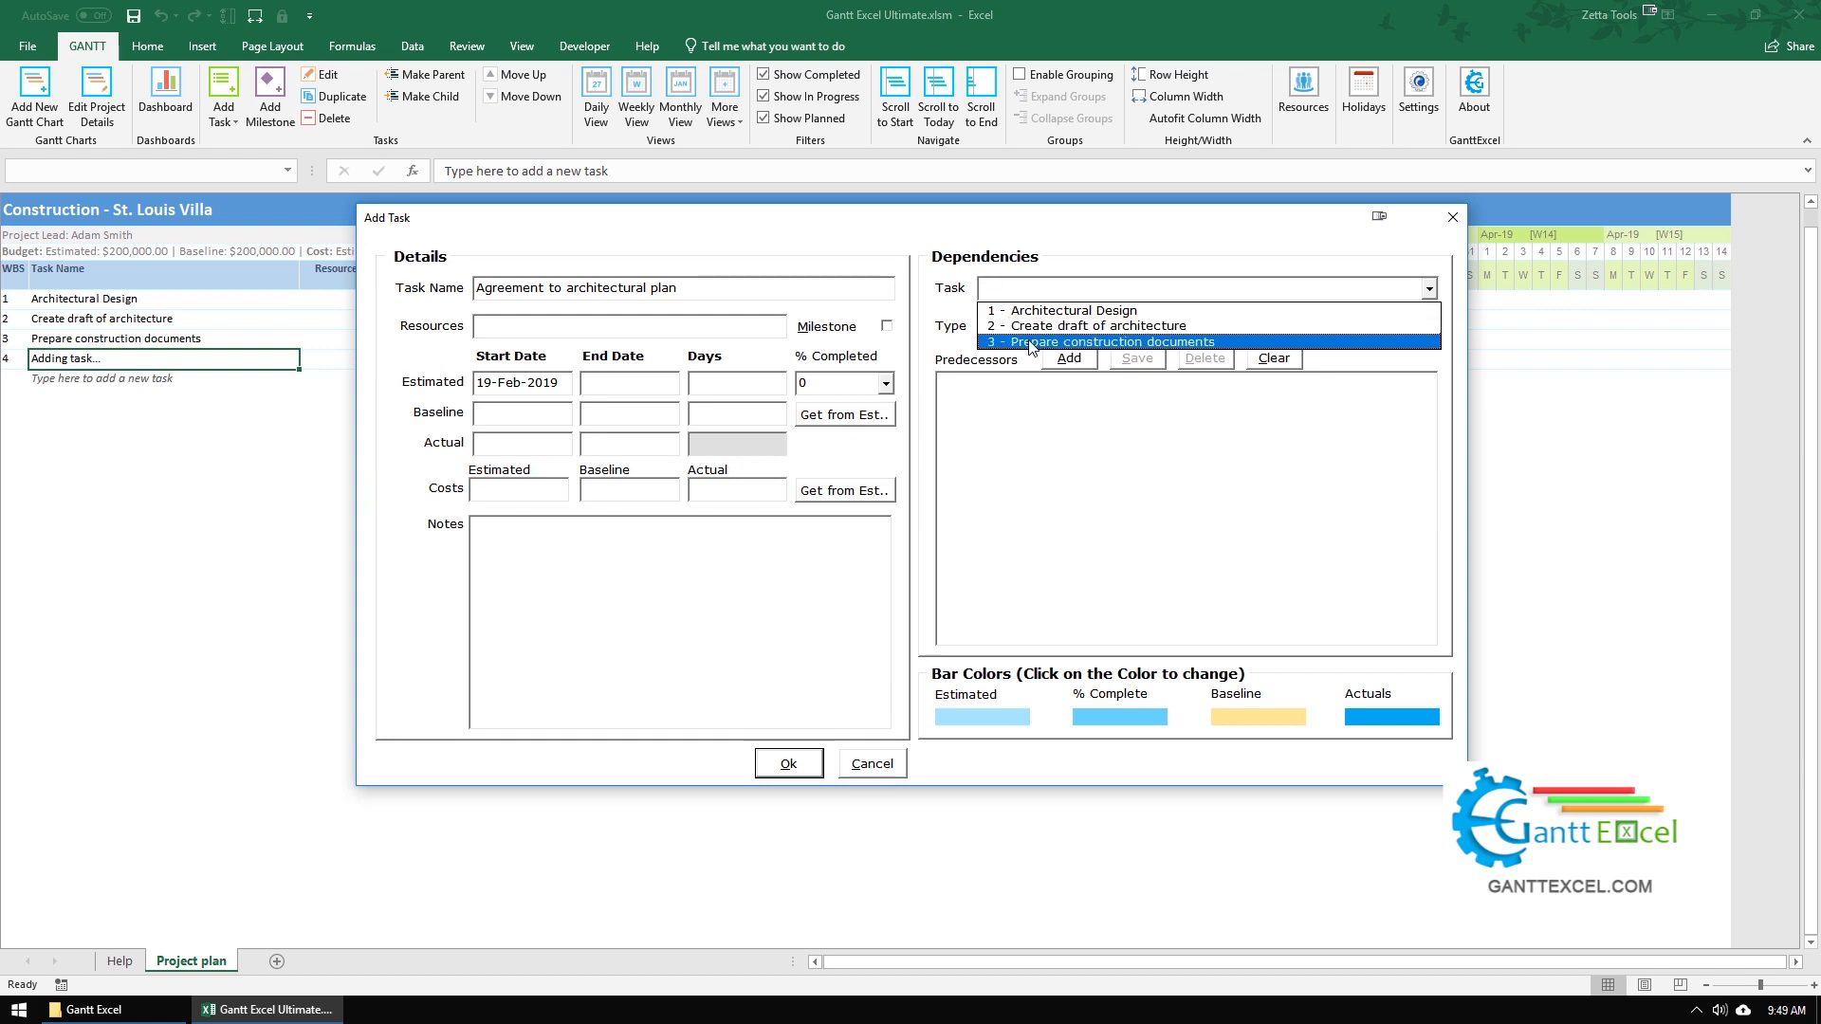
Step: Make it finish-to-start dependent on 'Prepare construction documents' and save it
left_click(1098, 342)
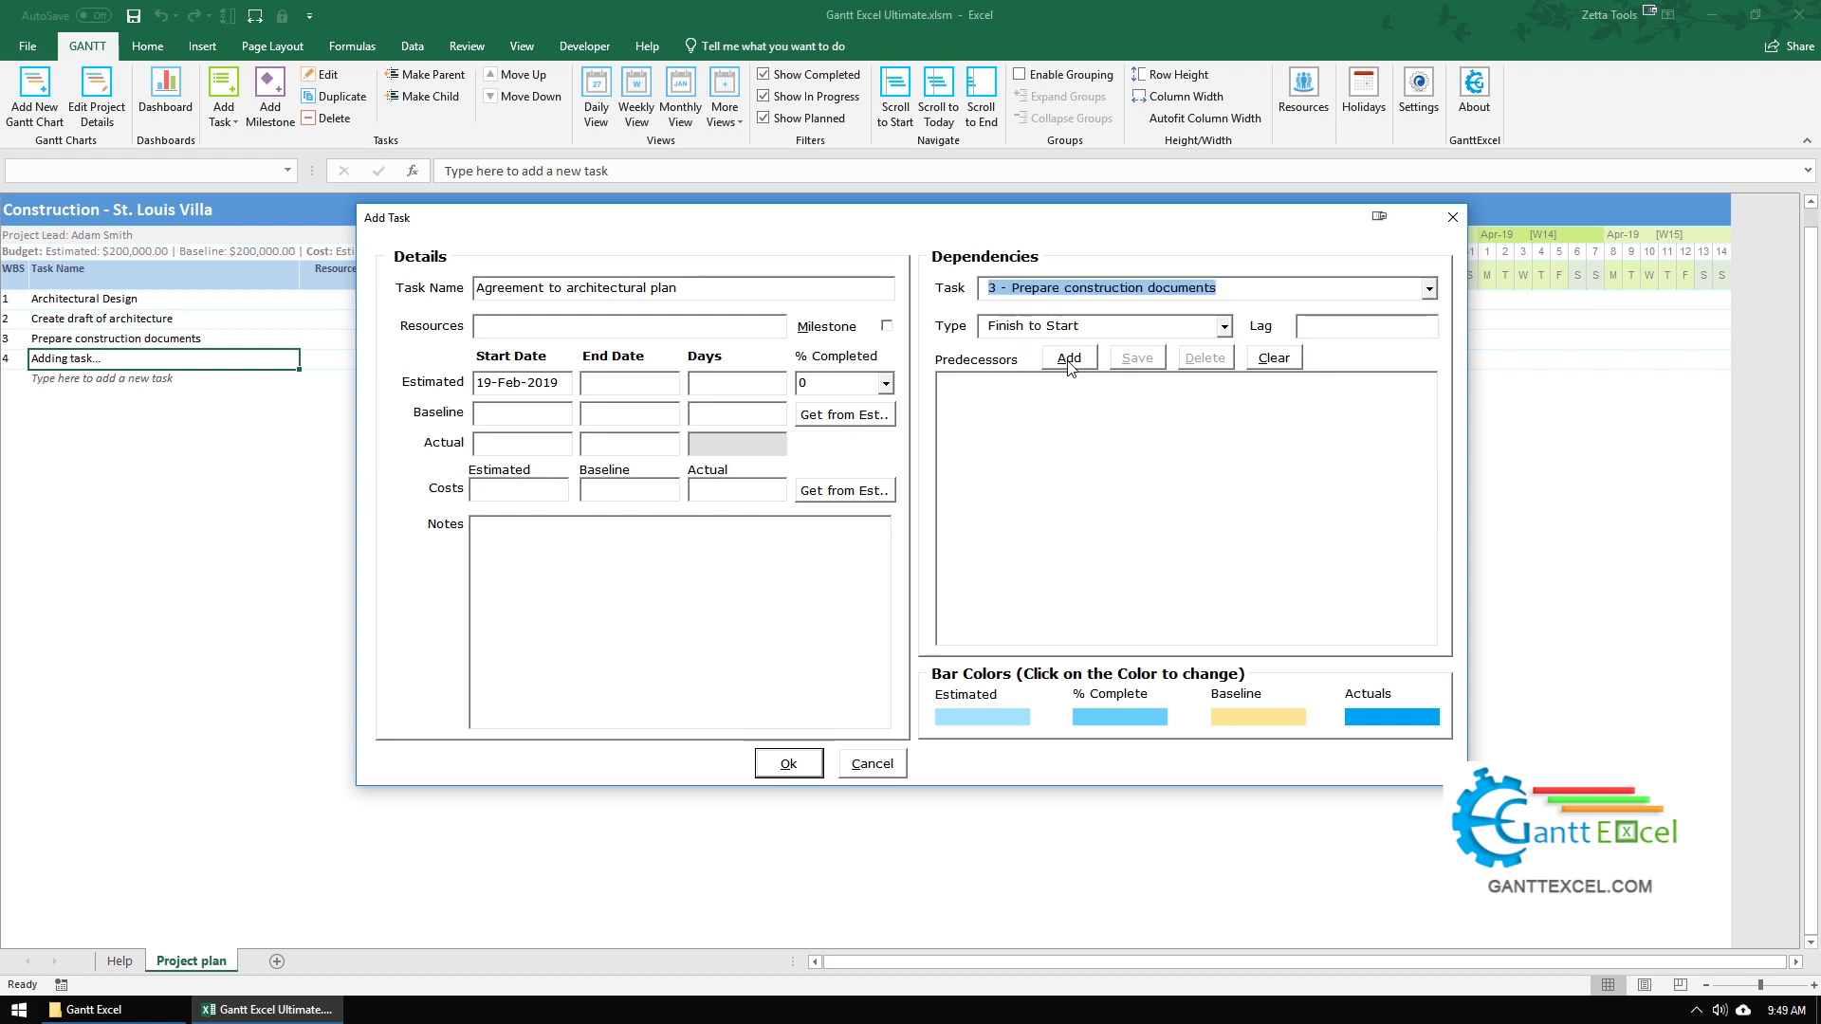
mouse_move(1067, 357)
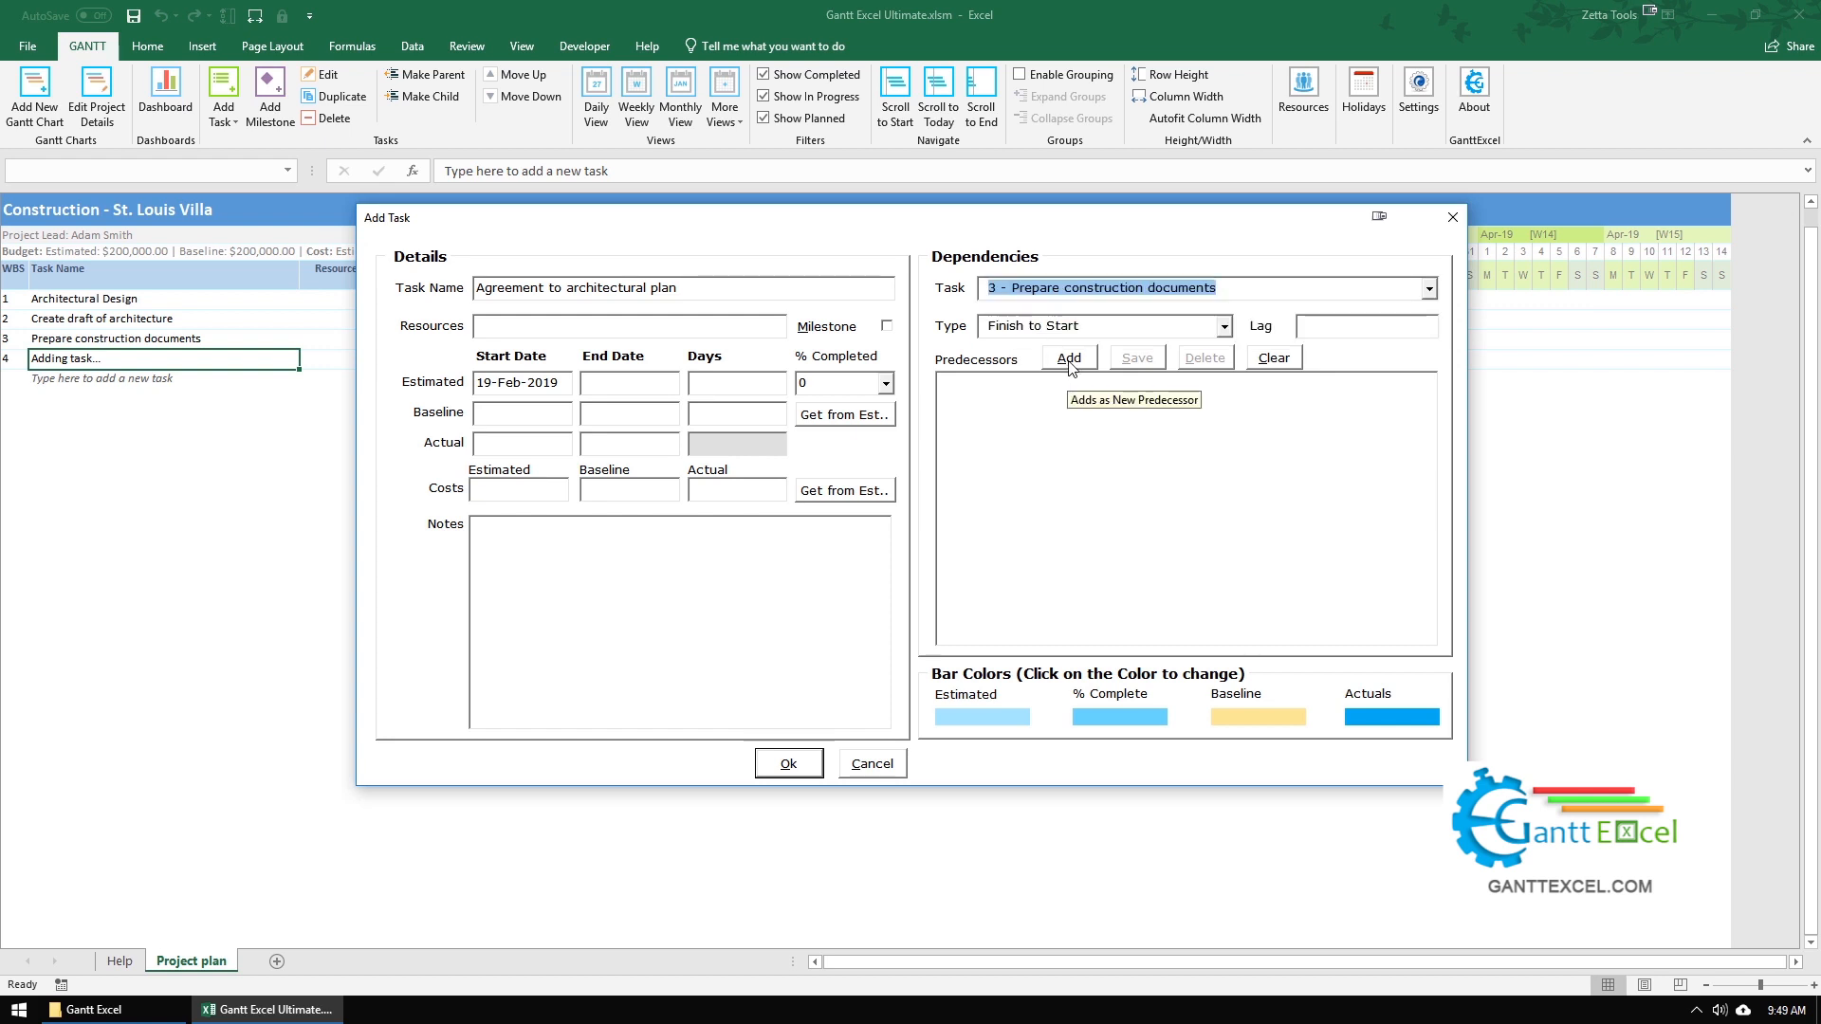
left_click(1068, 356)
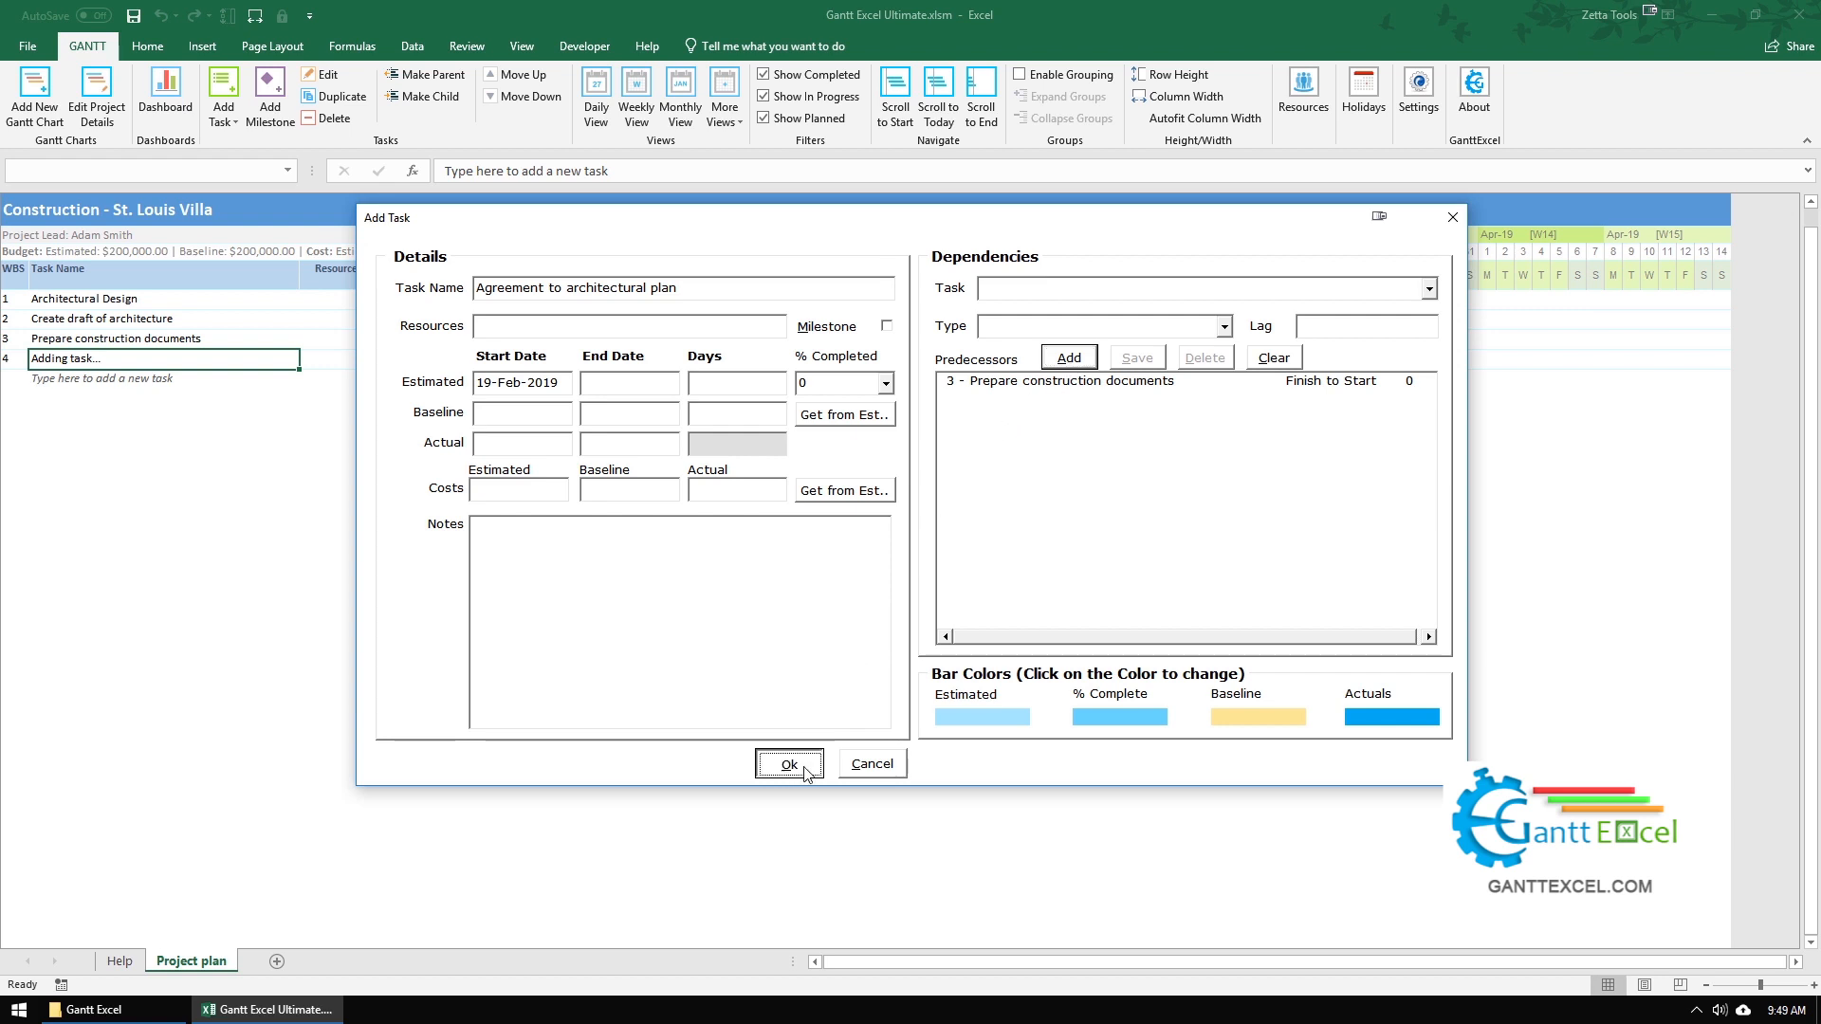
left_click(789, 765)
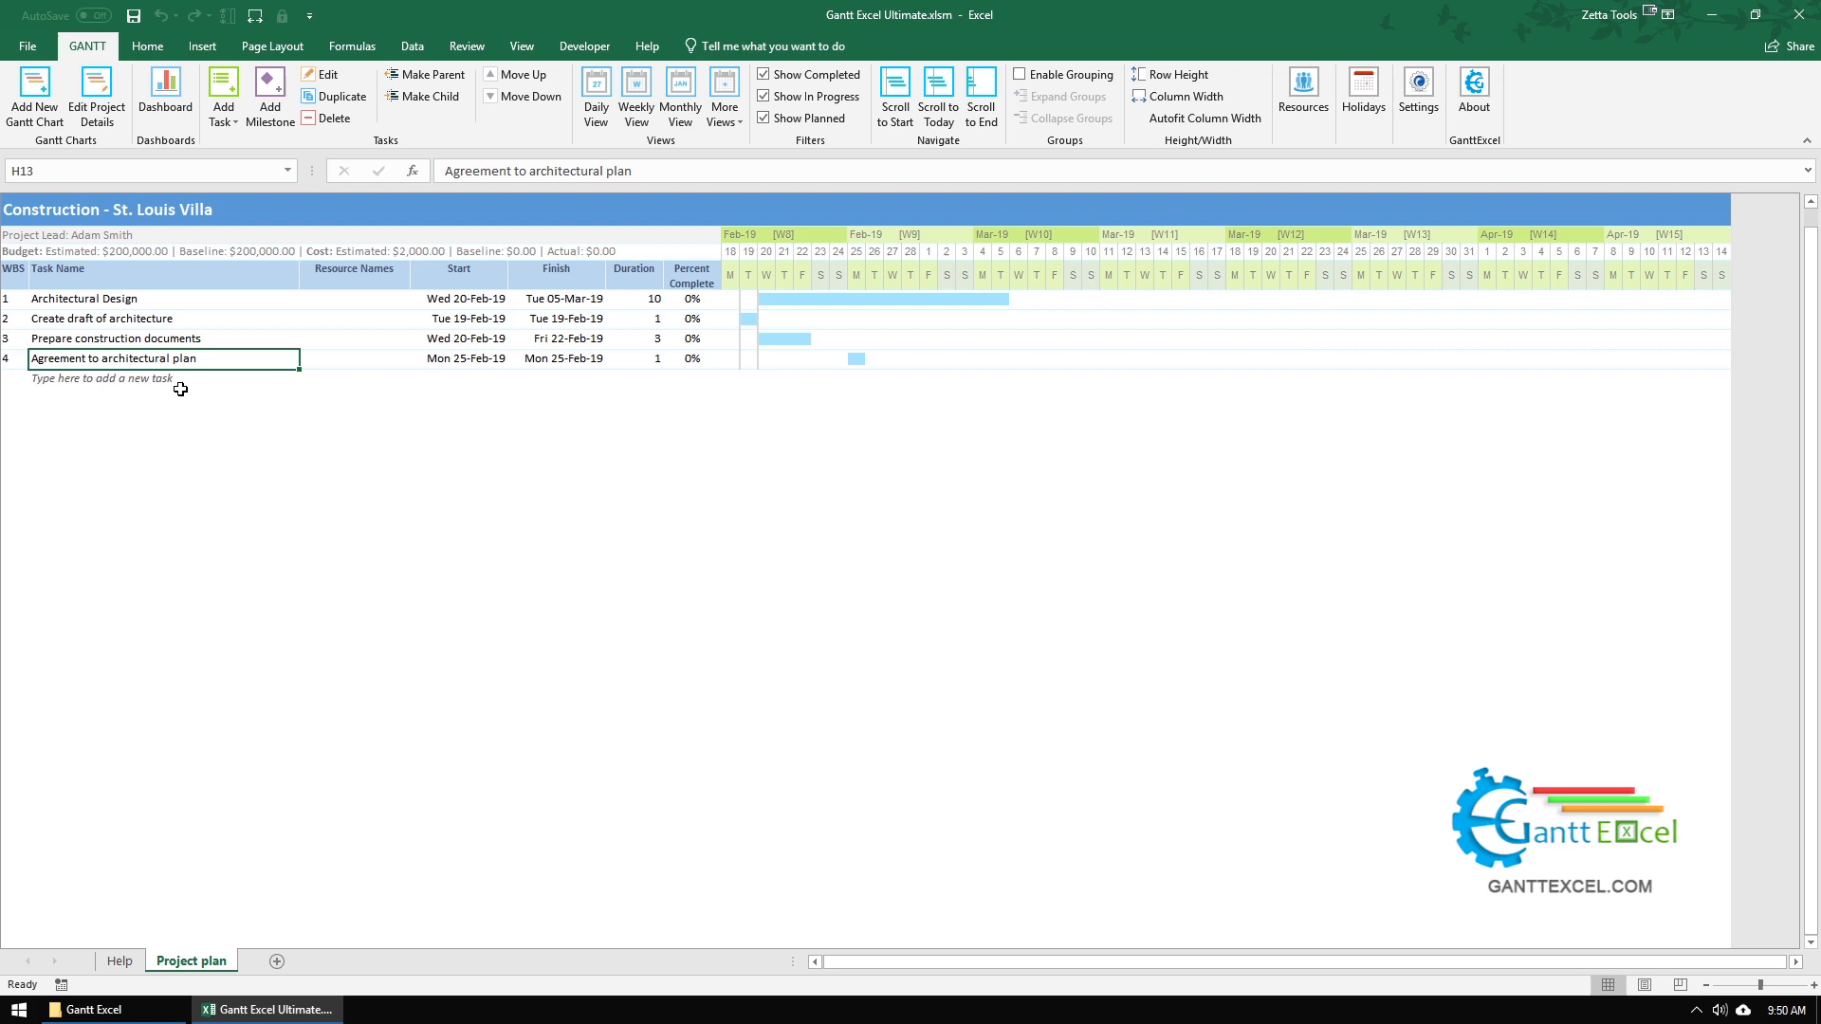
mouse_move(173, 381)
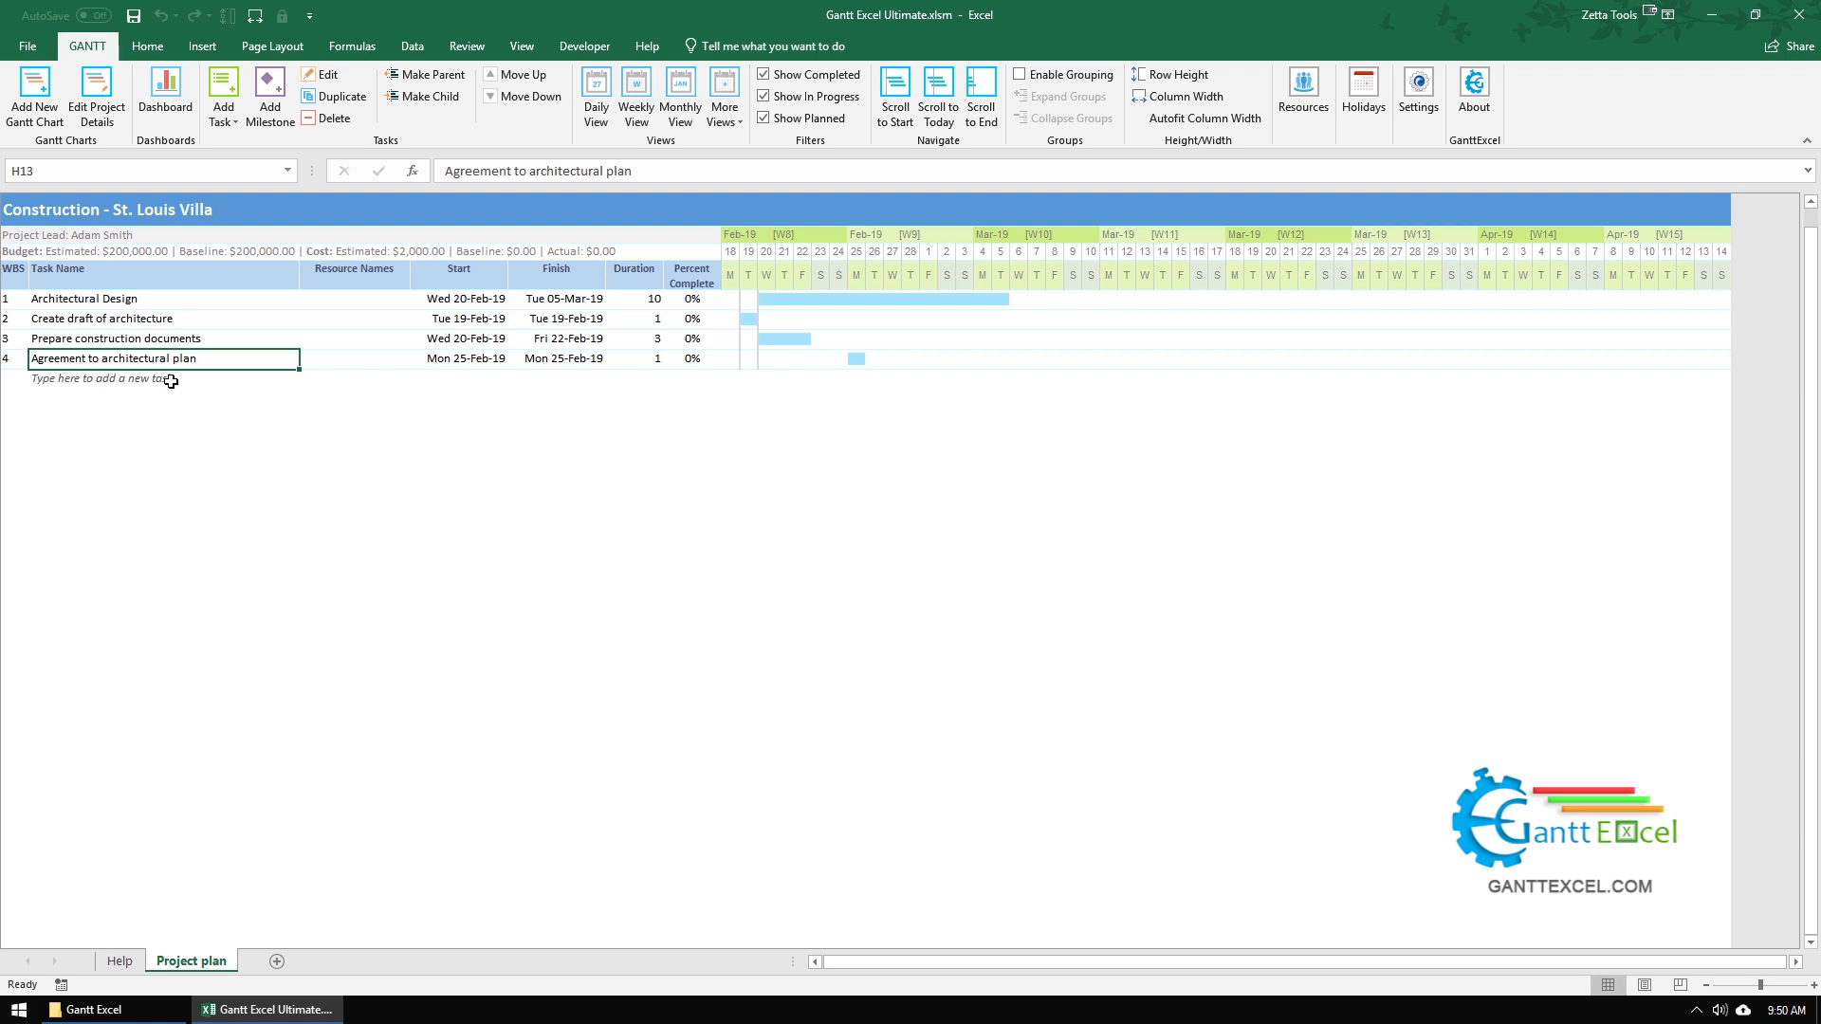
Step: Type 'Decide date and venue to sign agreement' into the new-task row
type("Decide date and v")
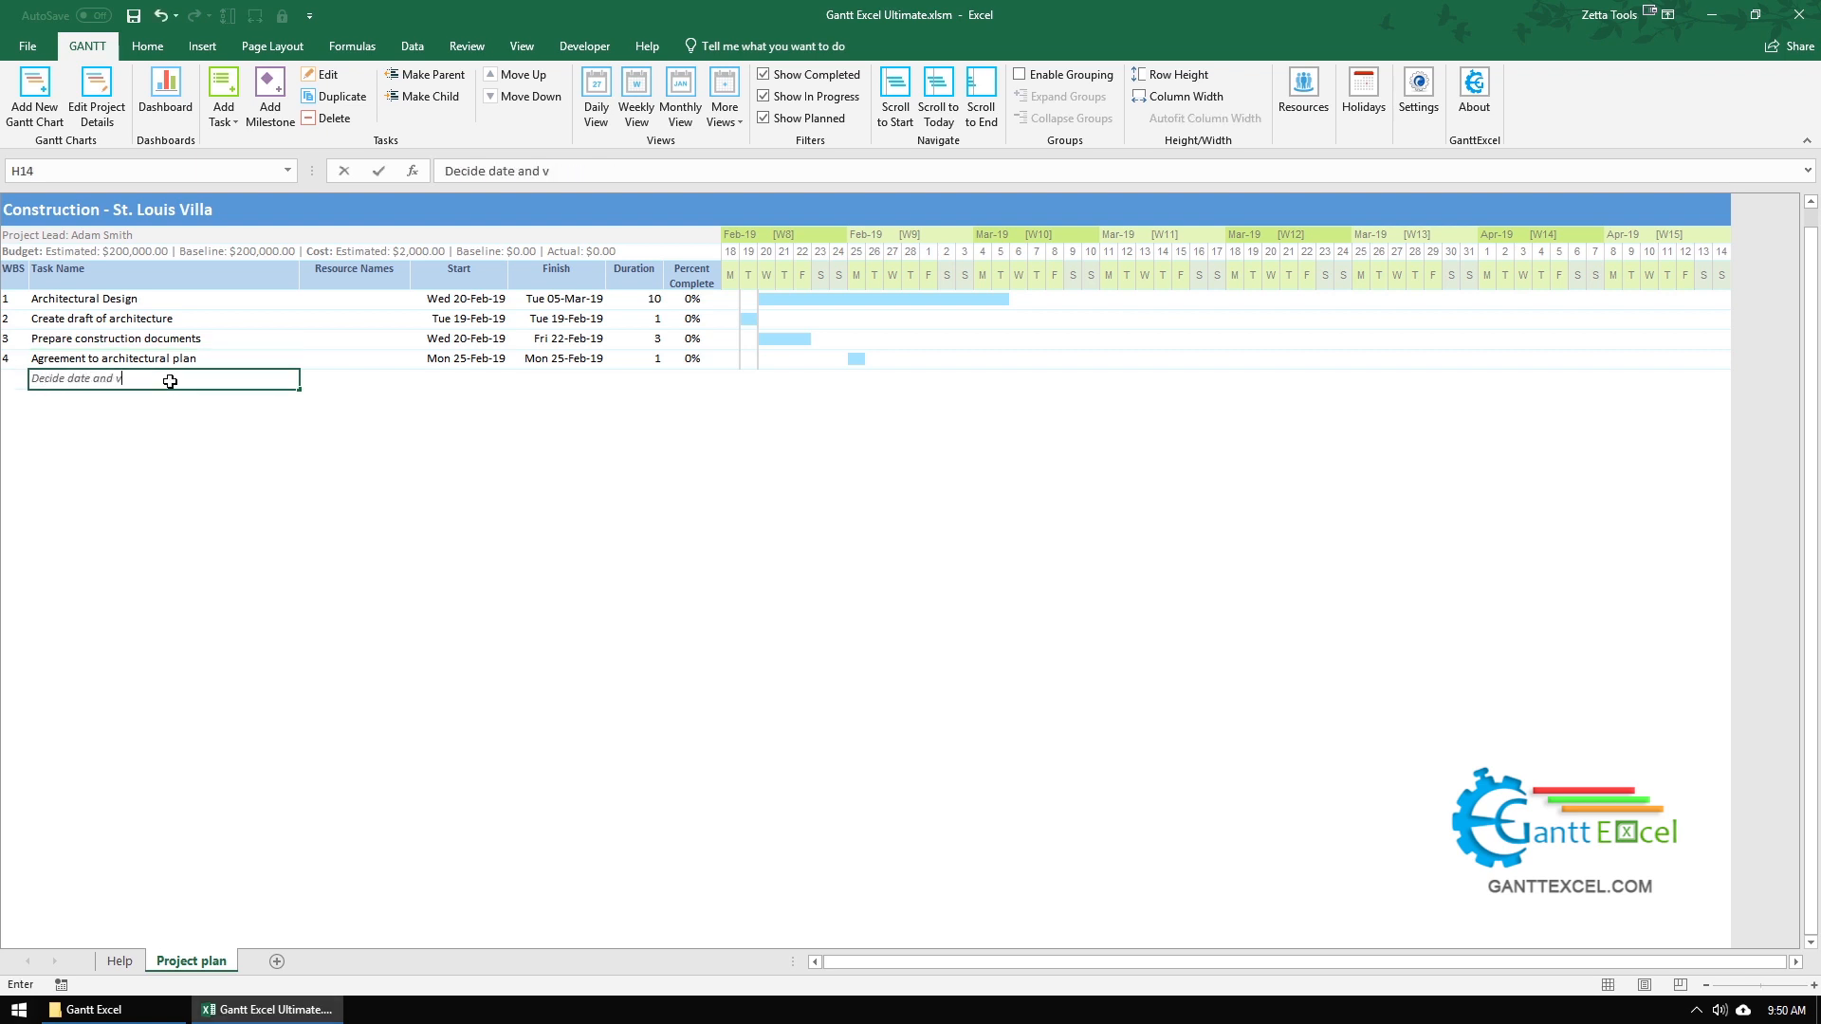
type("enue to sign agreement")
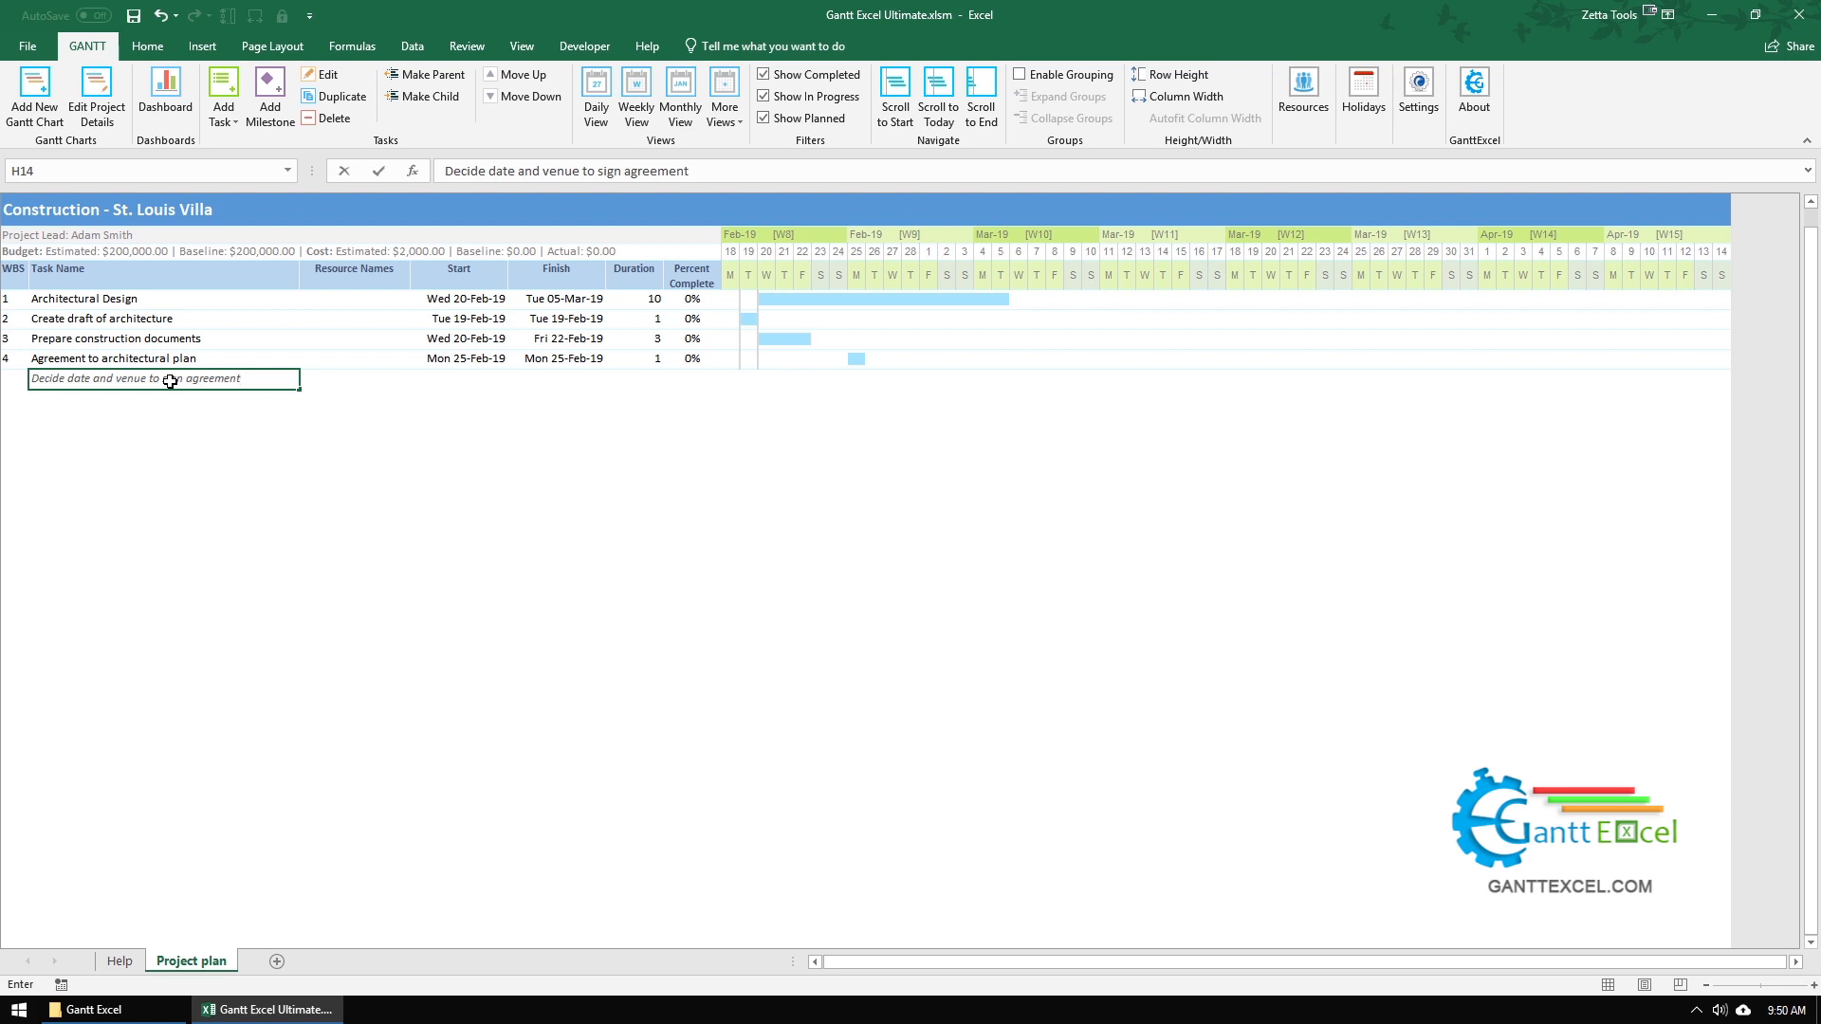